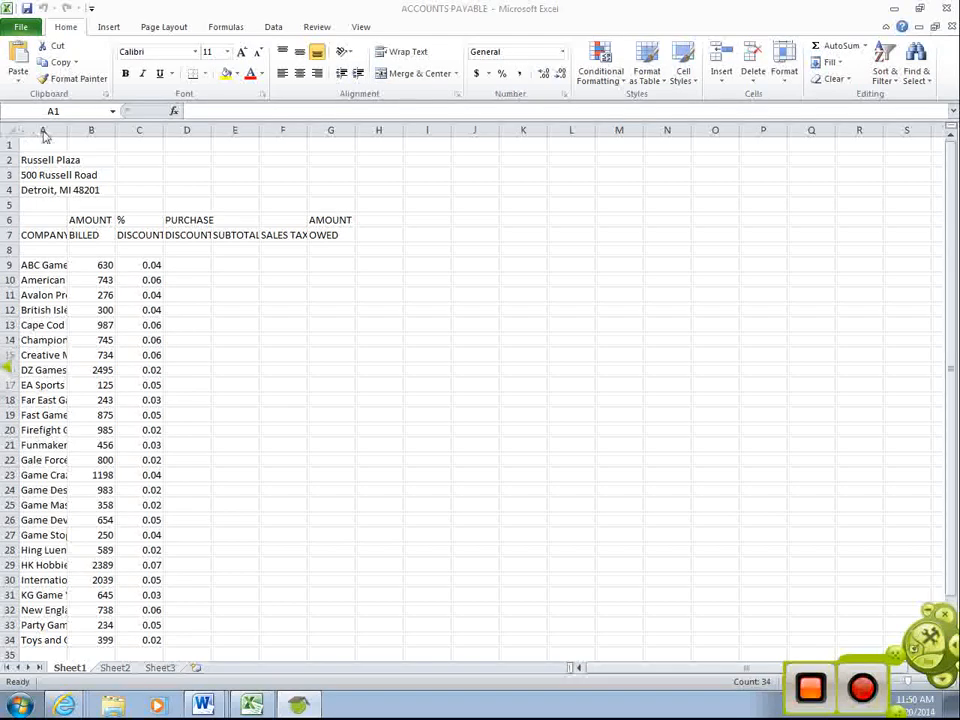
Step: Set column A's width to 10 so company names fit, then adjust the other column widths
right_click(44, 130)
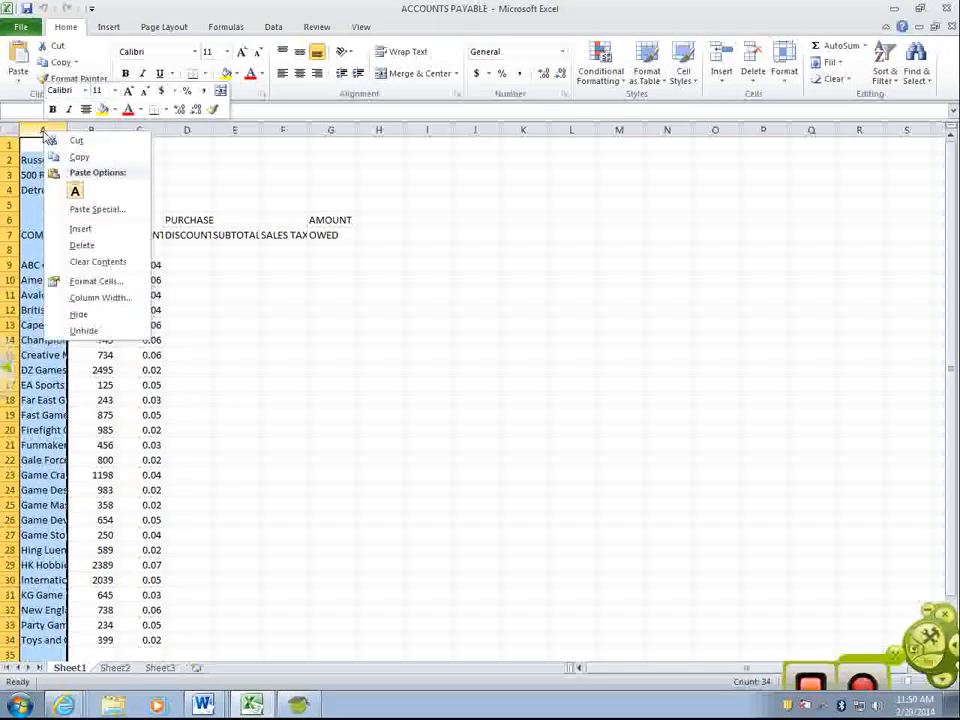
left_click(100, 296)
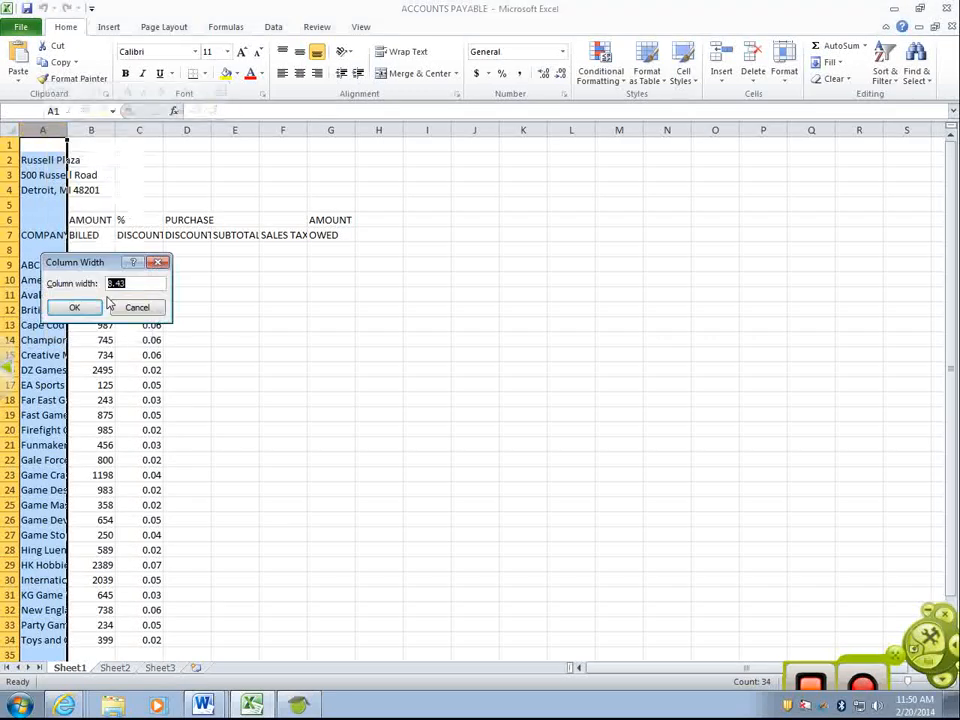
type("10")
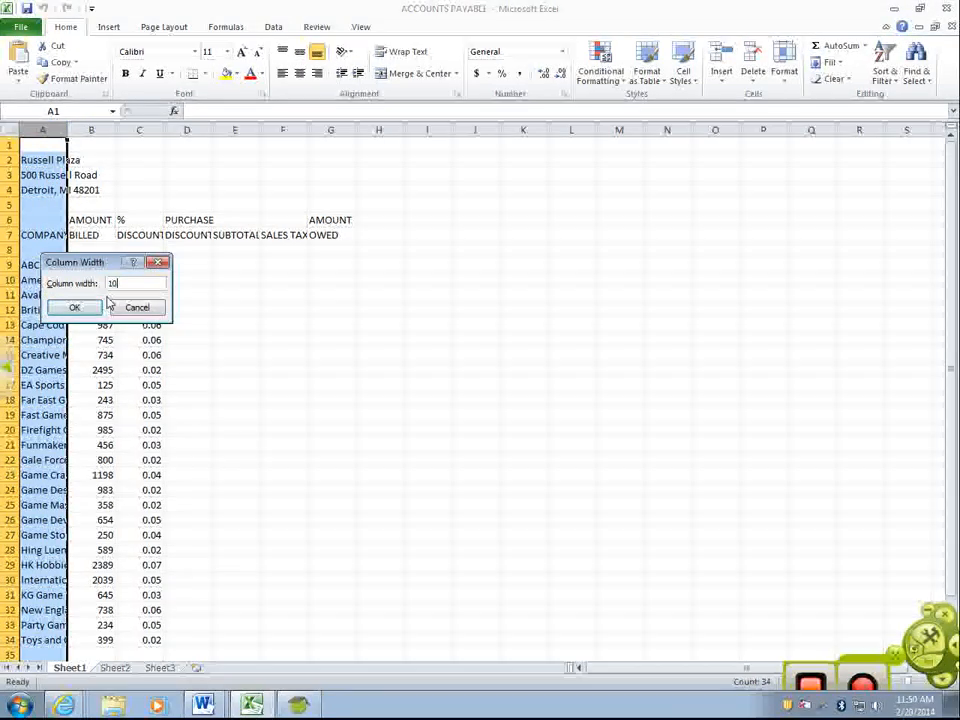
left_click(74, 308)
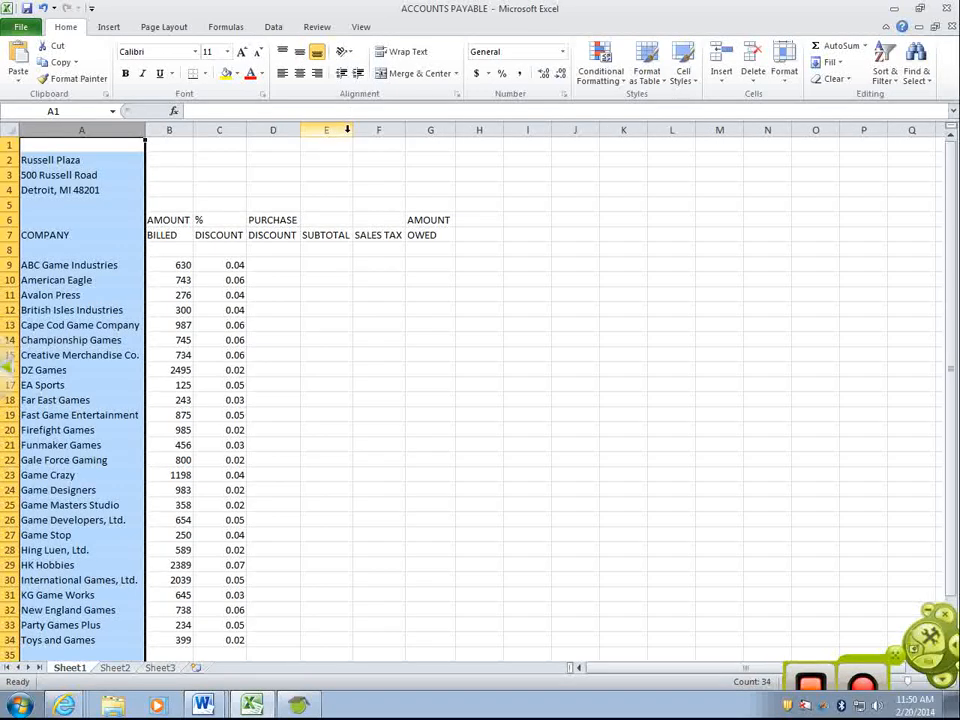
left_click(326, 130)
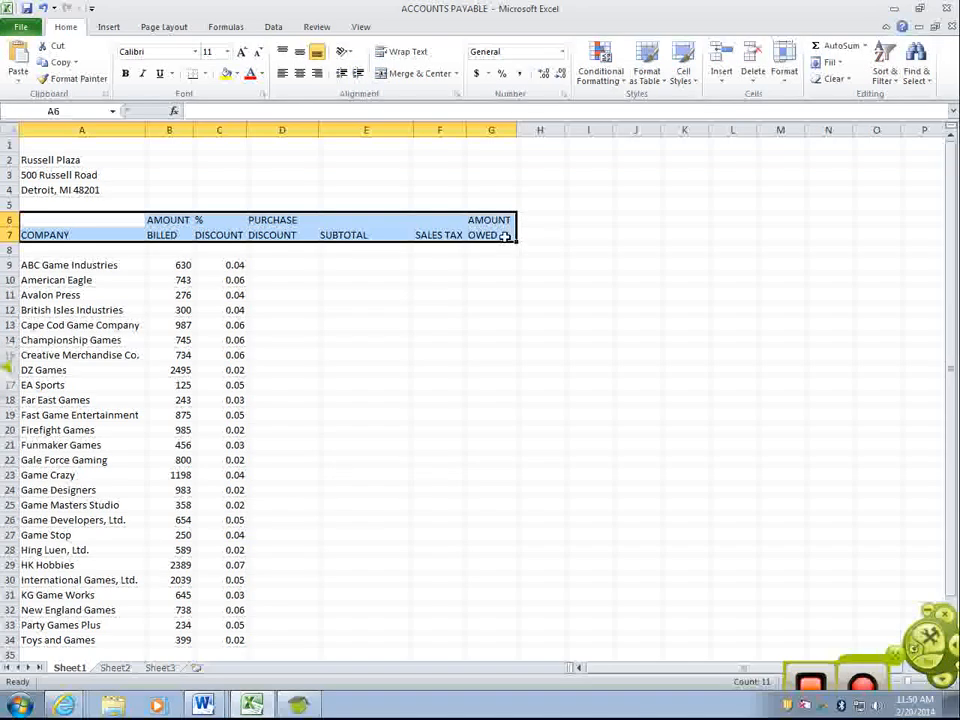
Step: Center the column headings in rows 6 and 7 within their cells
left_click(282, 74)
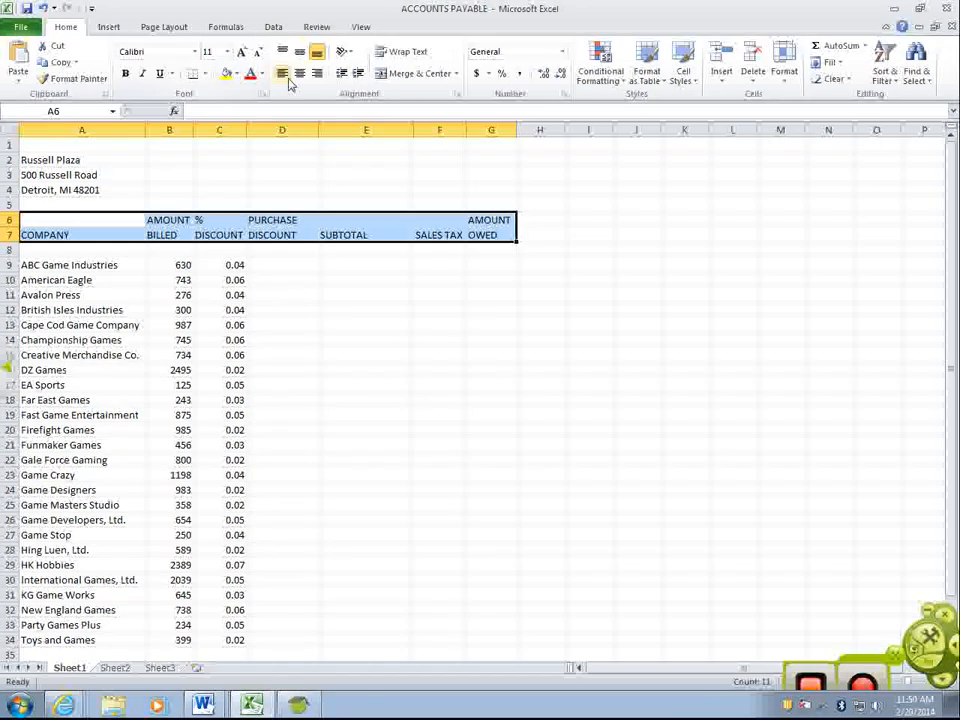
left_click(300, 72)
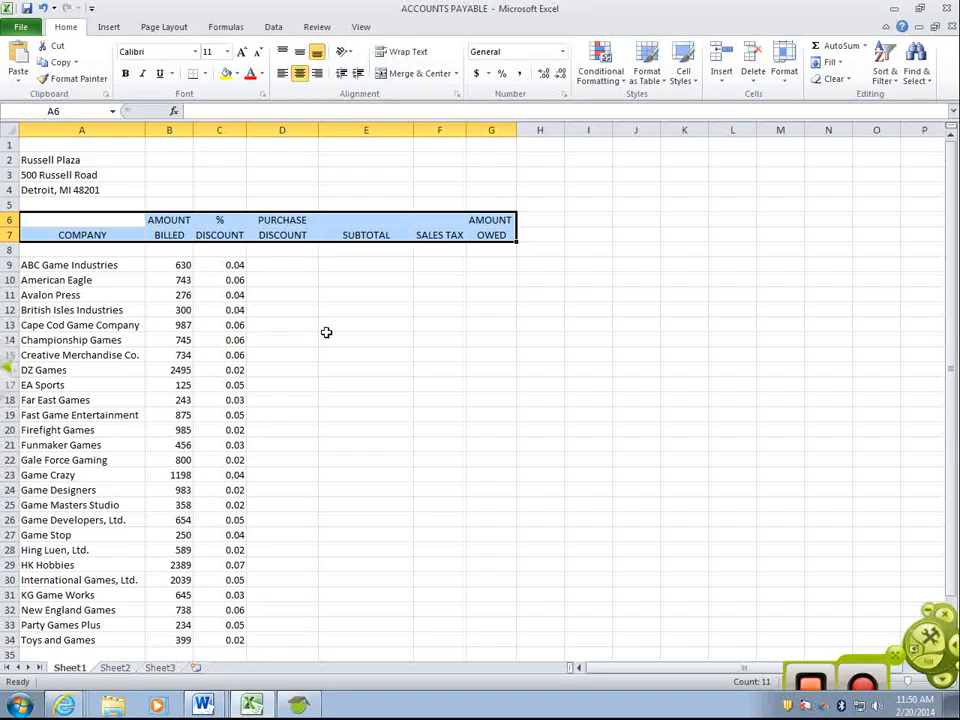
left_click(366, 340)
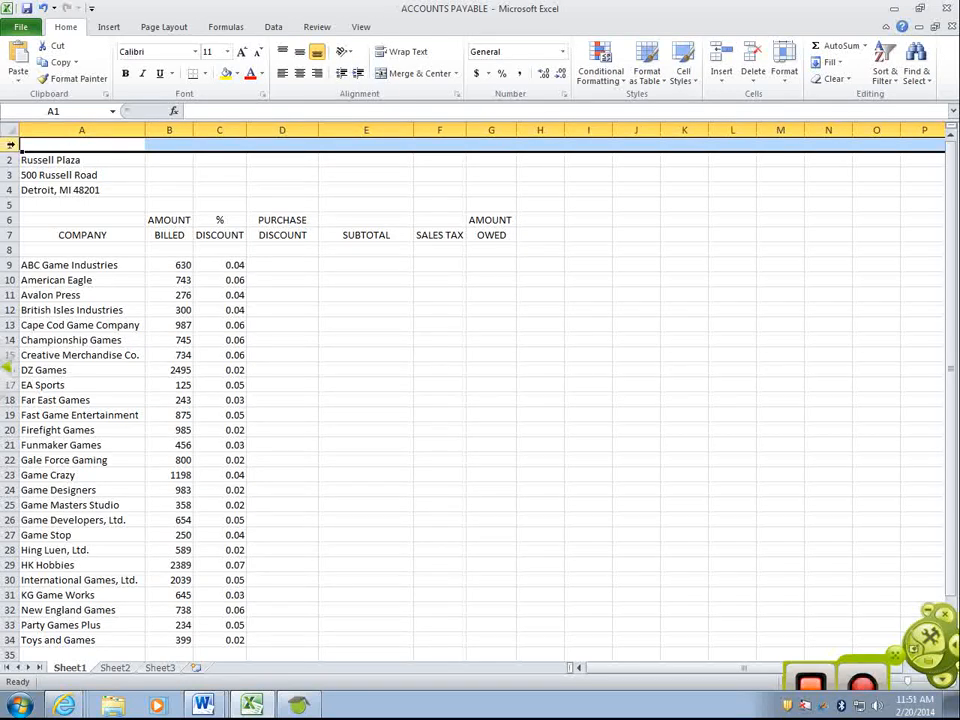
Step: Set row 1's height to 72 to leave space above the Russell Plaza address
right_click(10, 144)
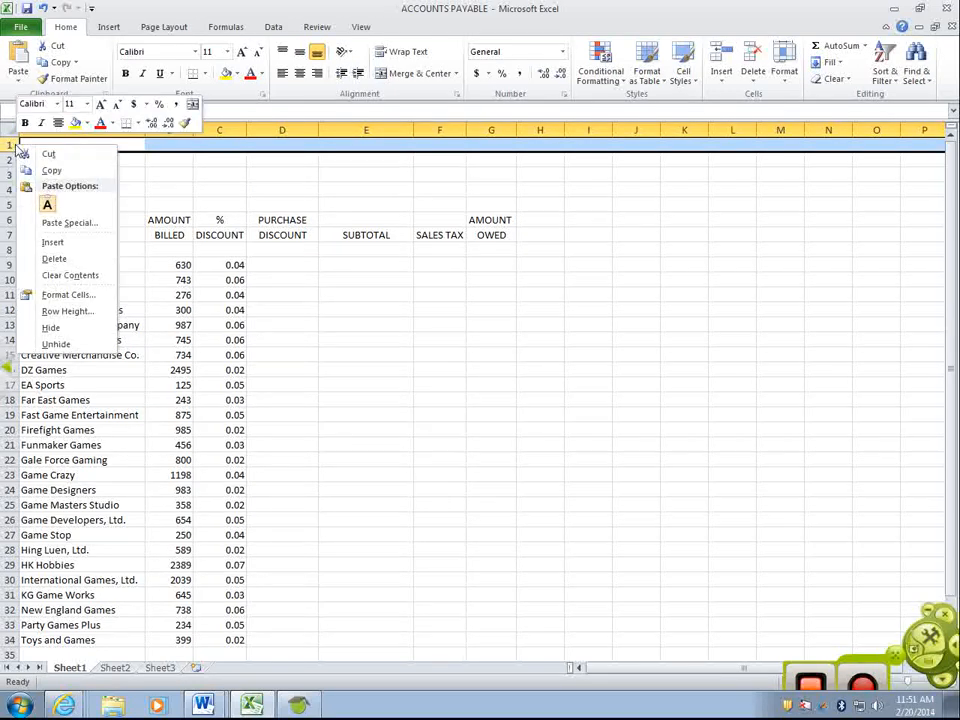
left_click(68, 312)
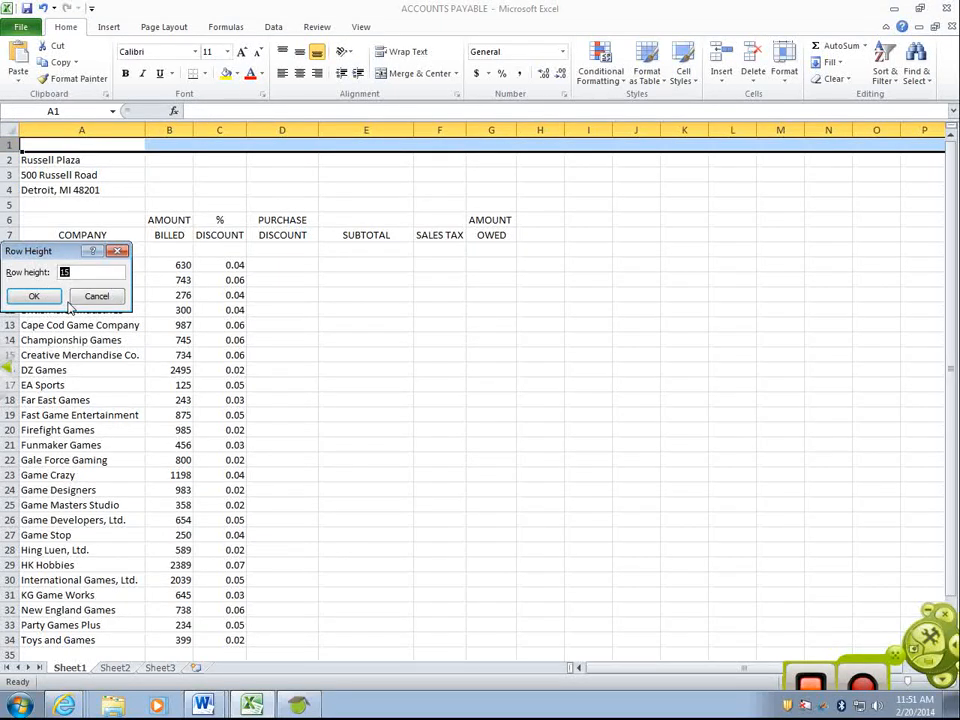
type("72")
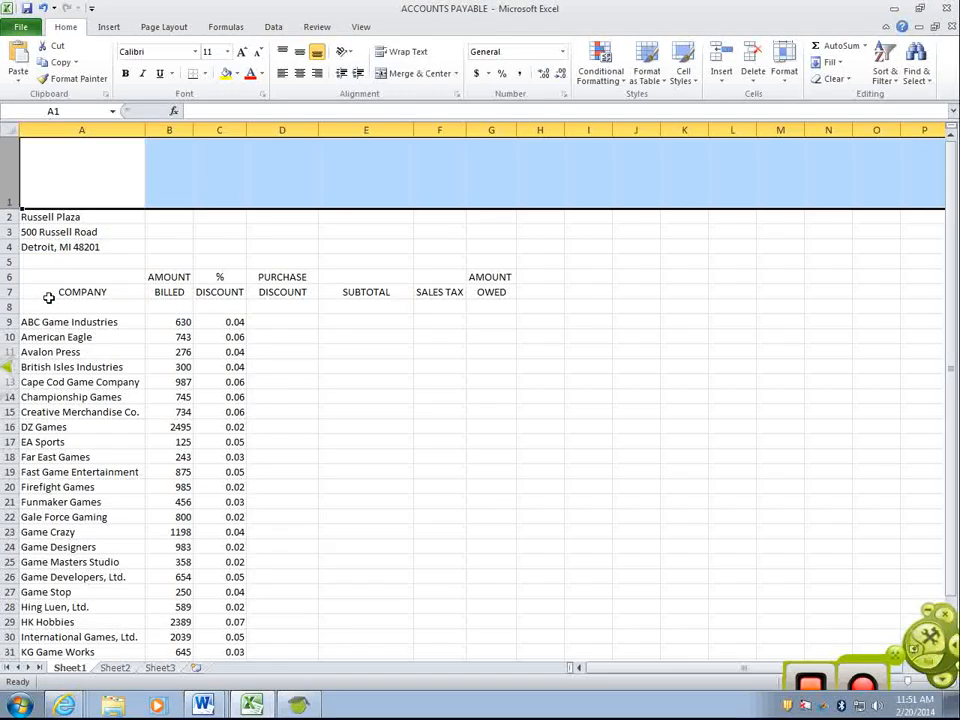
left_click(540, 426)
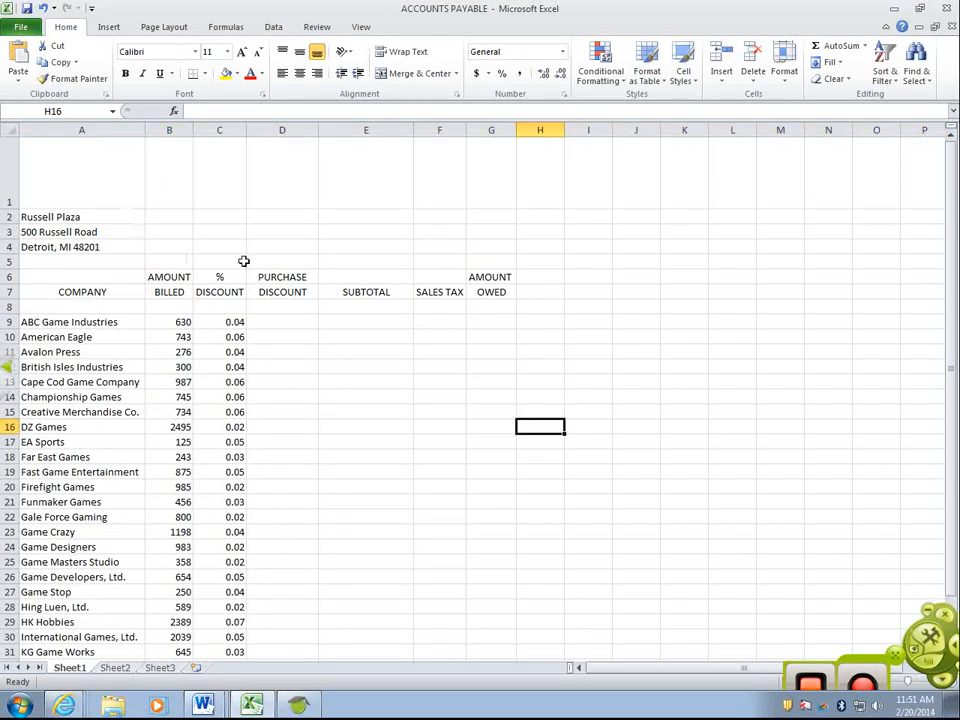
mouse_move(412, 404)
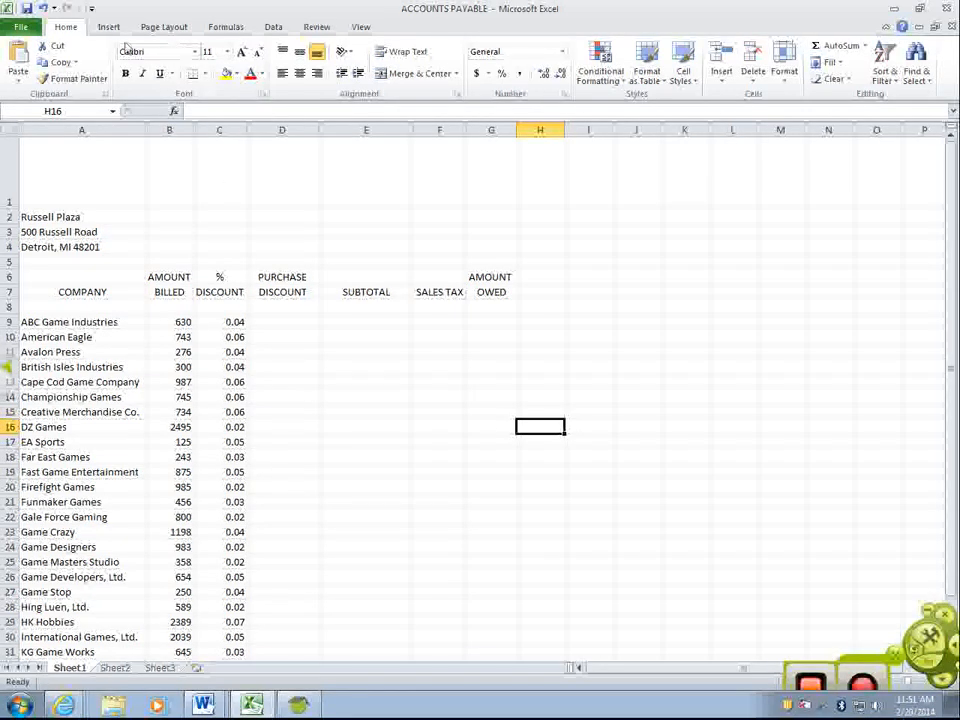
Step: Insert orange-style WordArt reading 'Game Stop' onto the sheet
left_click(108, 28)
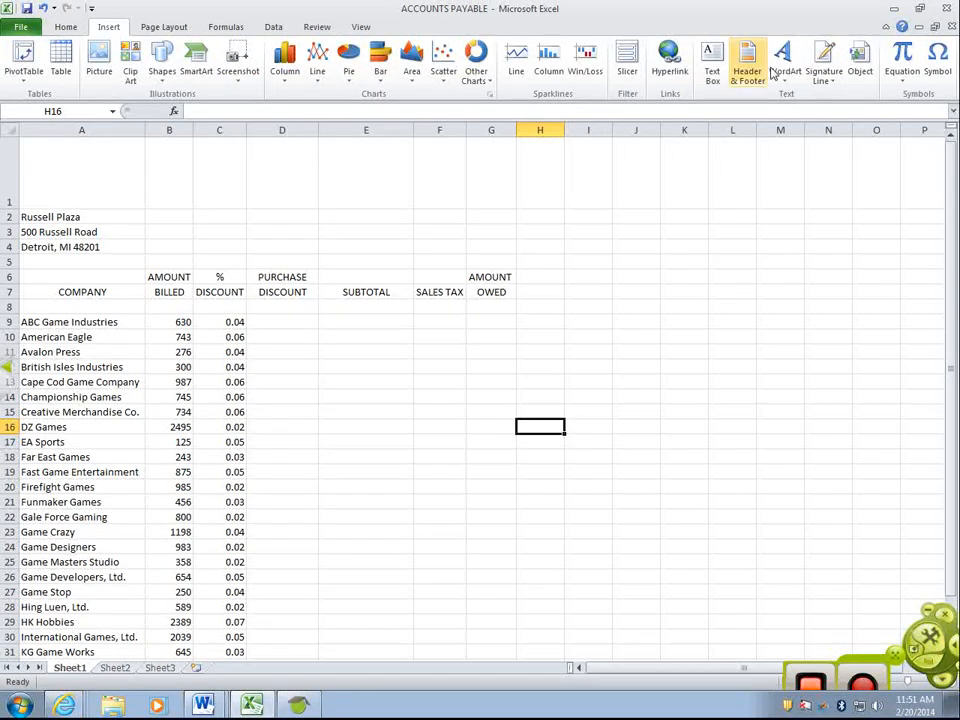
left_click(784, 58)
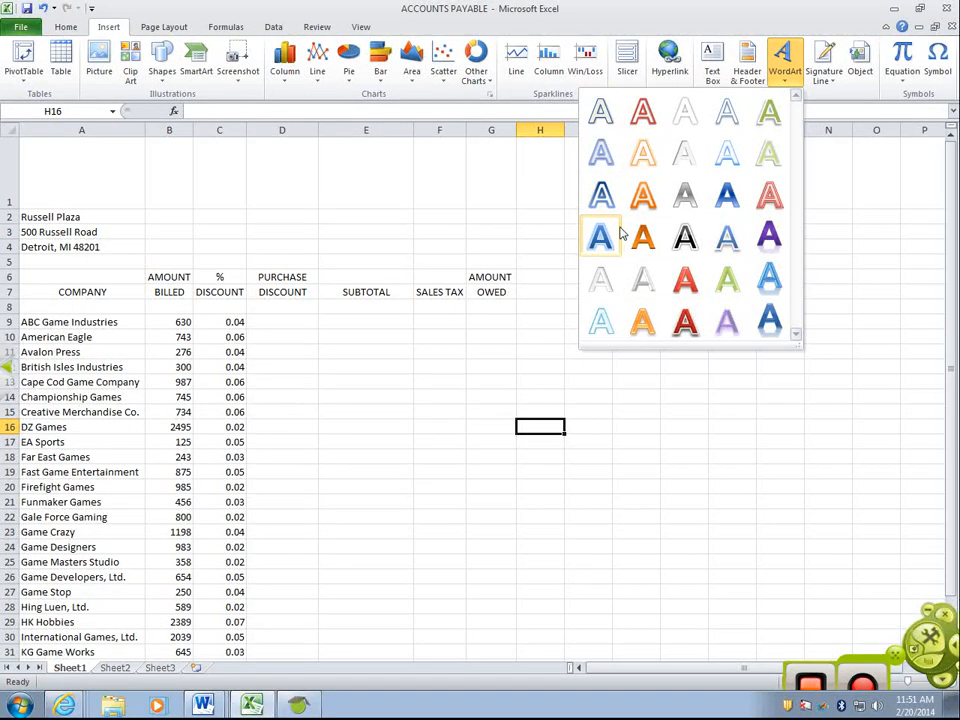
left_click(600, 236)
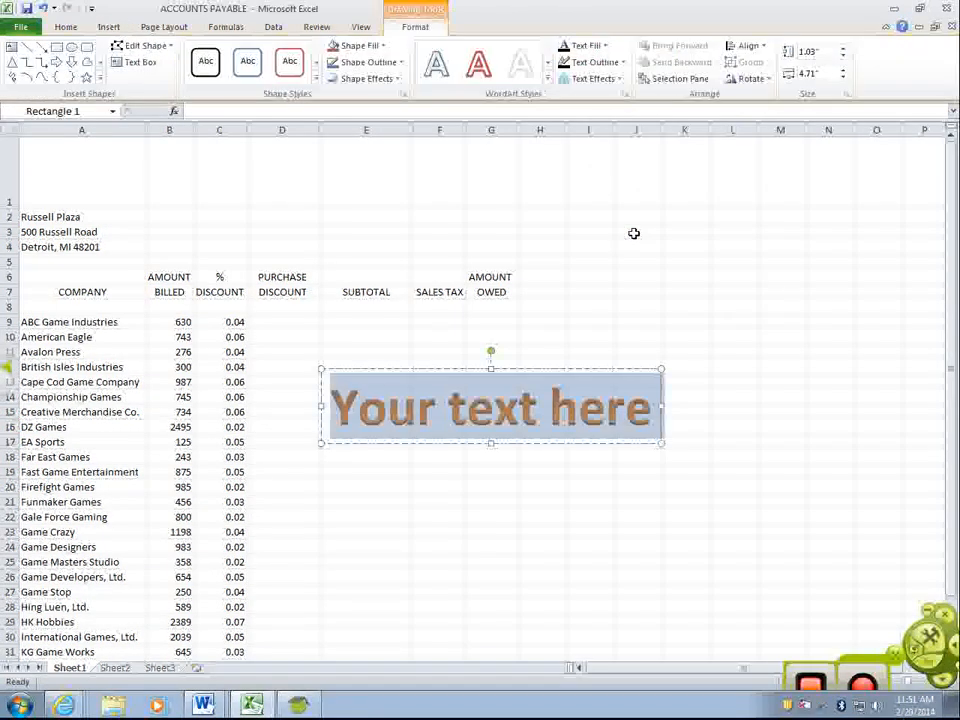
type("Game")
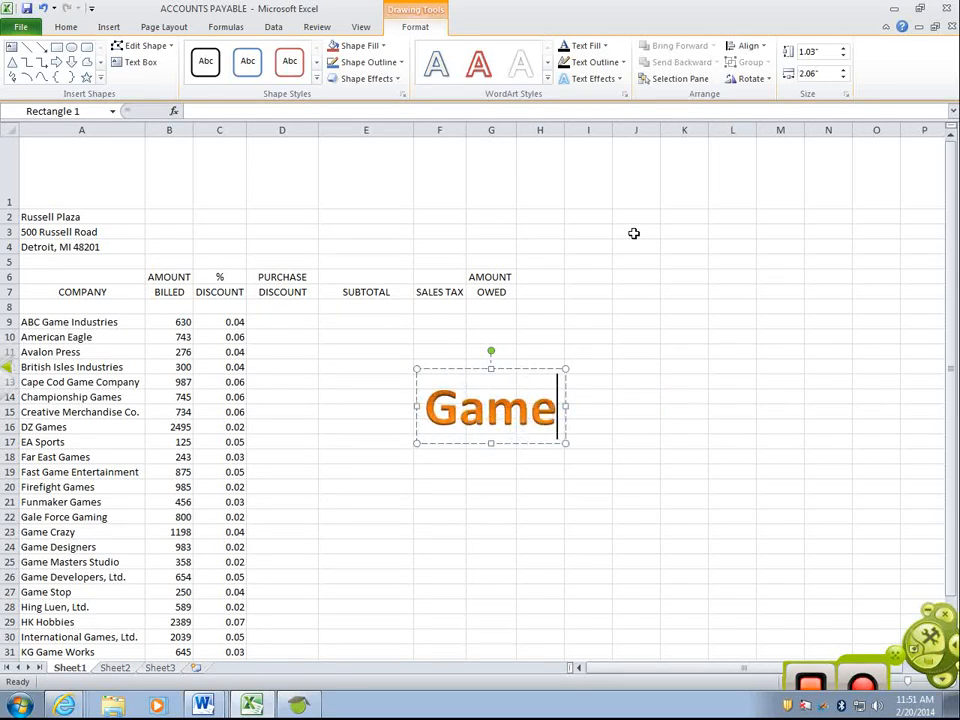
type("Stop")
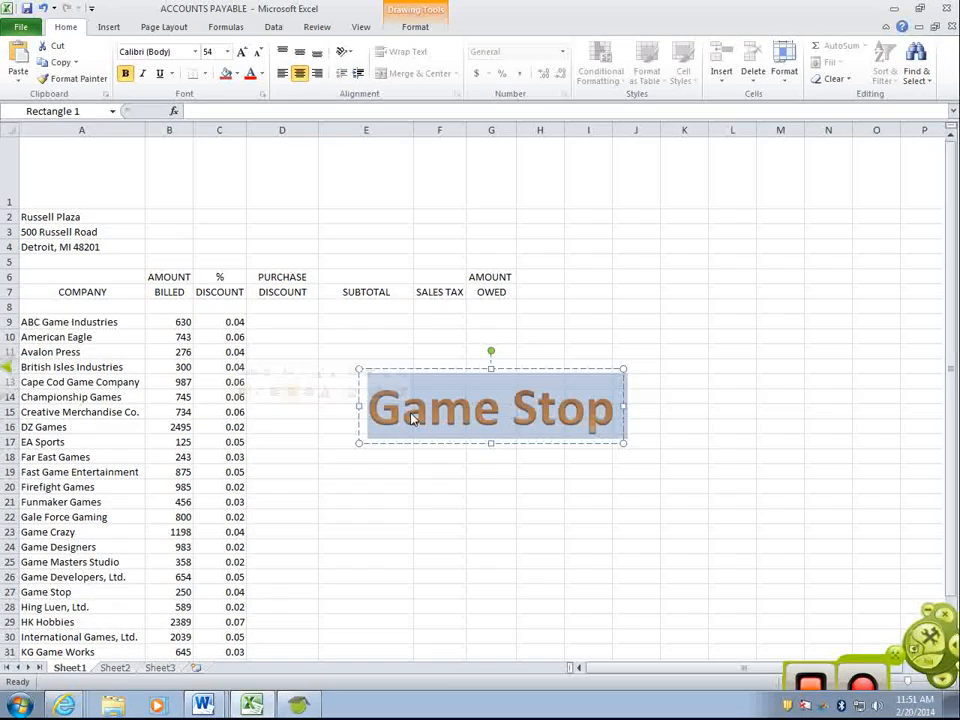
Step: Format the Game Stop WordArt in Jokerman font at size 36
right_click(410, 418)
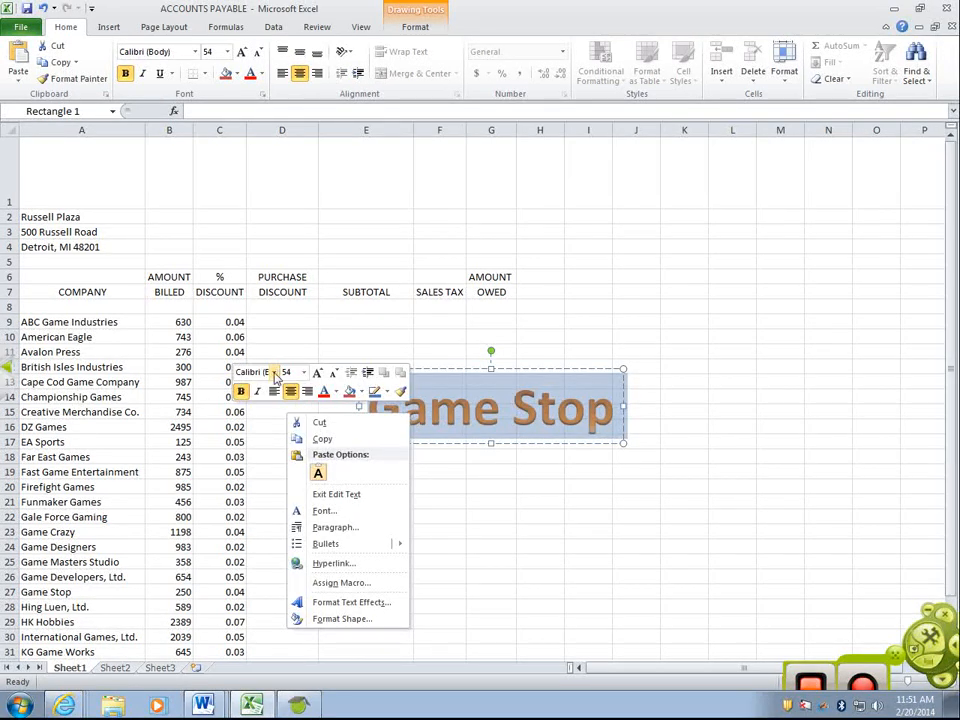
left_click(252, 370)
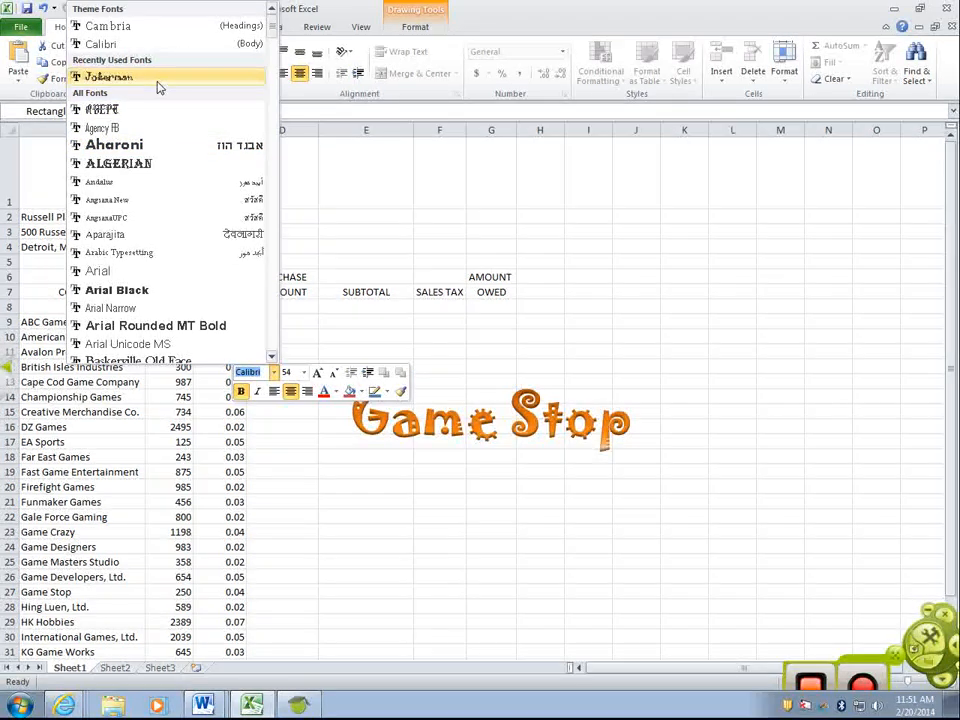
left_click(104, 76)
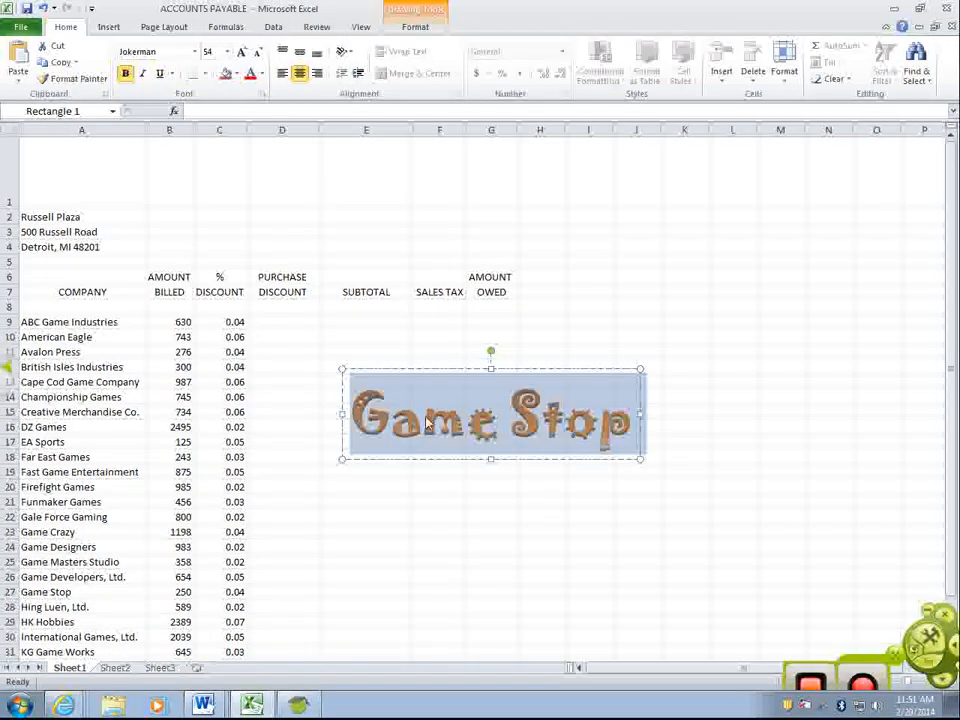
right_click(424, 424)
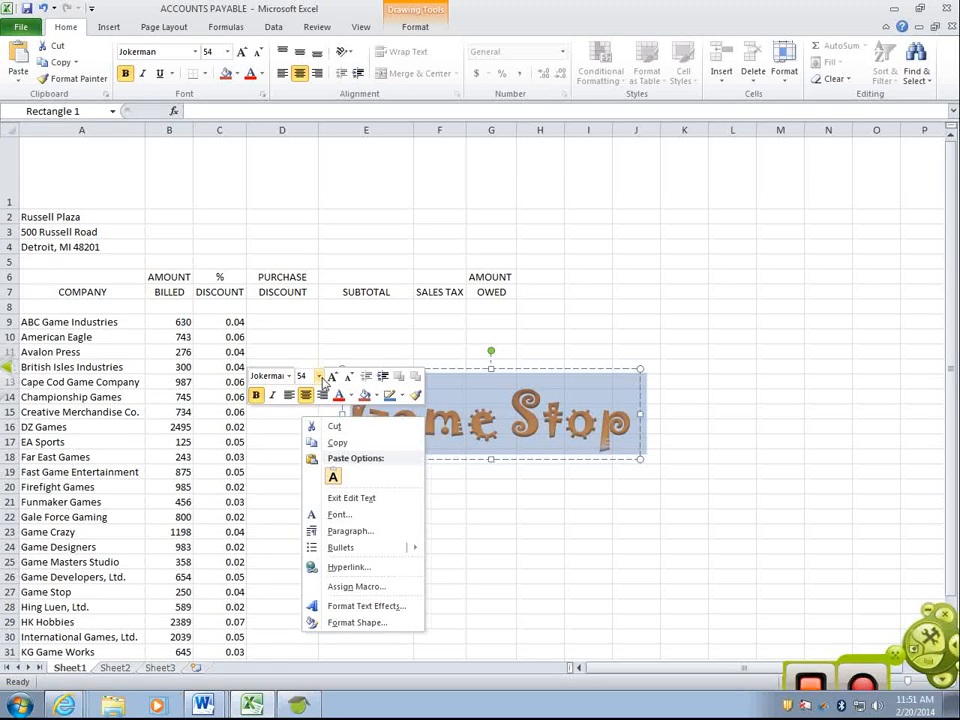
left_click(312, 376)
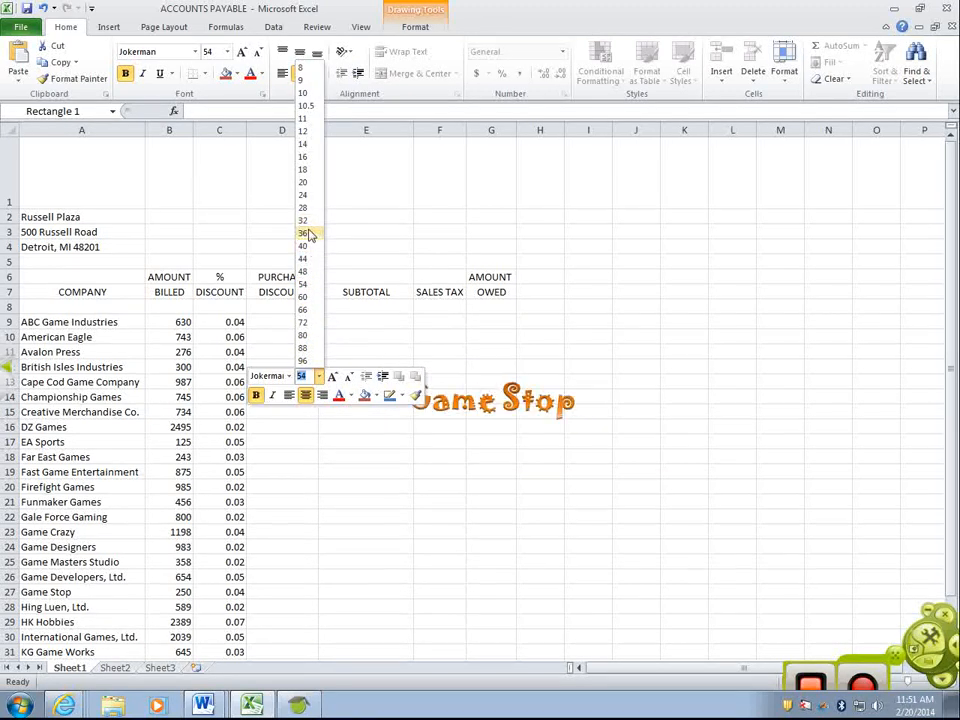
left_click(304, 232)
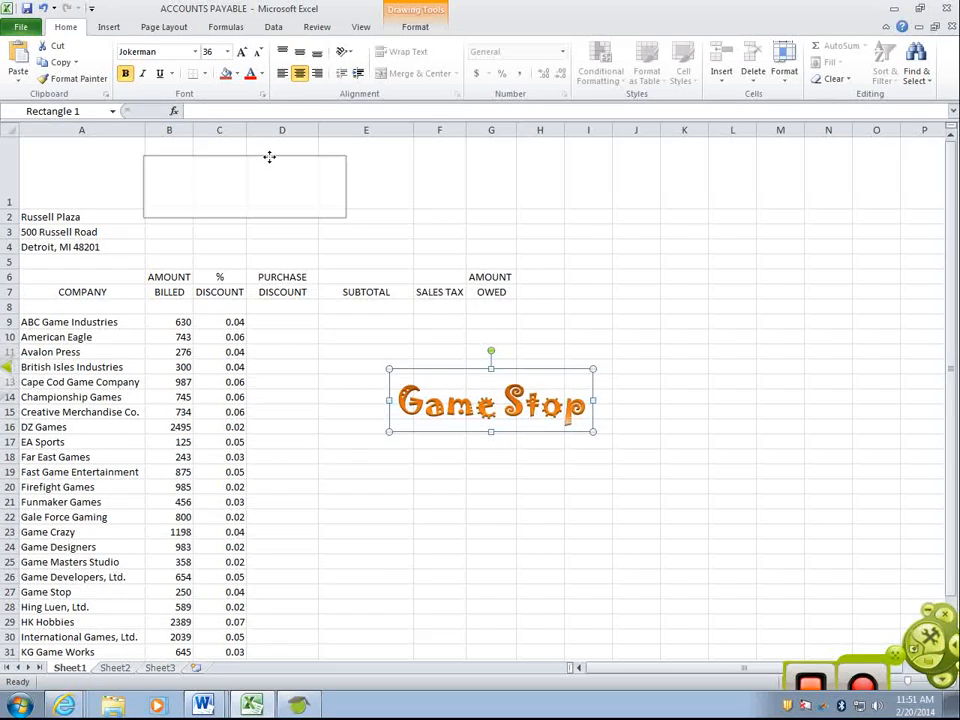
Step: Move the Game Stop title into row 1 and stretch it across the row
left_click_drag(490, 400, 248, 172)
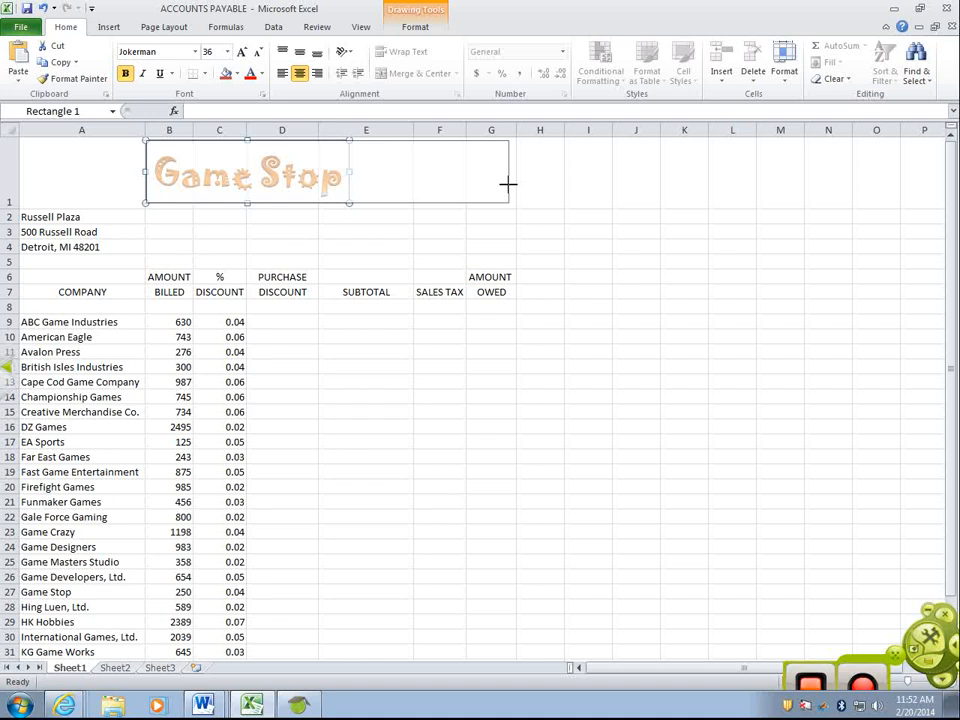
left_click_drag(248, 172, 332, 172)
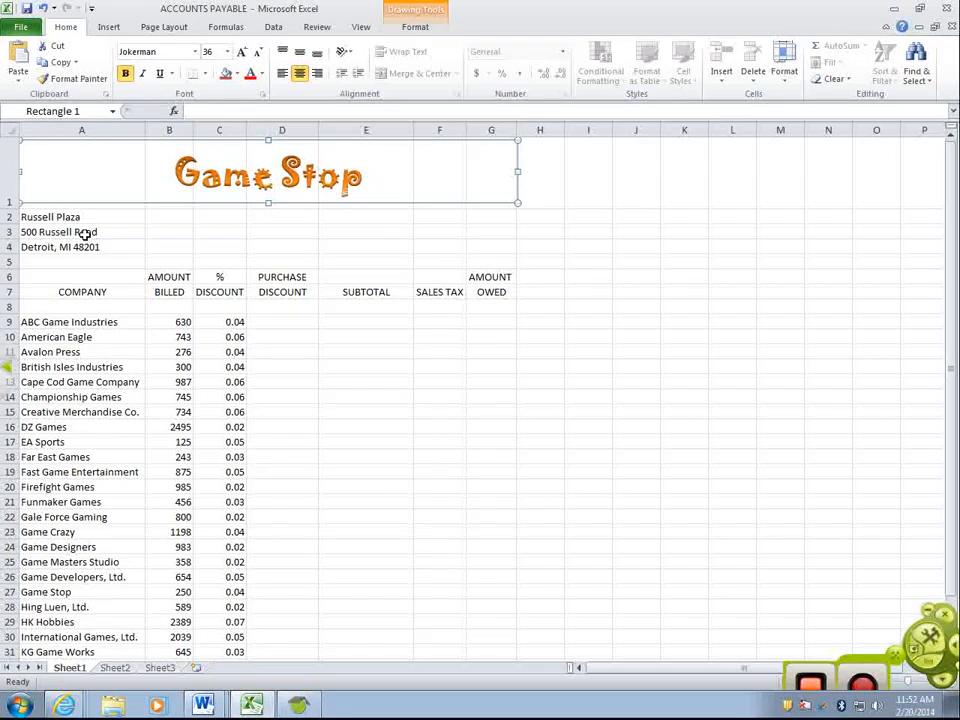
left_click_drag(82, 216, 440, 232)
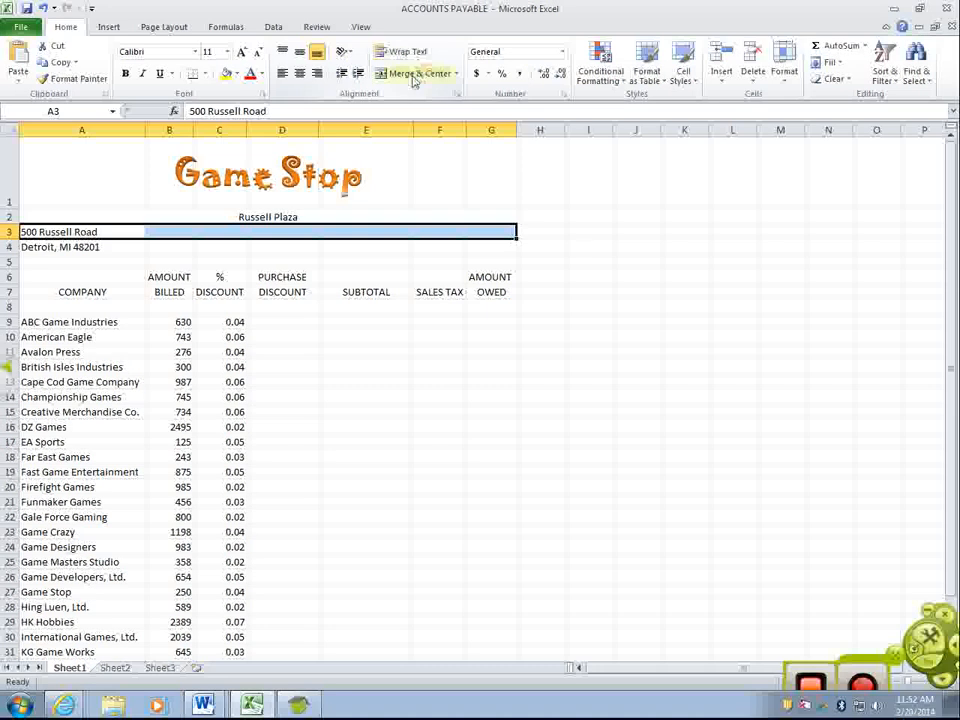
Step: Merge and center the street and Detroit address lines across columns A through G
left_click(412, 72)
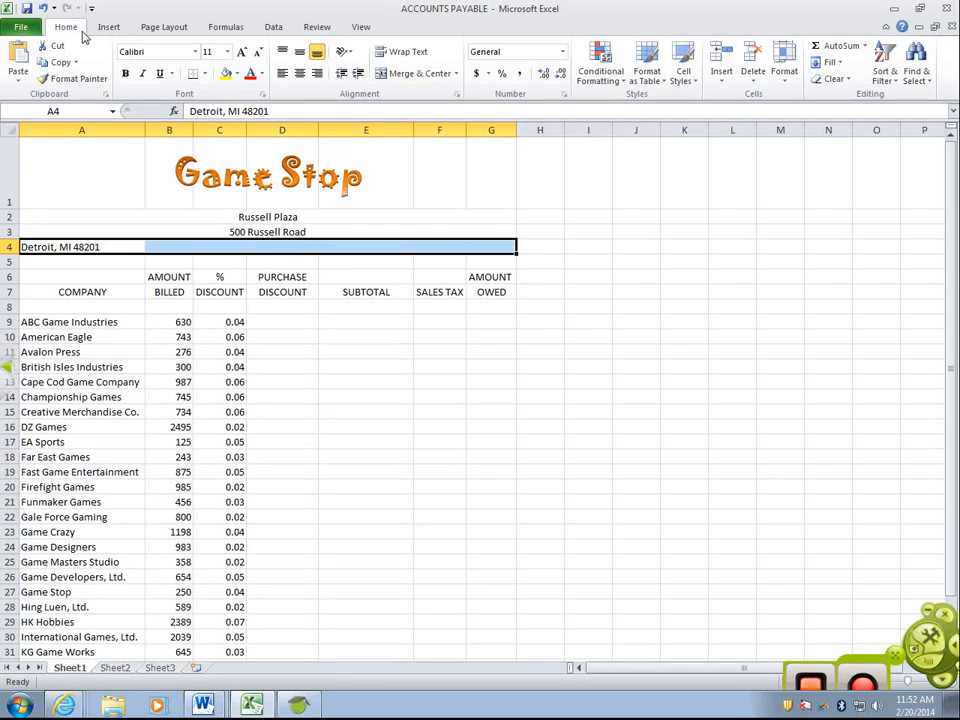
left_click(410, 72)
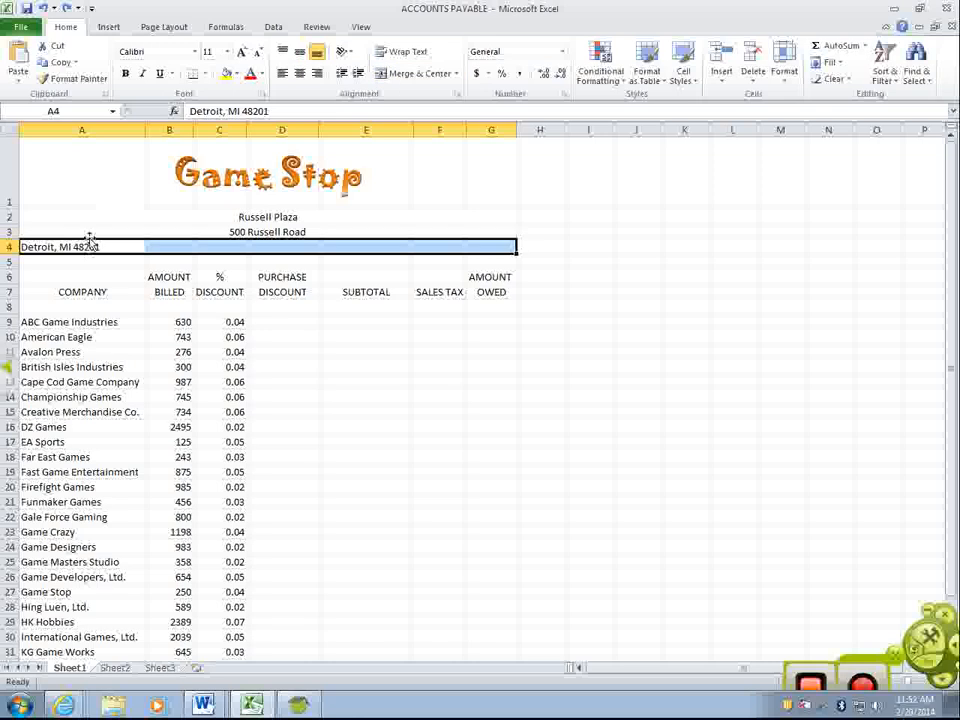
left_click(410, 72)
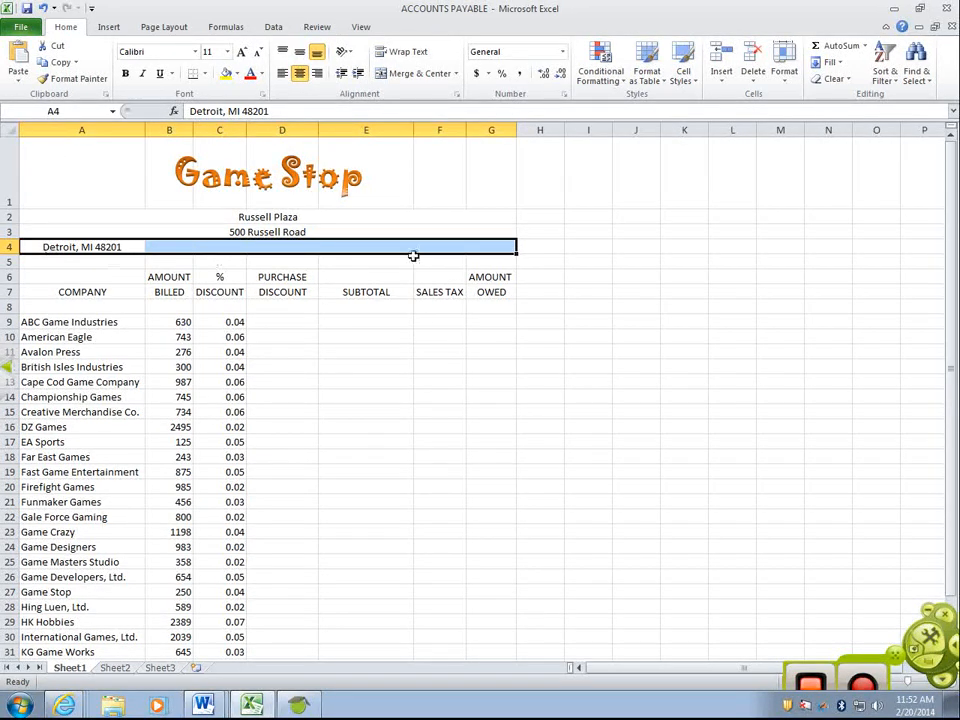
mouse_move(416, 72)
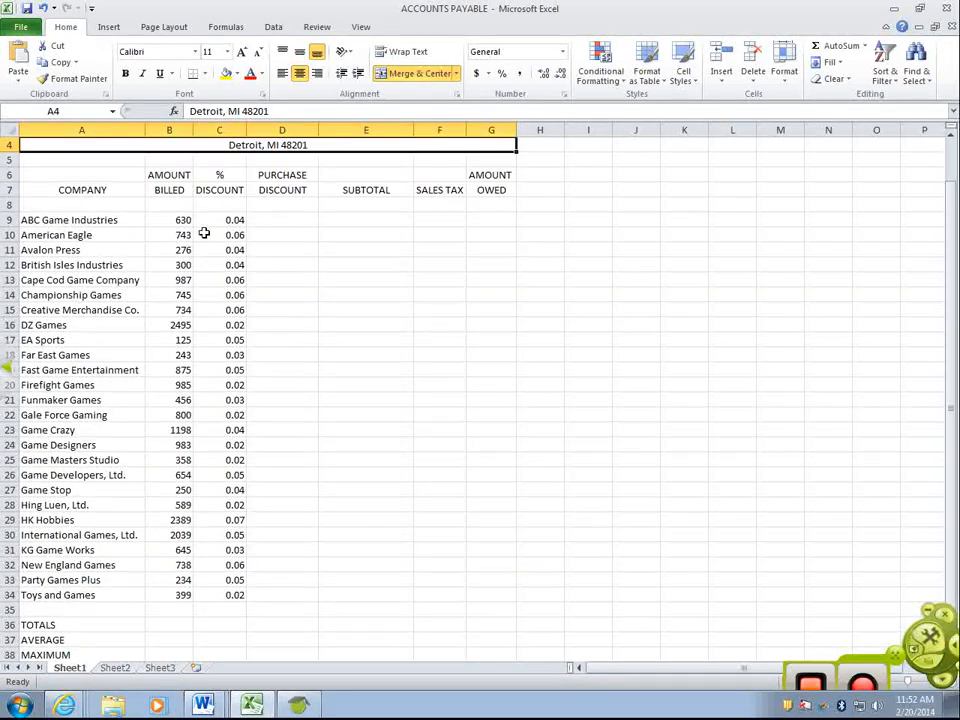
Step: Format the Amount Billed figures B9:B34 with two decimals and comma separators
left_click_drag(168, 218, 168, 594)
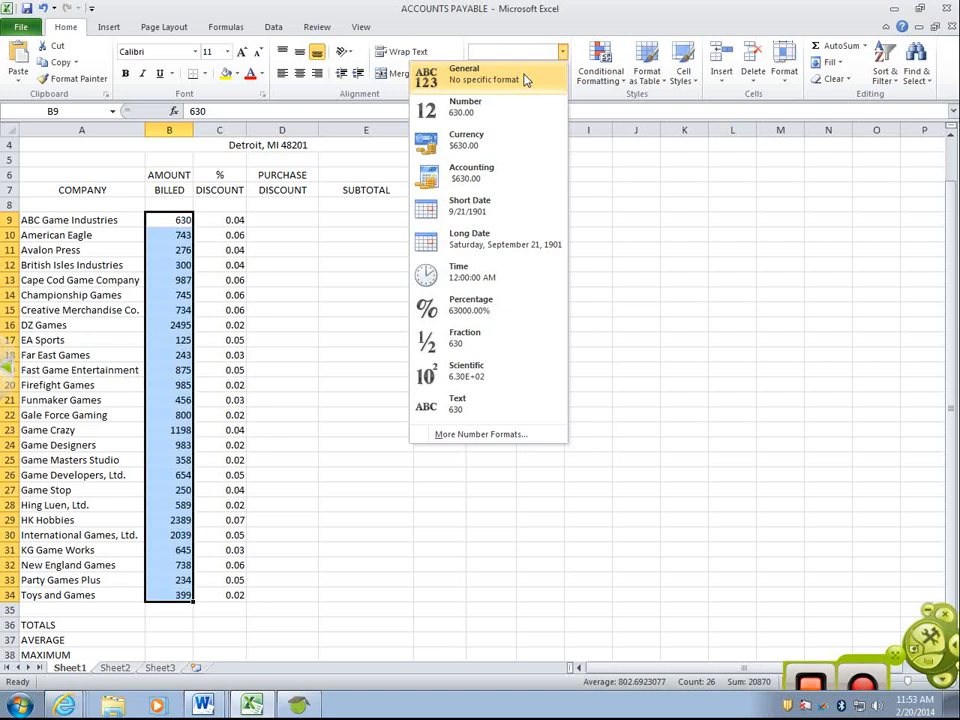
left_click(466, 140)
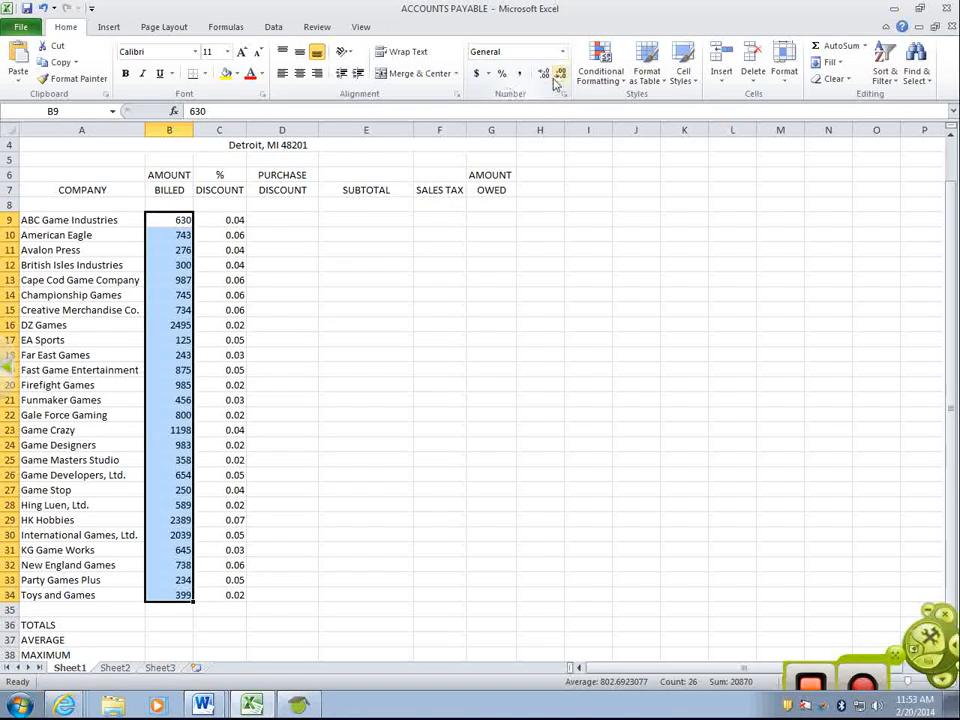
left_click(544, 72)
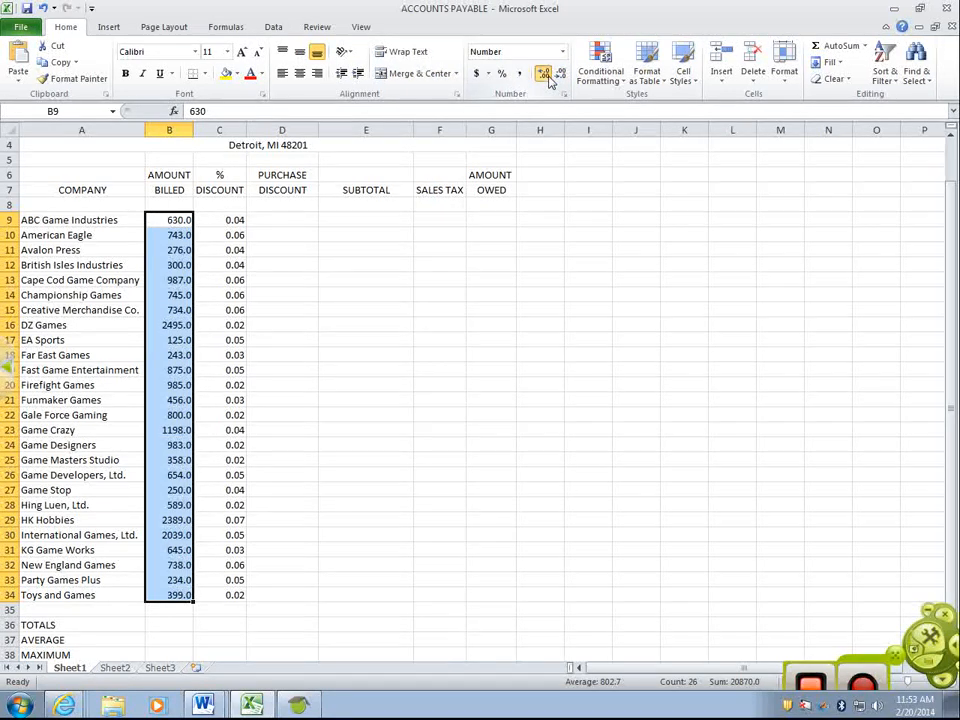
left_click(544, 72)
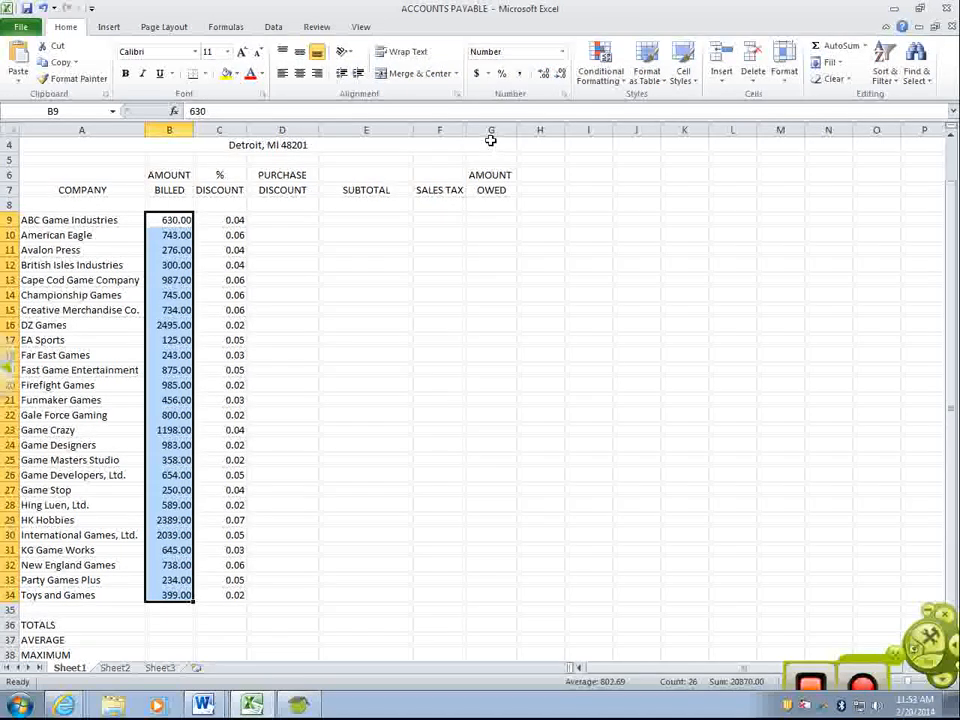
left_click(520, 74)
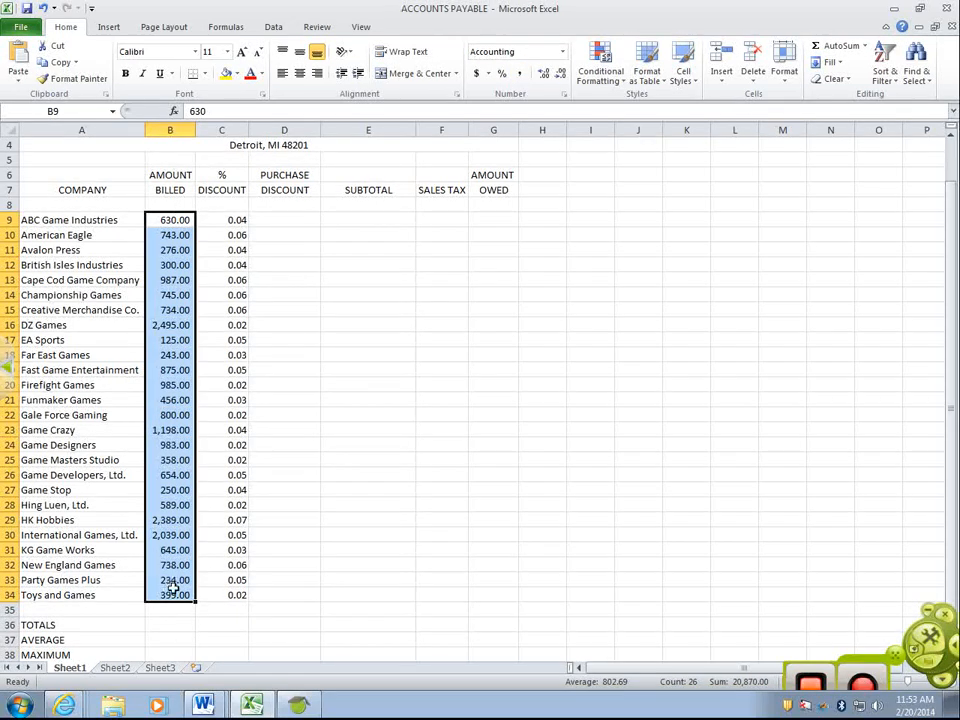
mouse_move(160, 504)
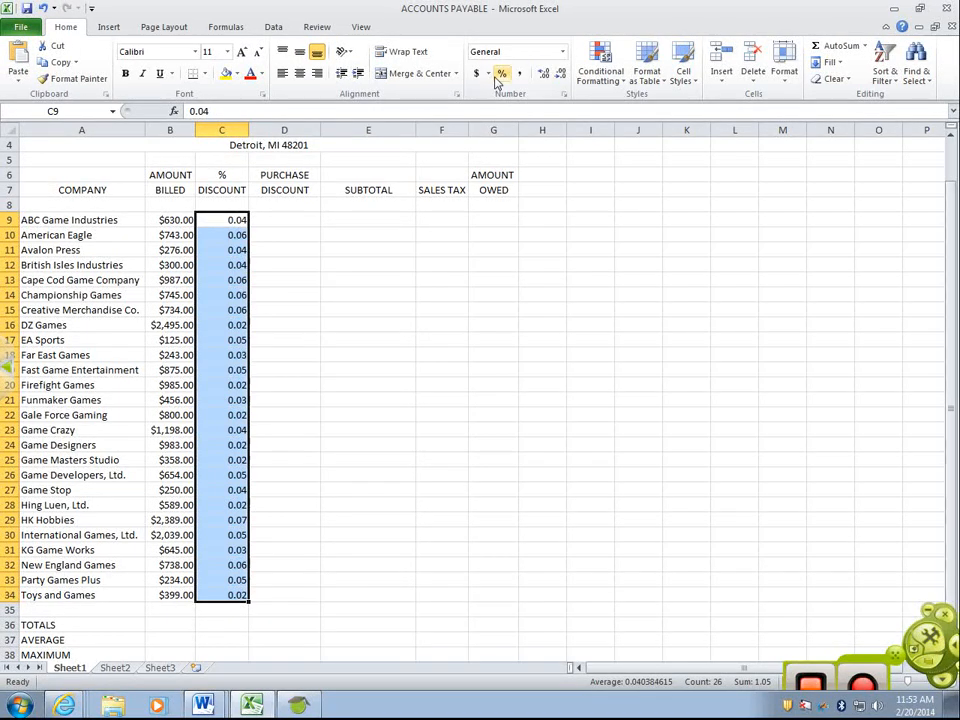
mouse_move(502, 72)
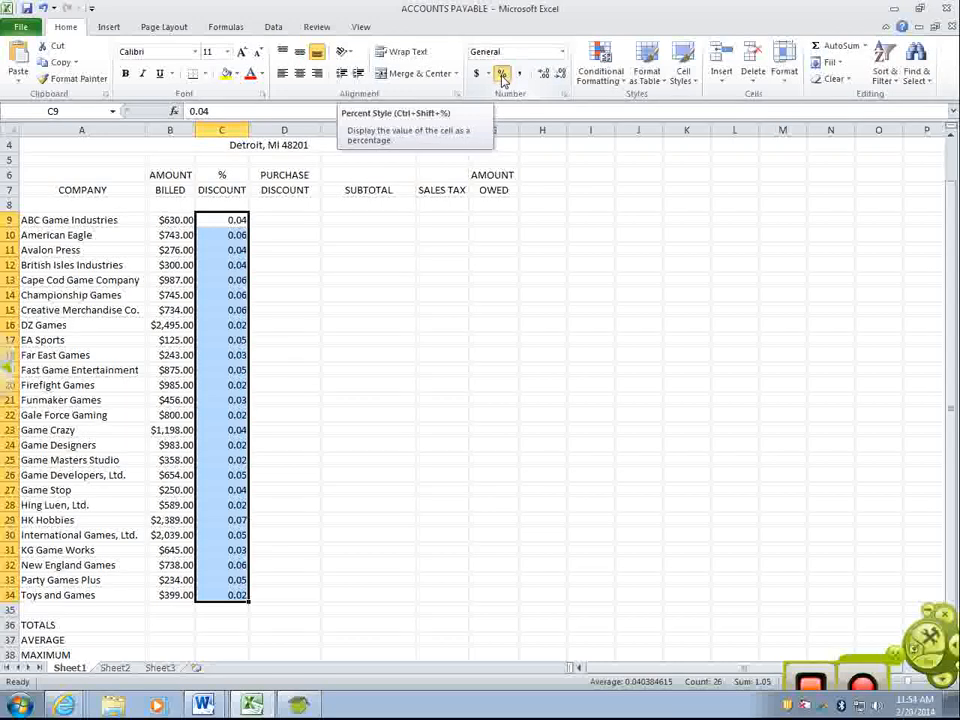
Step: Display the % Discount values as whole percentages like 4% and 6%
left_click(504, 72)
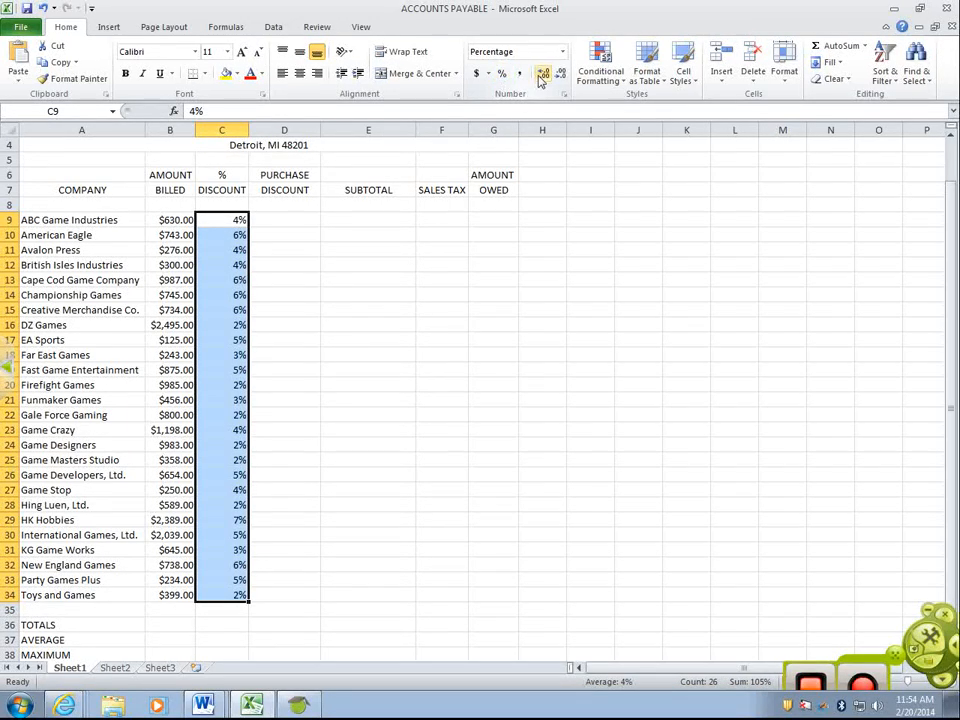
left_click(544, 72)
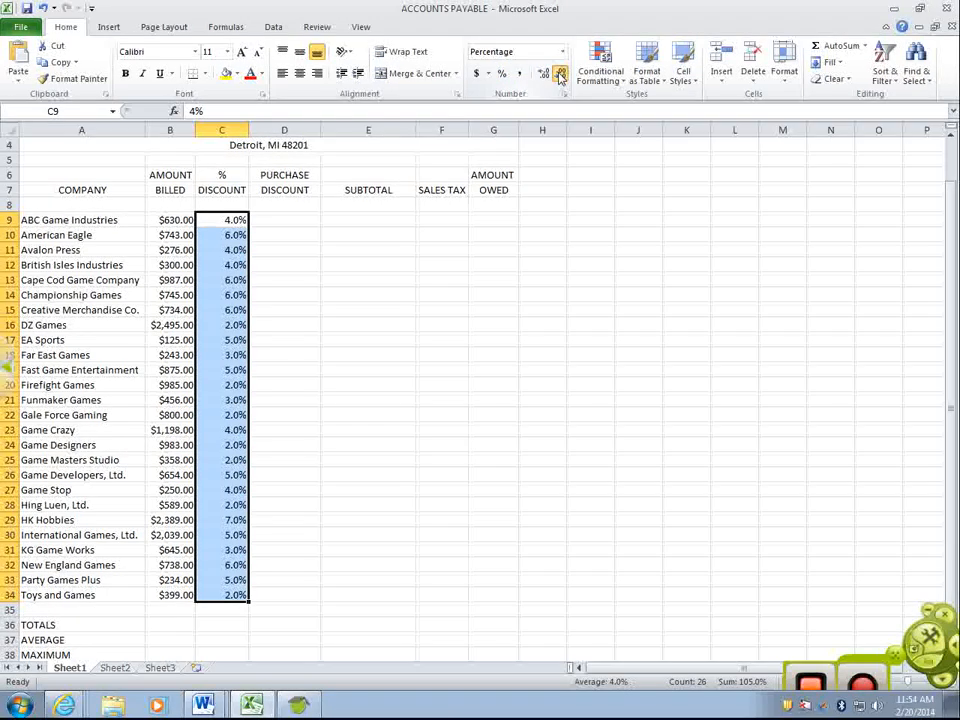
left_click(560, 72)
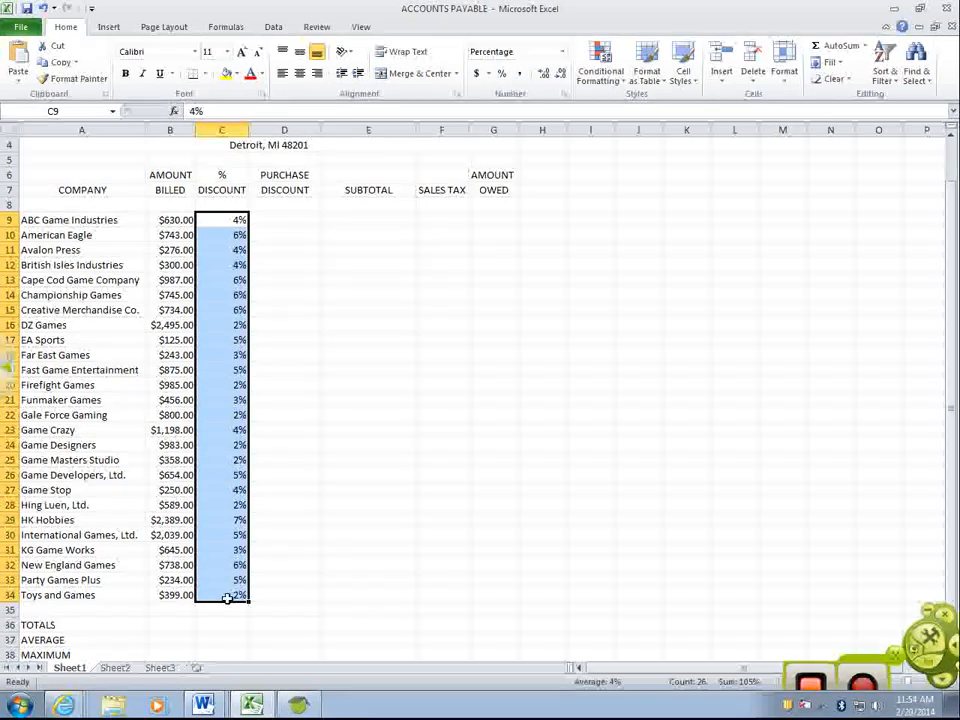
mouse_move(506, 332)
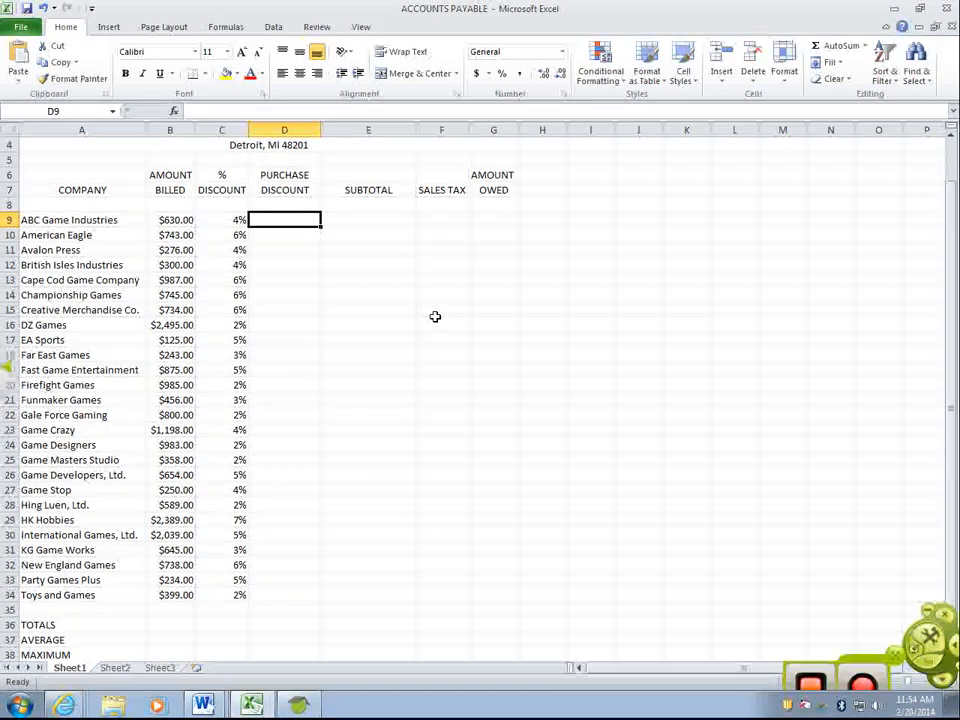
Step: Enter =B9*C9 in D9 to compute the first purchase discount of 25.2
type("=")
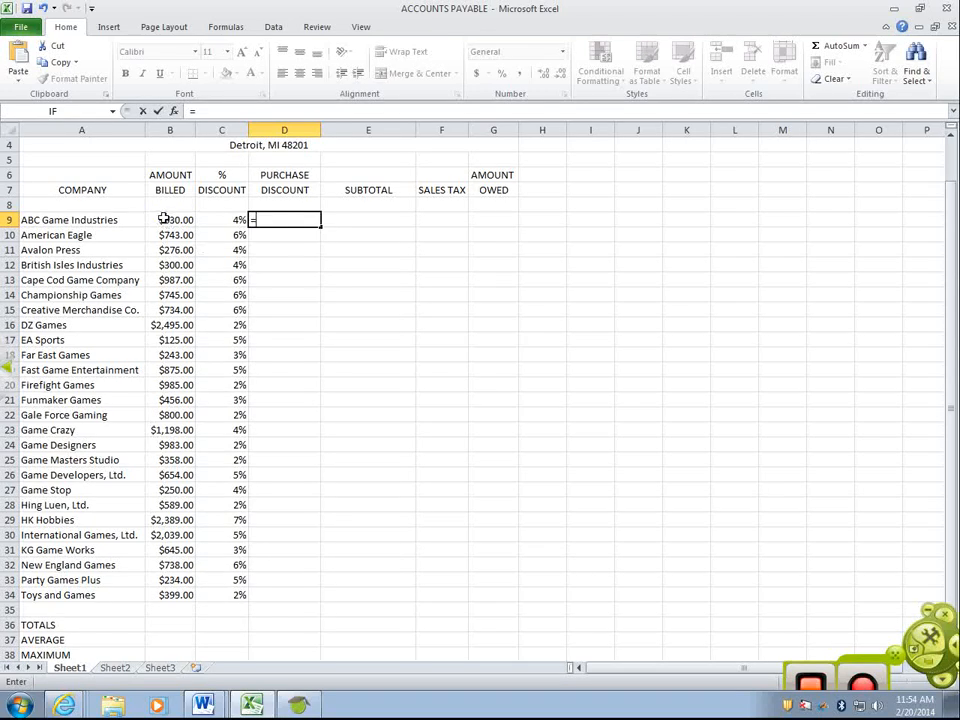
left_click(170, 218)
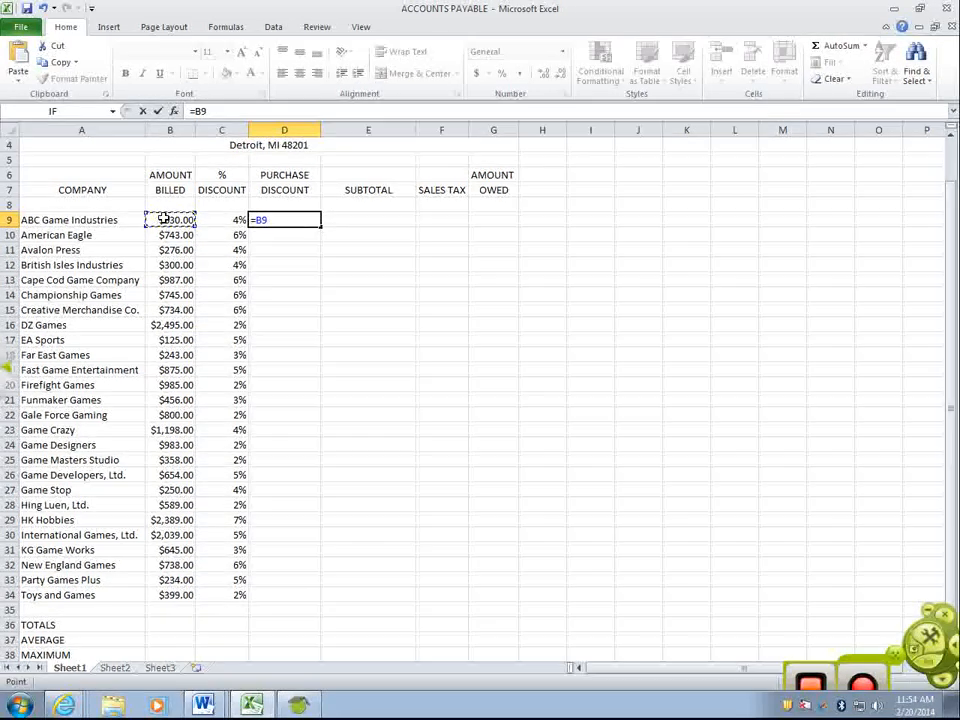
type("*")
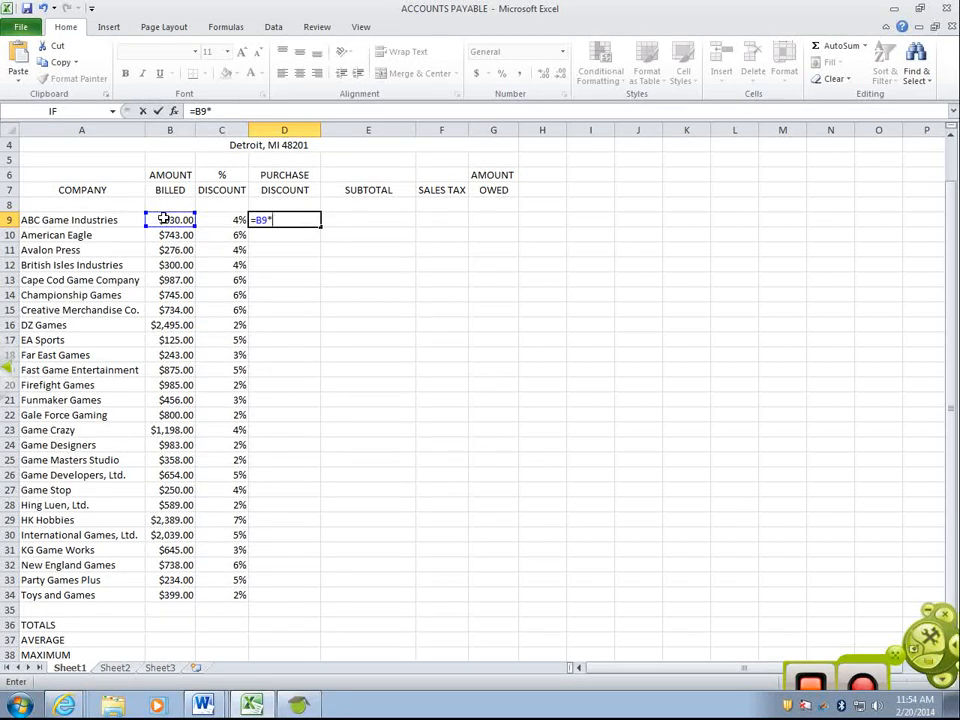
left_click(220, 218)
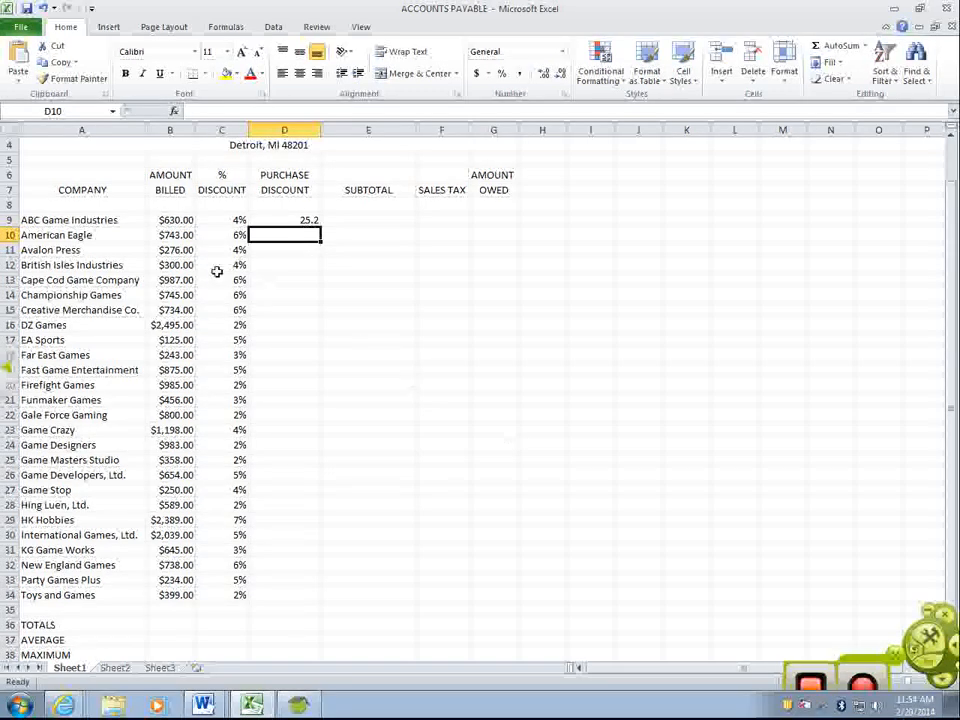
left_click(284, 218)
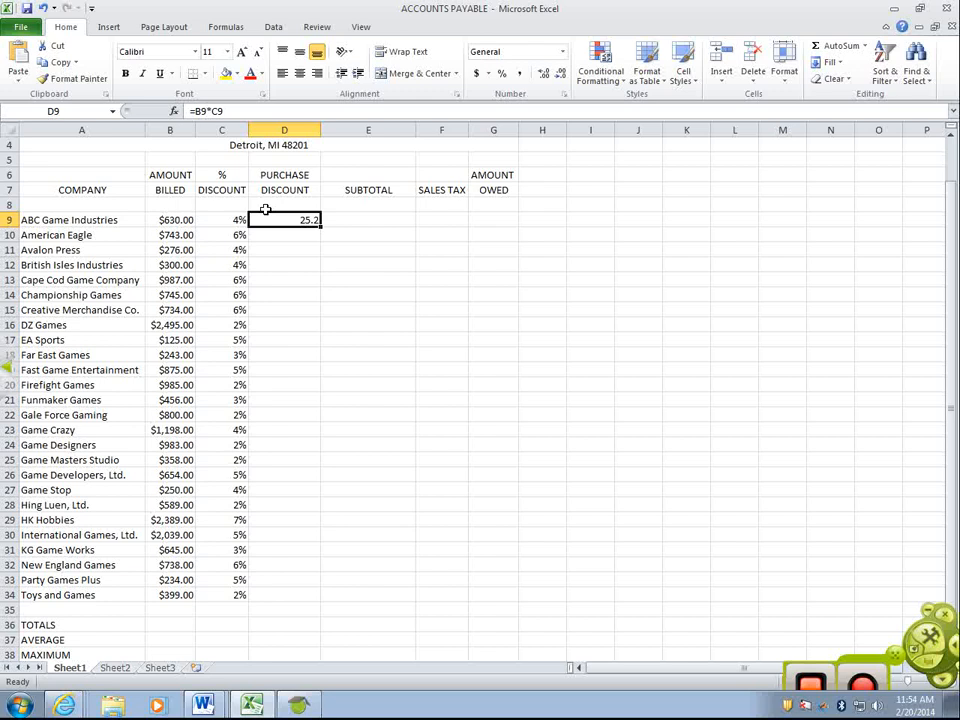
mouse_move(588, 378)
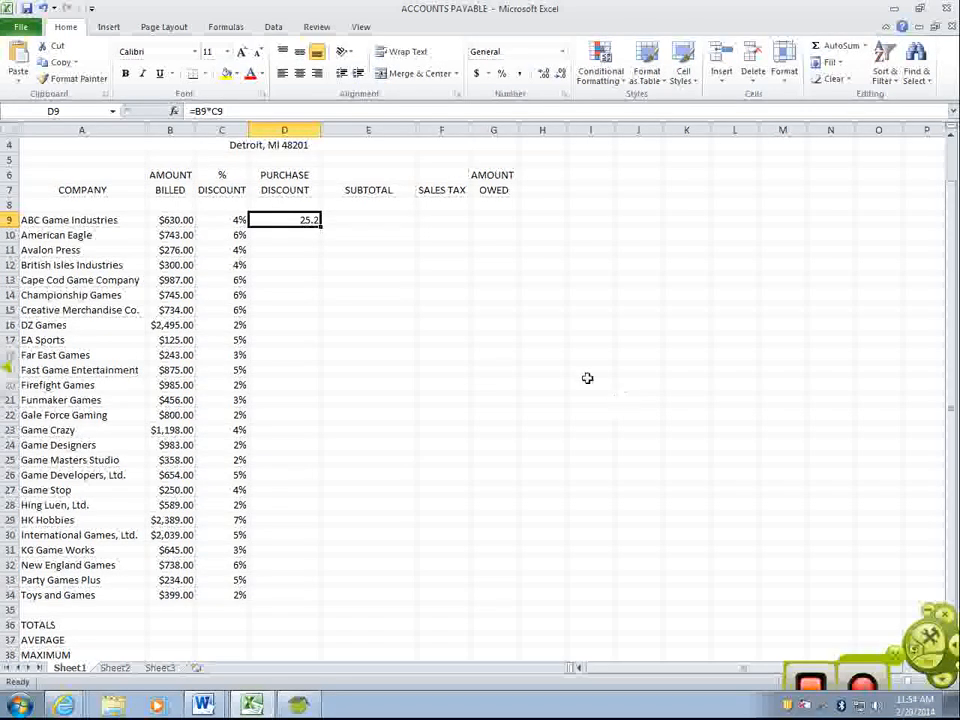
Step: Format the empty calculation columns for all company rows as currency, then select D9
left_click_drag(284, 220, 492, 240)
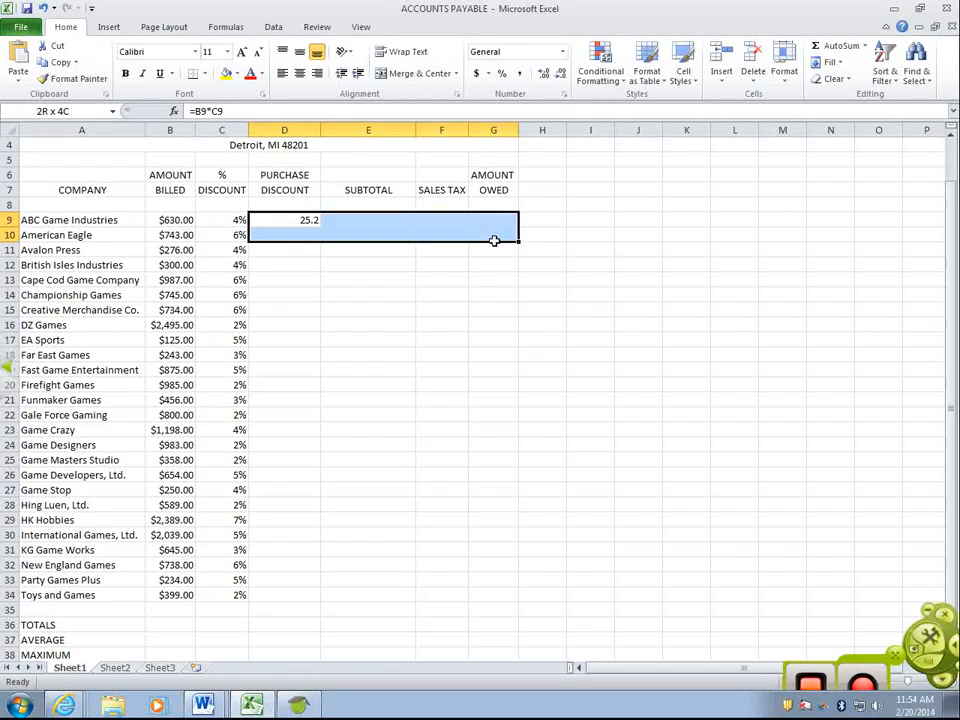
left_click_drag(492, 240, 468, 596)
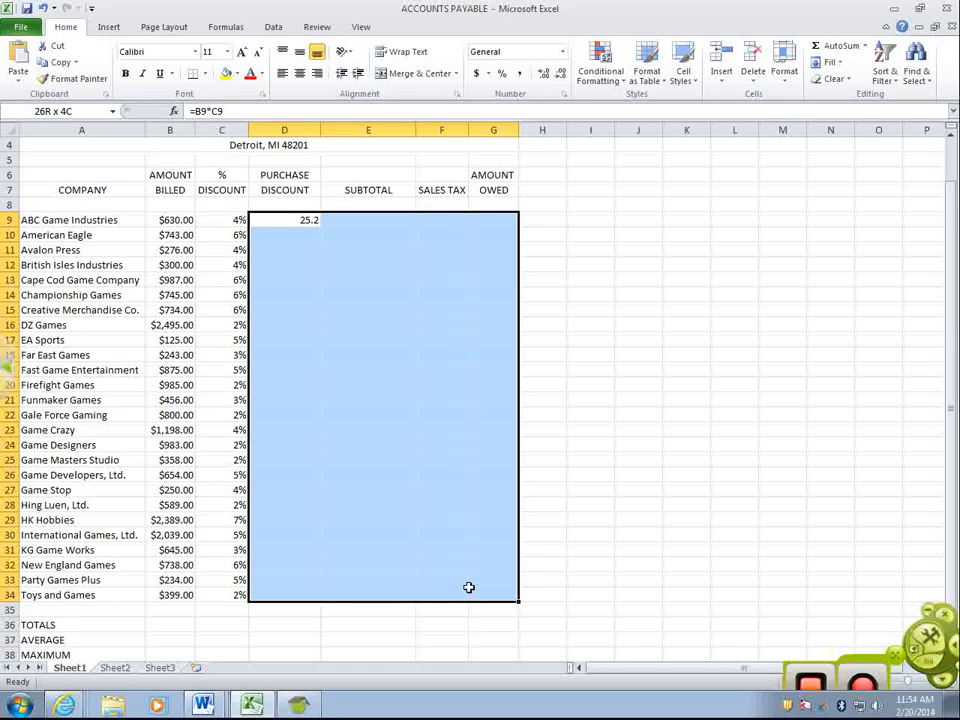
left_click(284, 218)
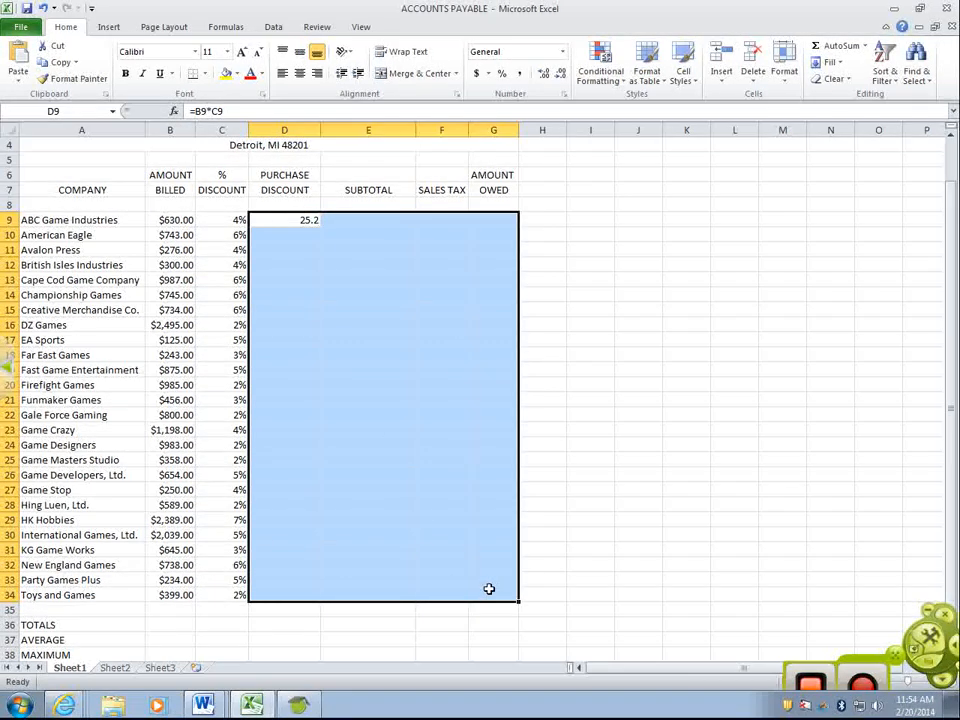
mouse_move(576, 56)
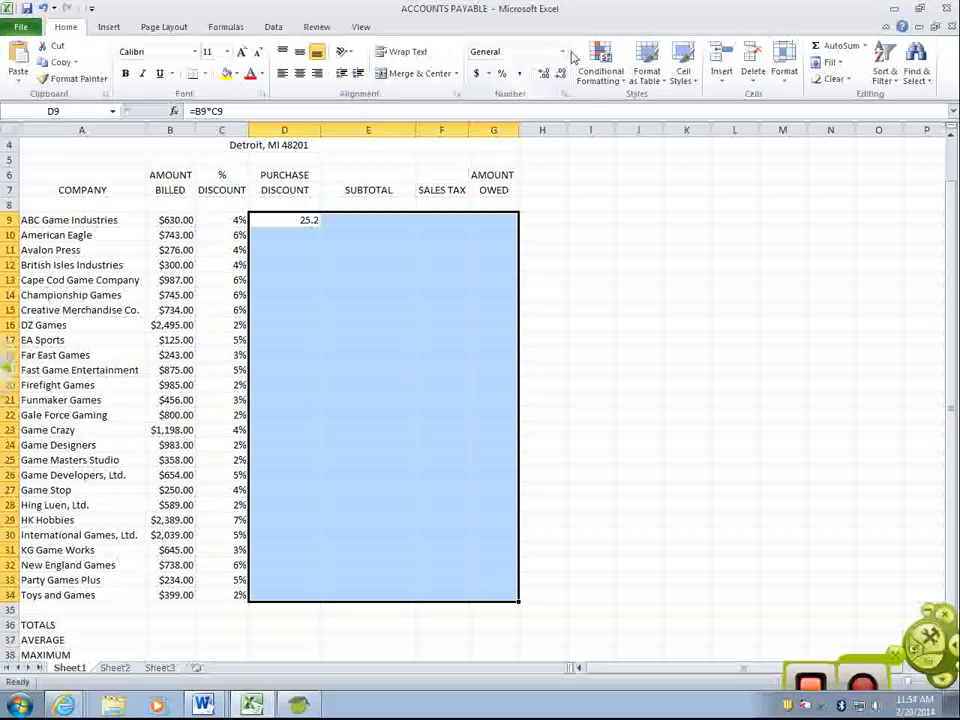
left_click(562, 52)
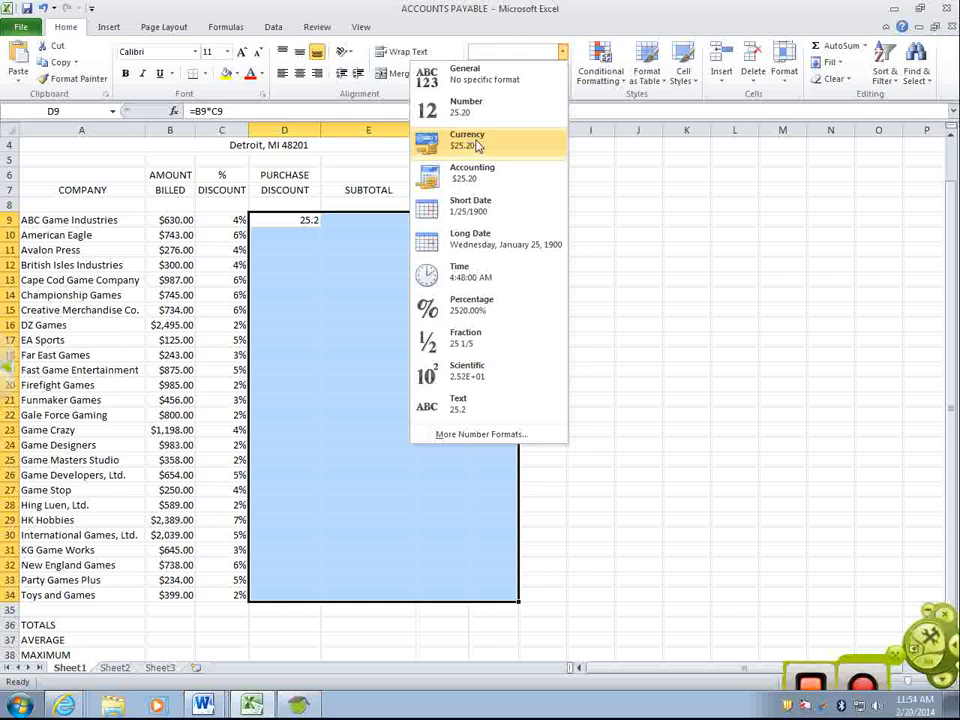
left_click(468, 140)
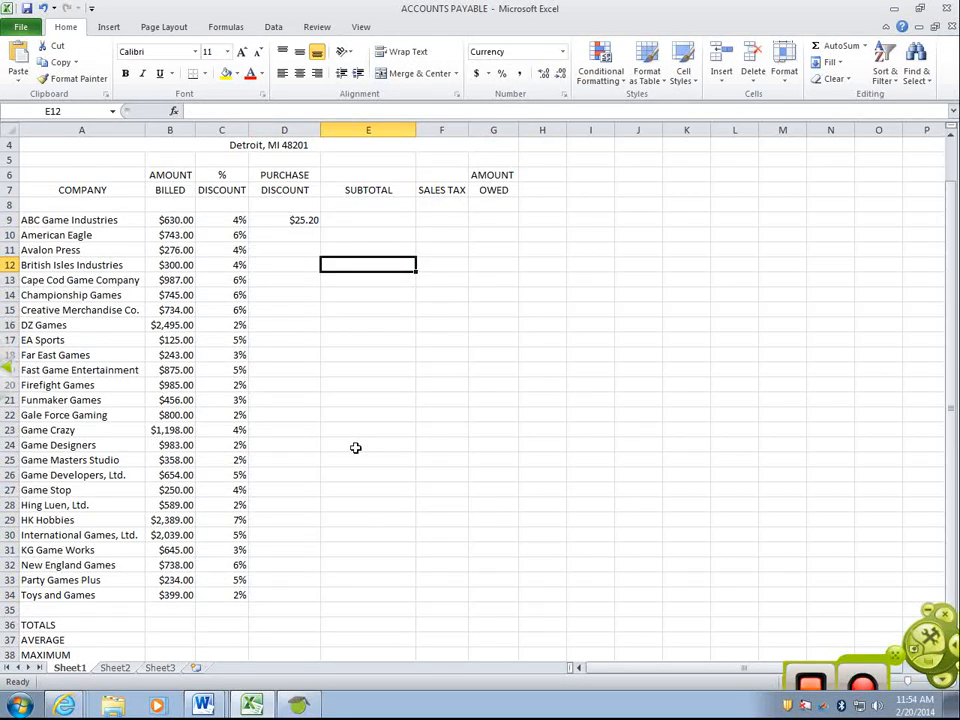
mouse_move(298, 218)
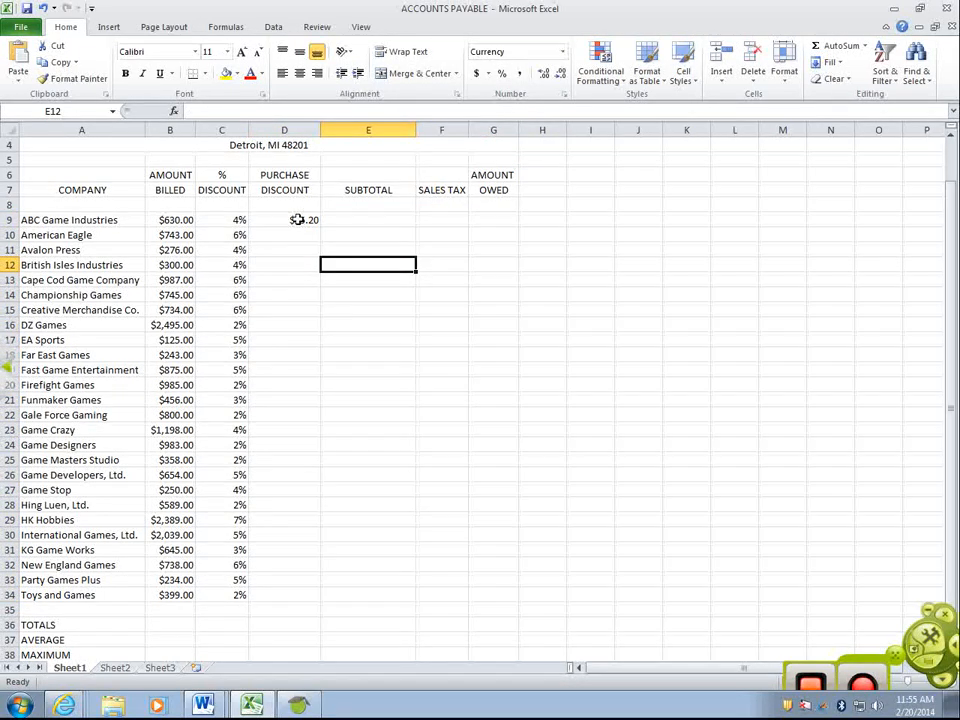
left_click(284, 218)
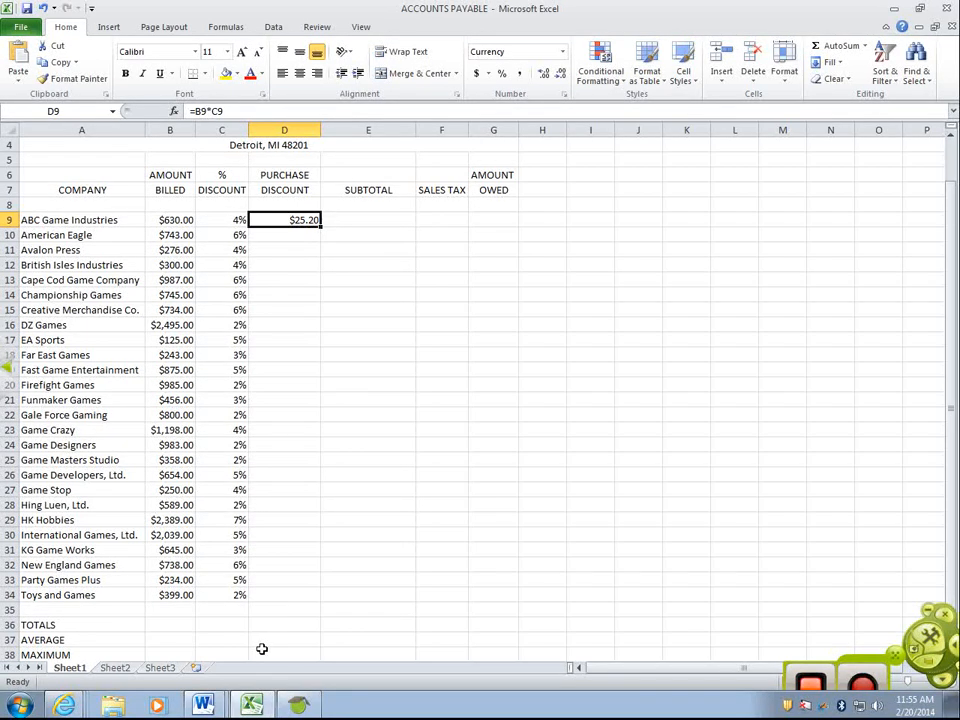
mouse_move(372, 212)
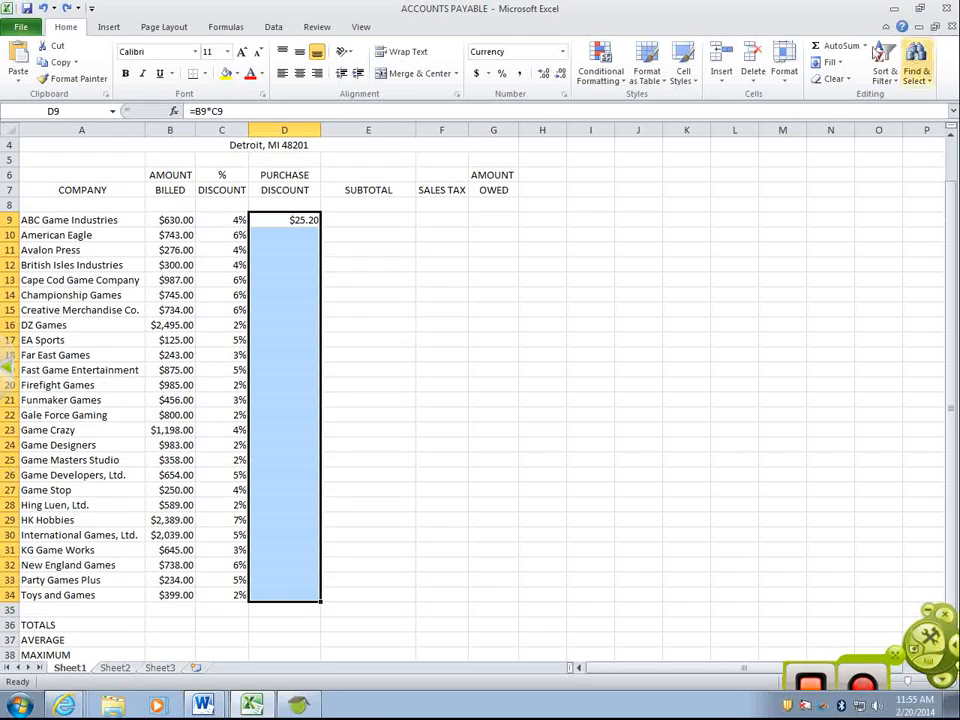
Step: Copy the D9 discount formula down through row 34 ($44.58 American Eagle to $7.98 Toys and Games)
left_click(832, 60)
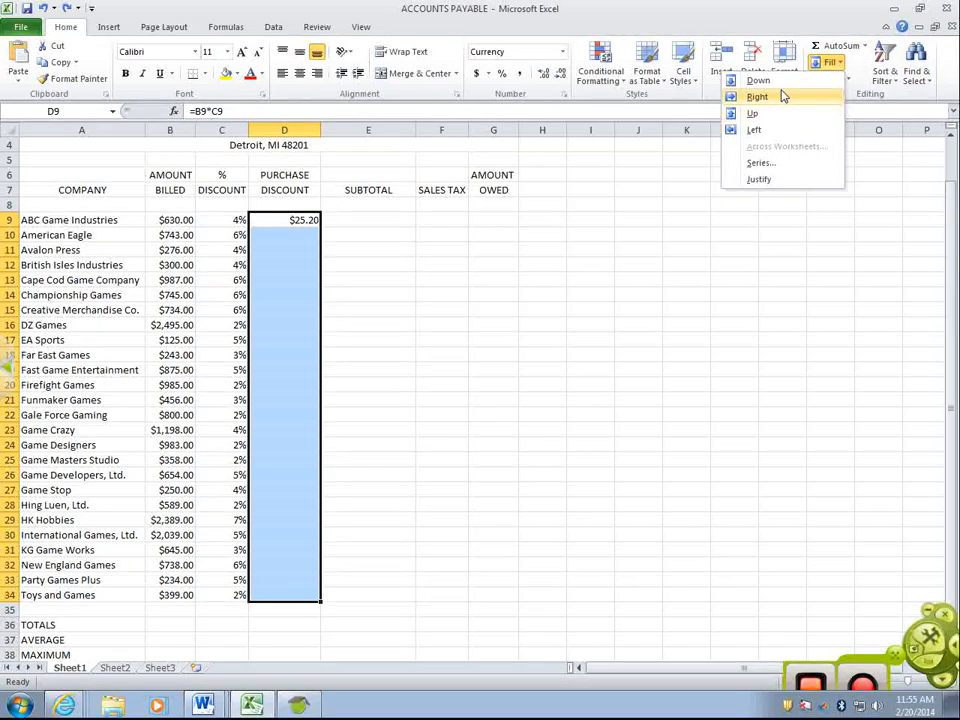
mouse_move(758, 80)
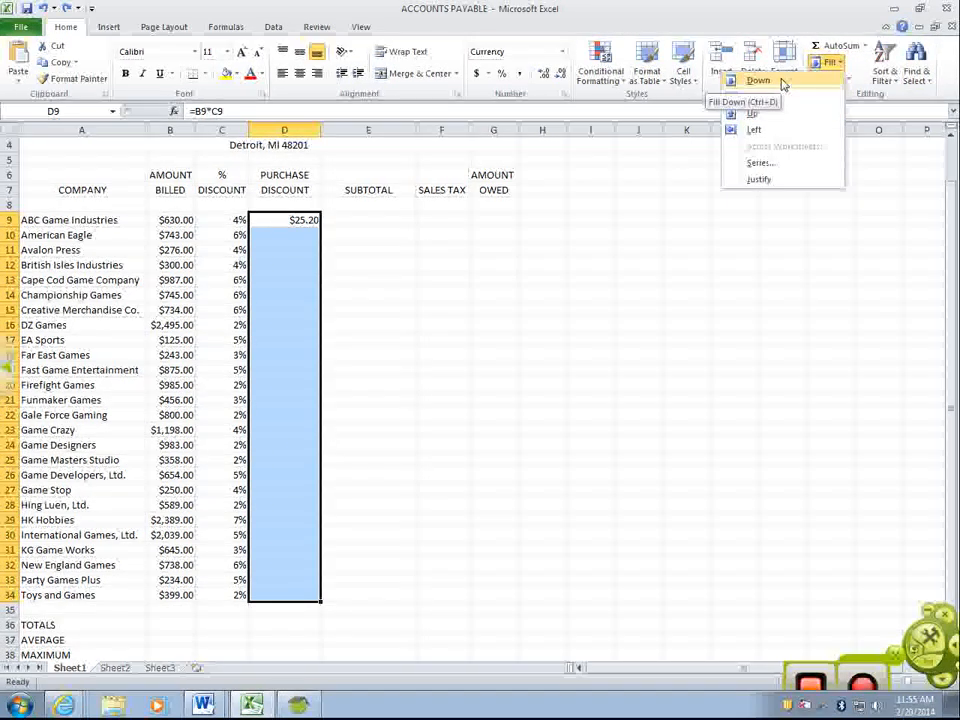
mouse_move(756, 96)
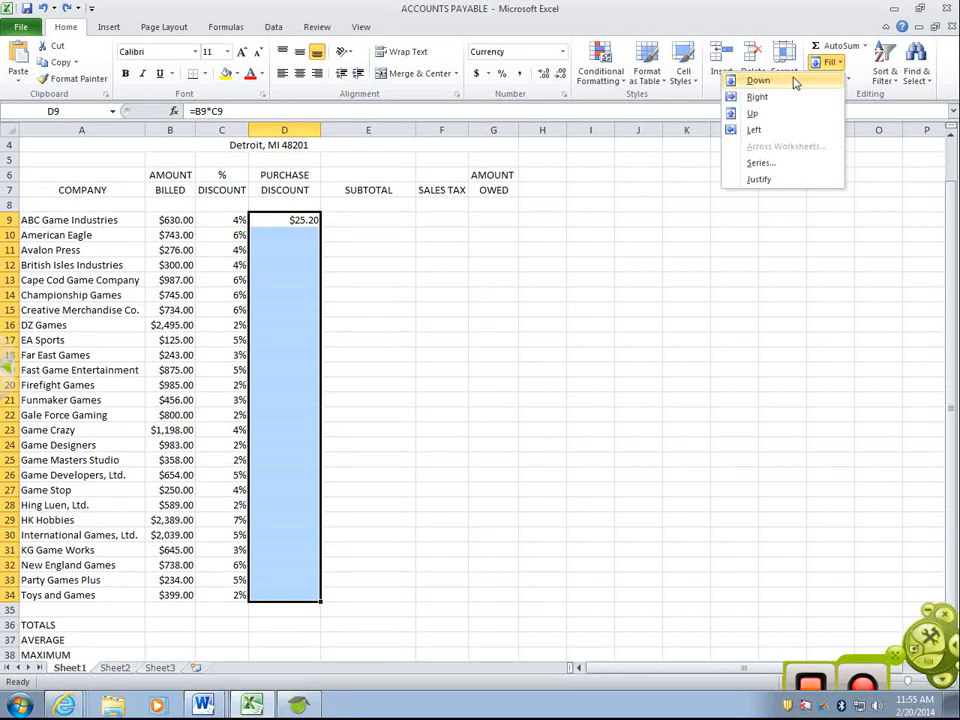
left_click(758, 80)
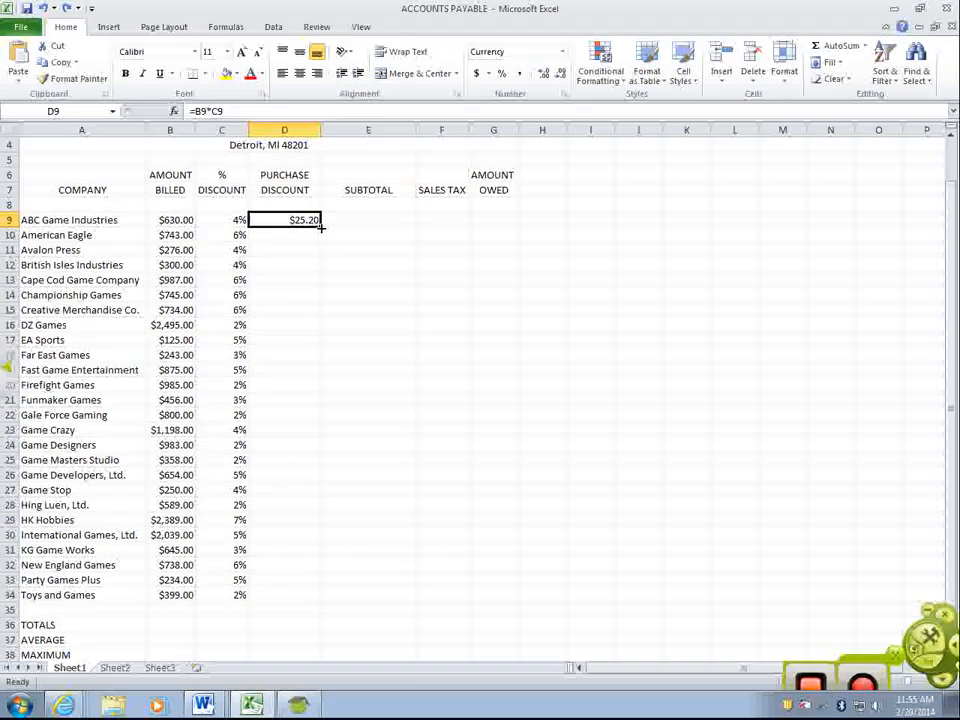
left_click_drag(320, 226, 320, 596)
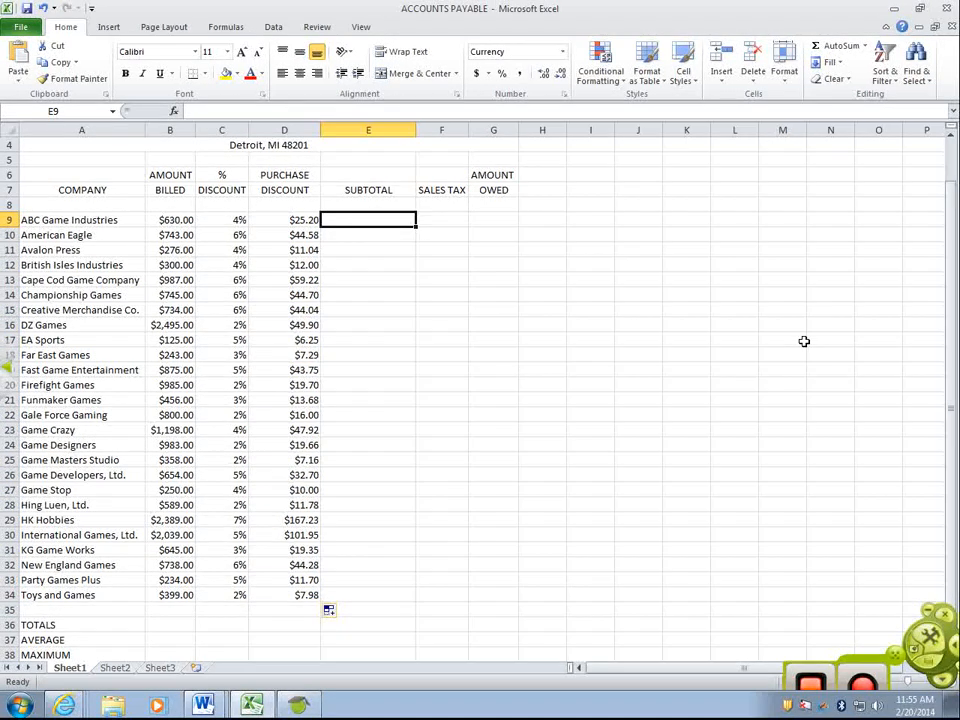
type("=")
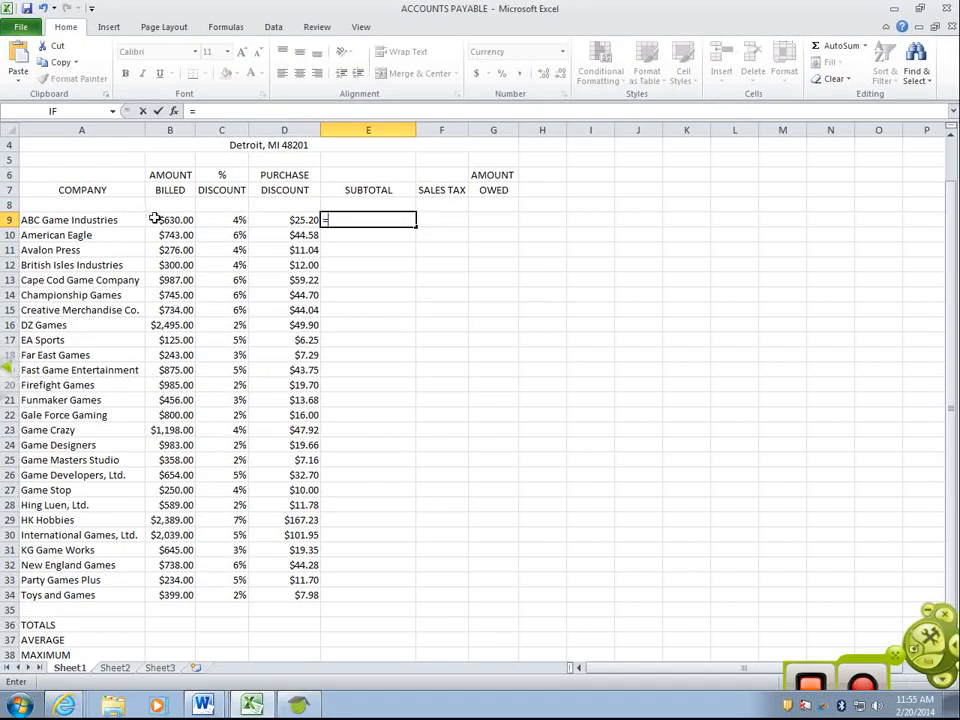
Step: Enter E9 as =B9-D9, giving ABC Game Industries a $604.80 subtotal
left_click(170, 218)
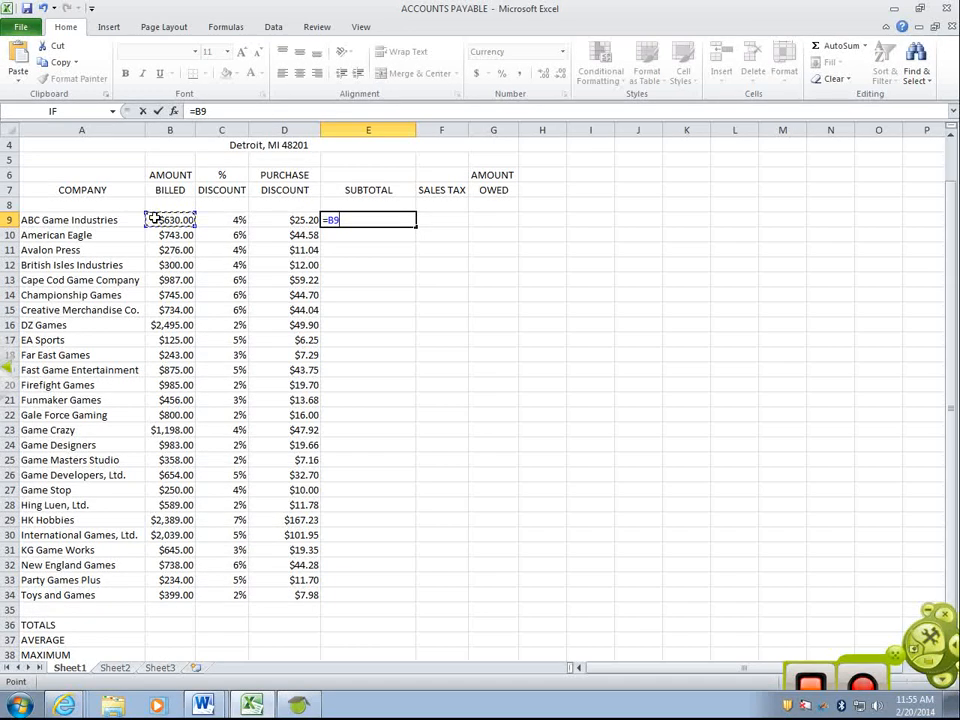
type("-")
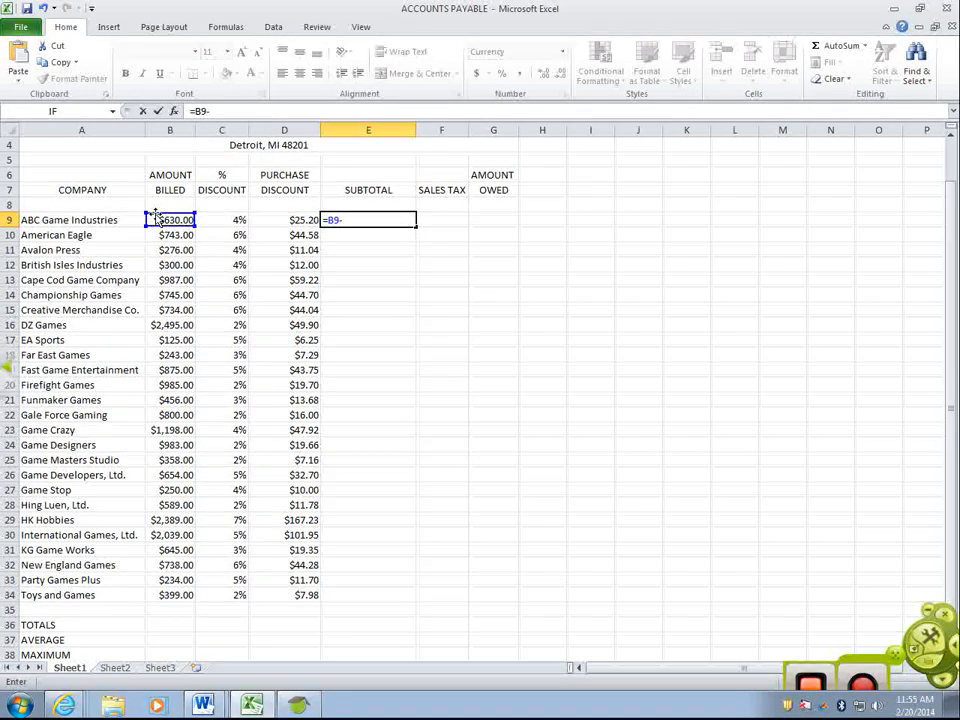
left_click(284, 218)
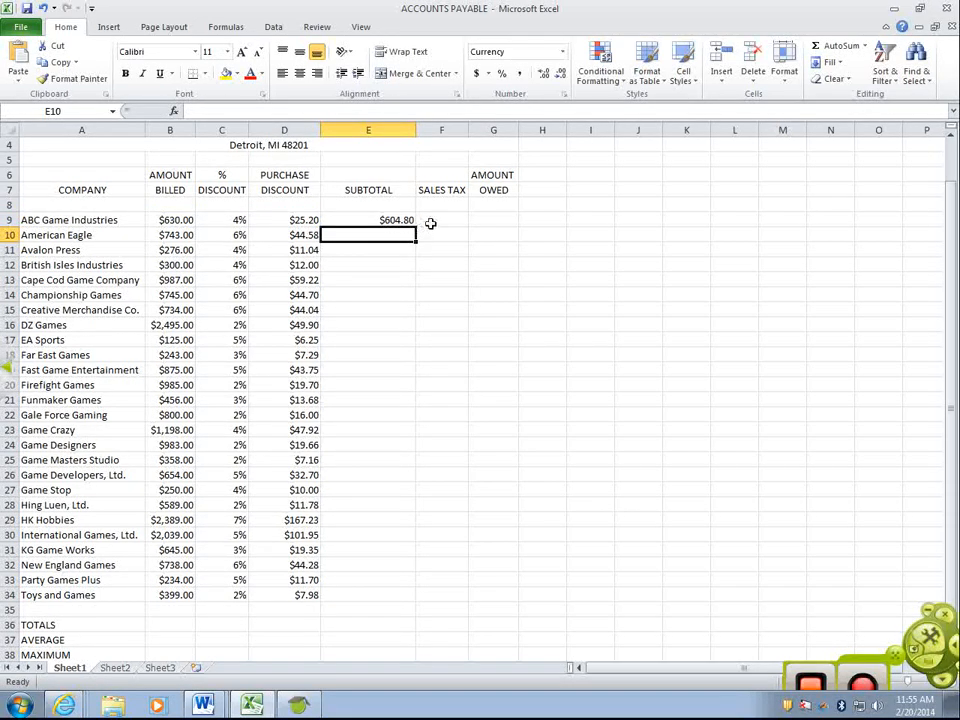
left_click(440, 218)
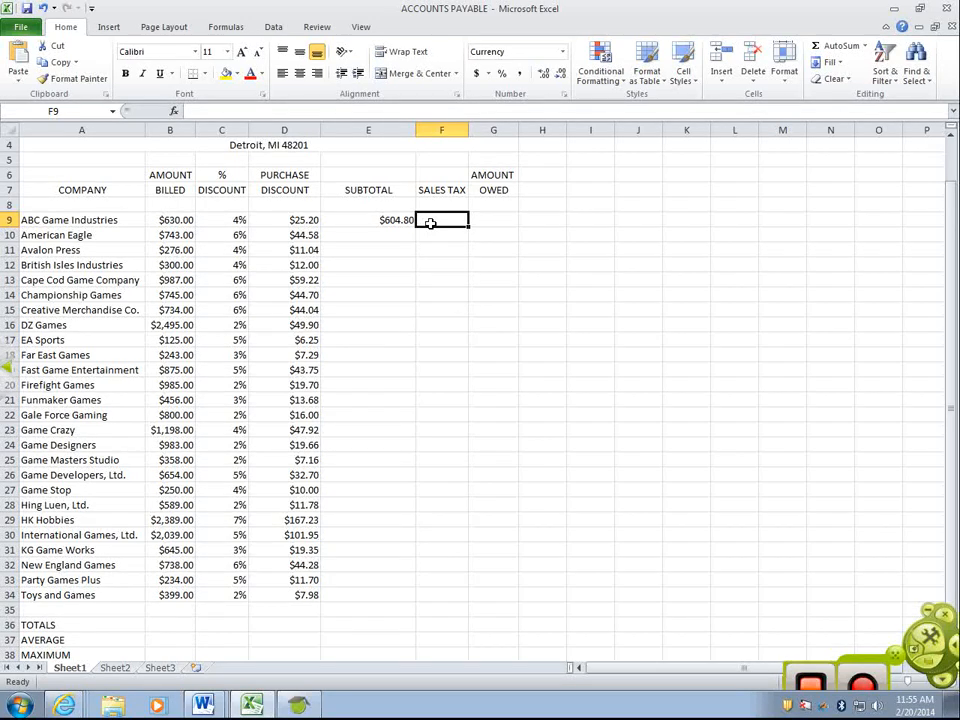
Step: Enter F9 as =E9*.082 for $49.90 sales tax, then start G9 with =E9
type("=E9")
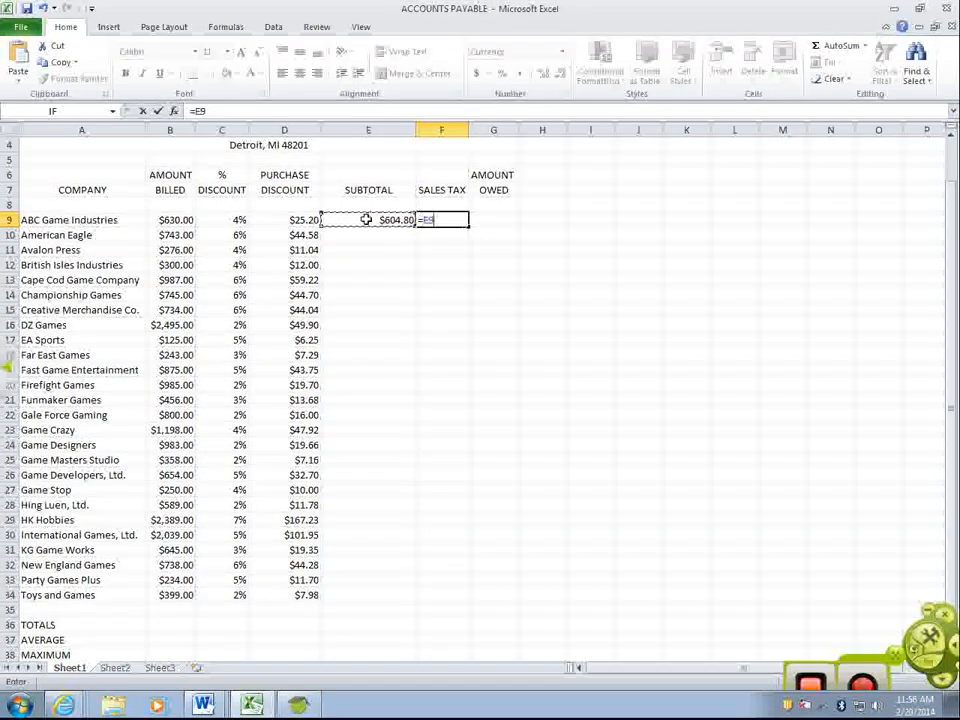
type("*")
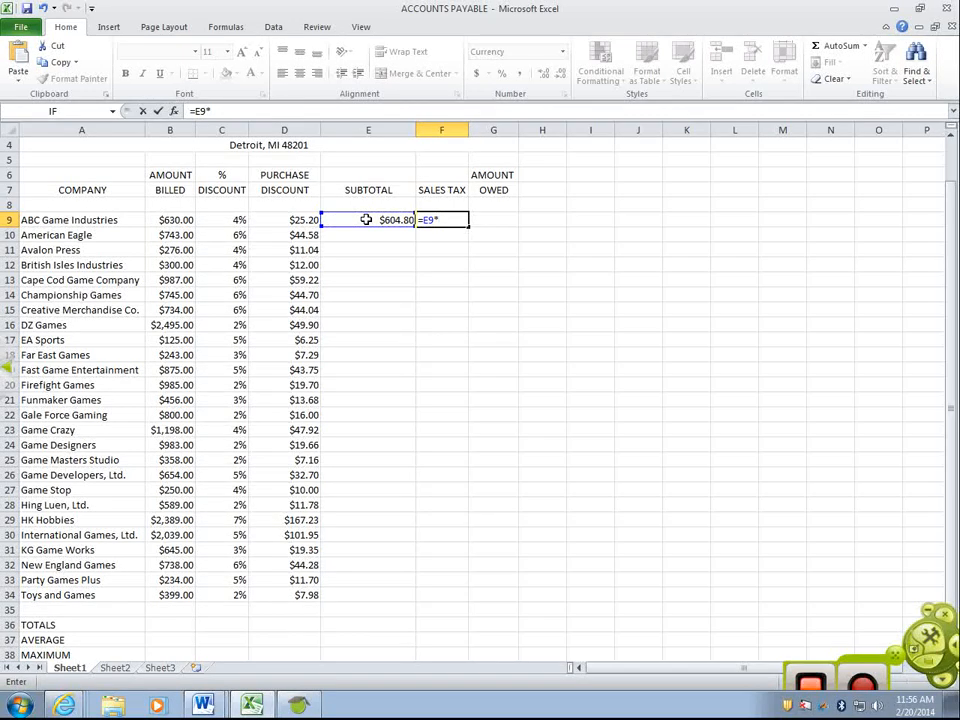
type(".082")
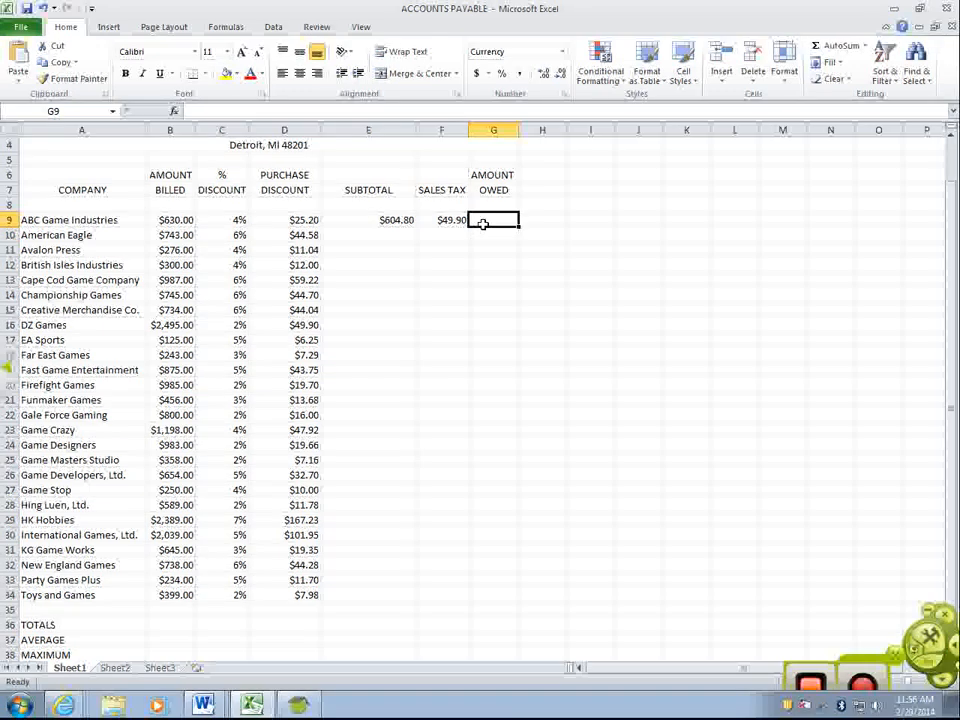
type("=E9")
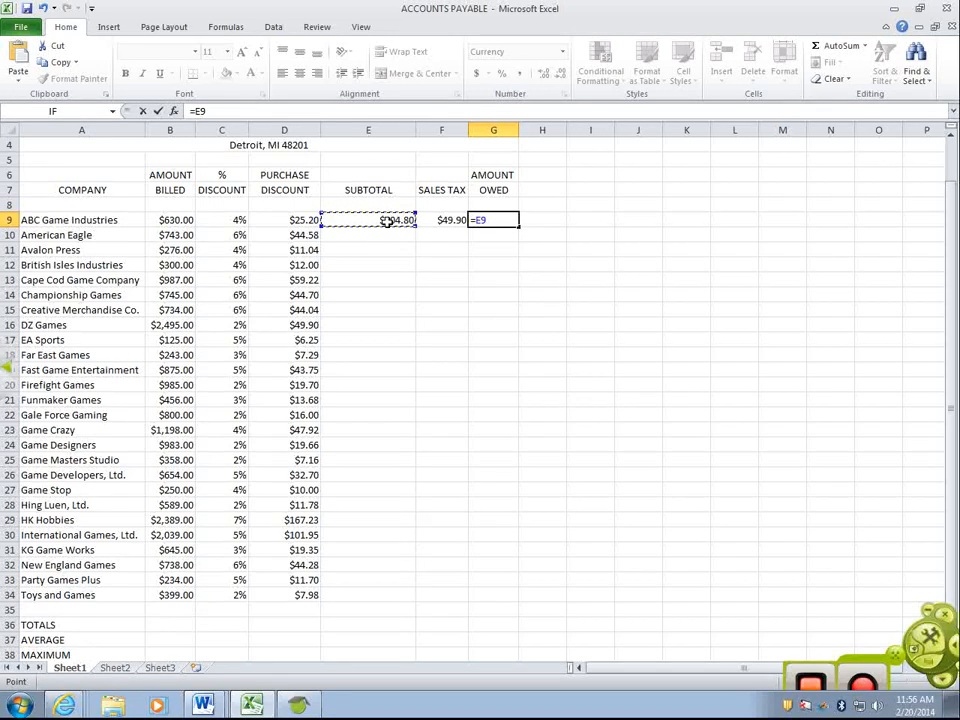
Step: Complete G9 as =E9+F9 ($654.70 owed) and fill E9:G9 down to row 34
left_click(440, 218)
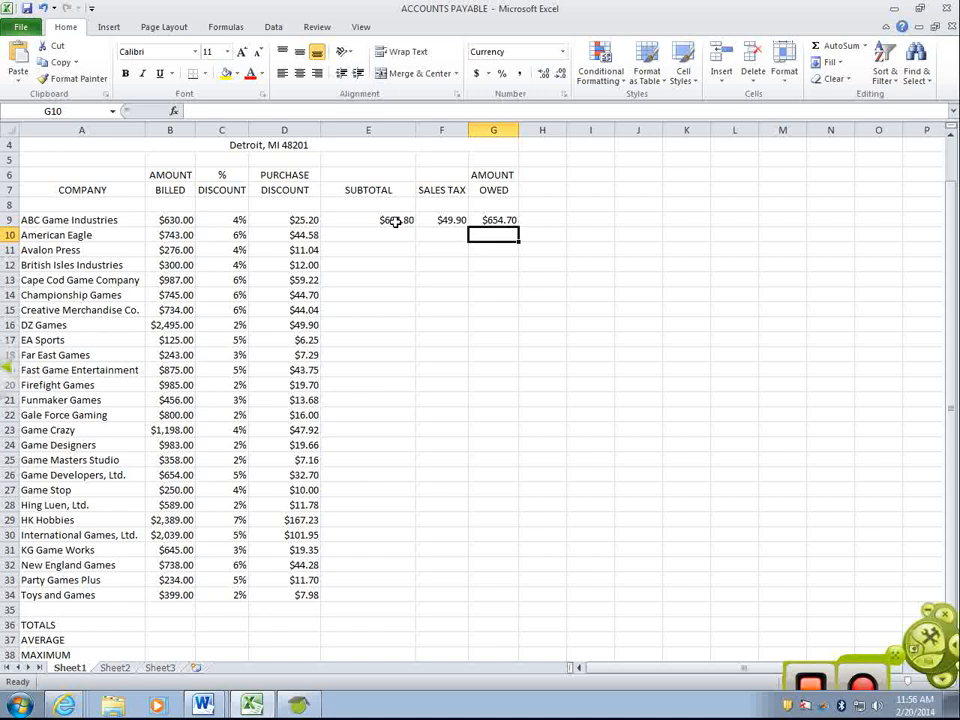
left_click(368, 218)
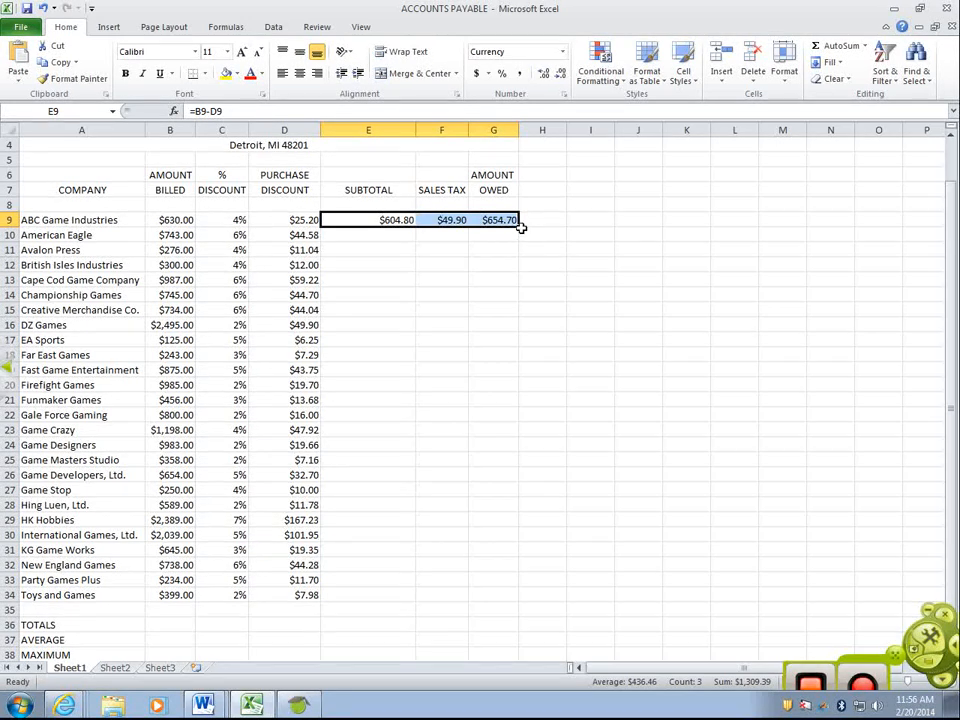
left_click_drag(518, 224, 512, 596)
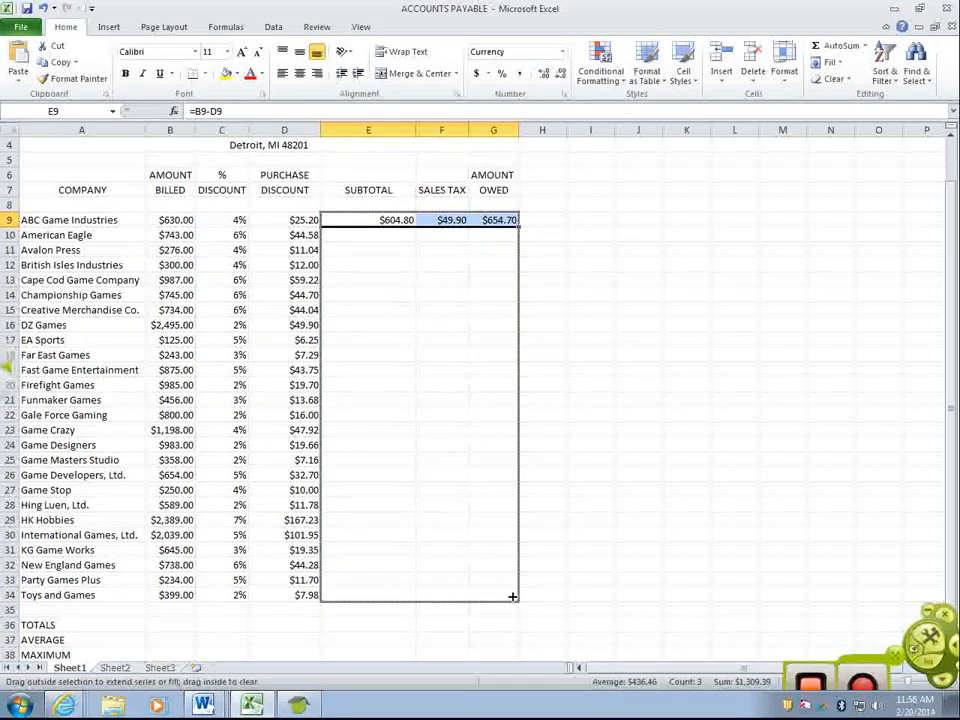
left_click_drag(512, 228, 512, 596)
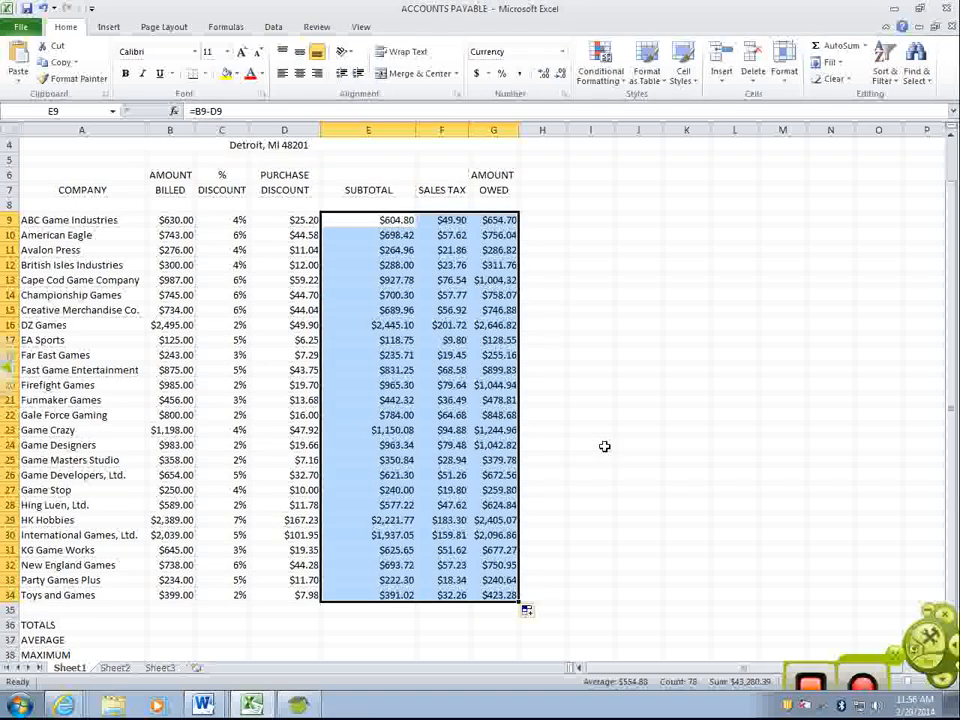
scroll("down", 3)
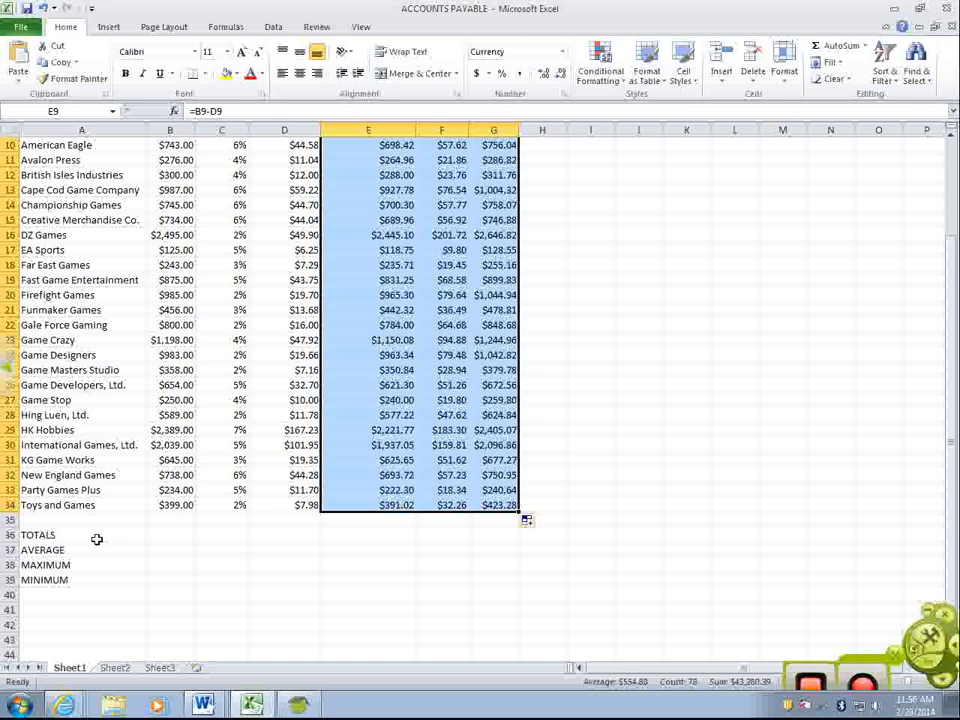
left_click(170, 534)
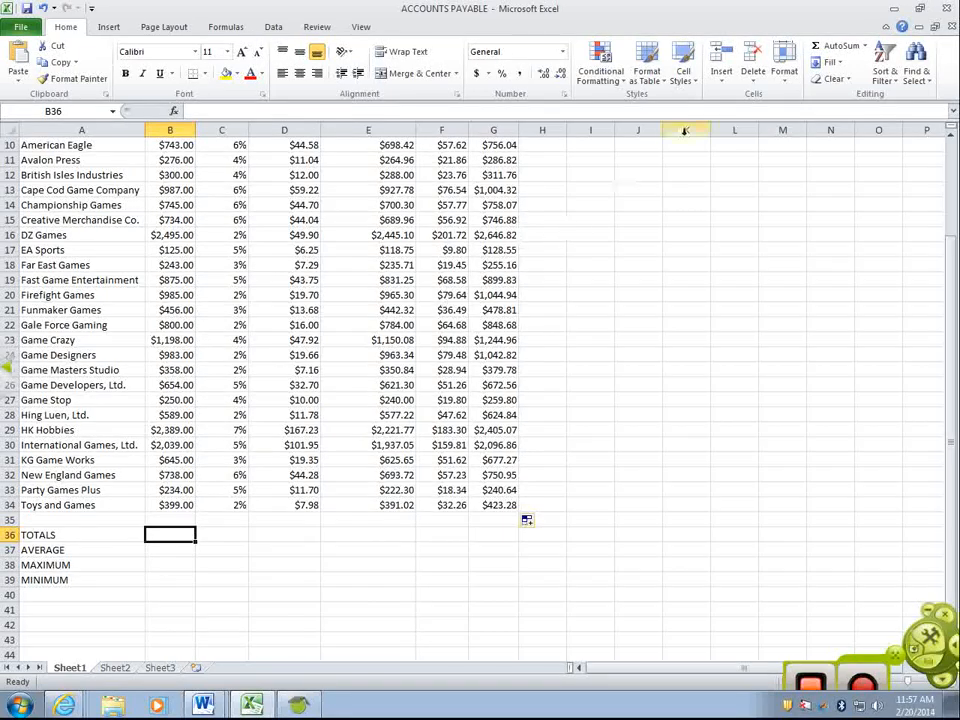
Step: Total column B in B36 ($20,870.00) and average B9:B34 in B37 ($802.69)
left_click(840, 50)
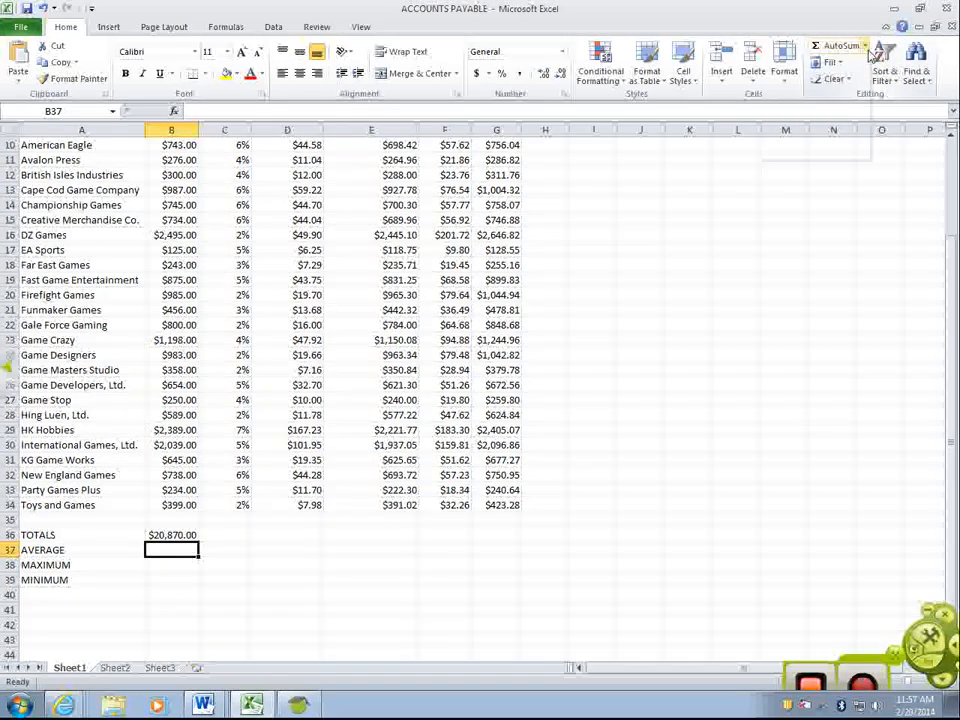
left_click(864, 46)
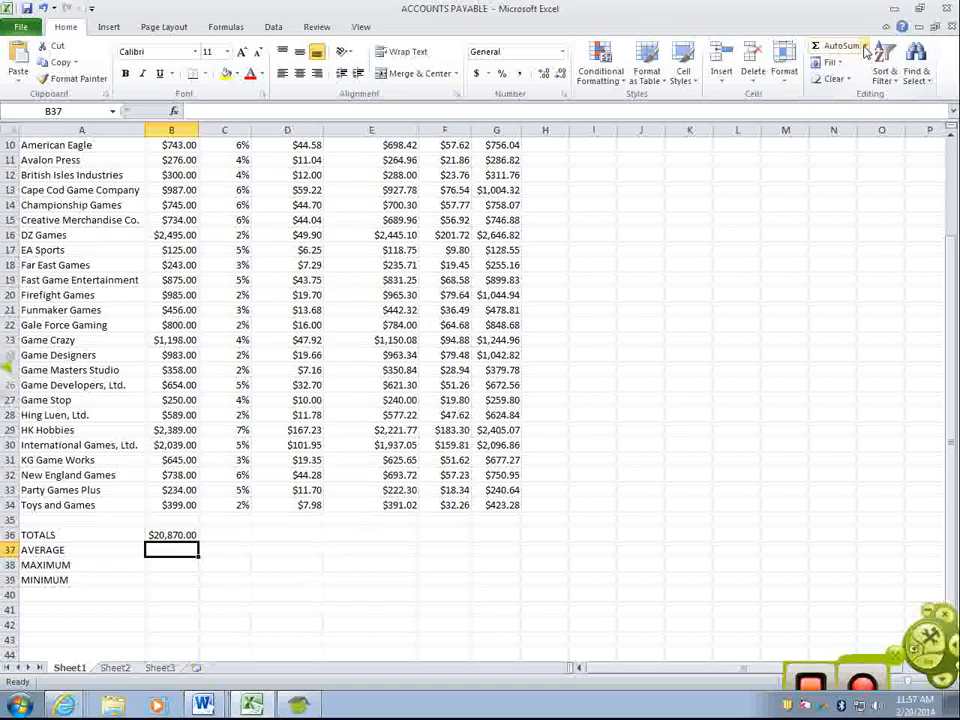
left_click(864, 52)
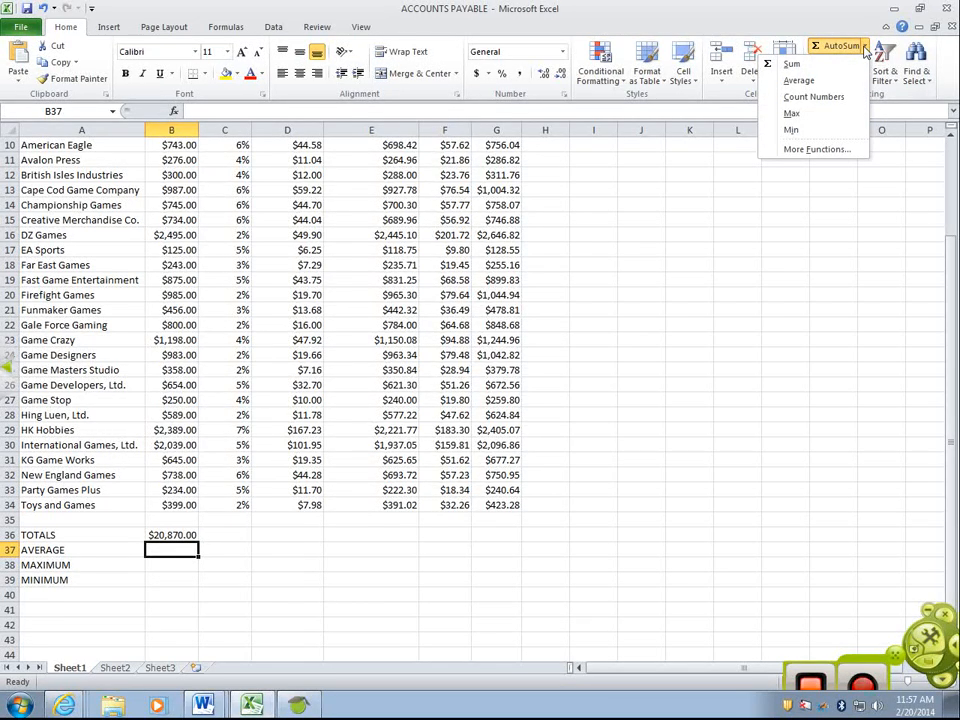
left_click(800, 80)
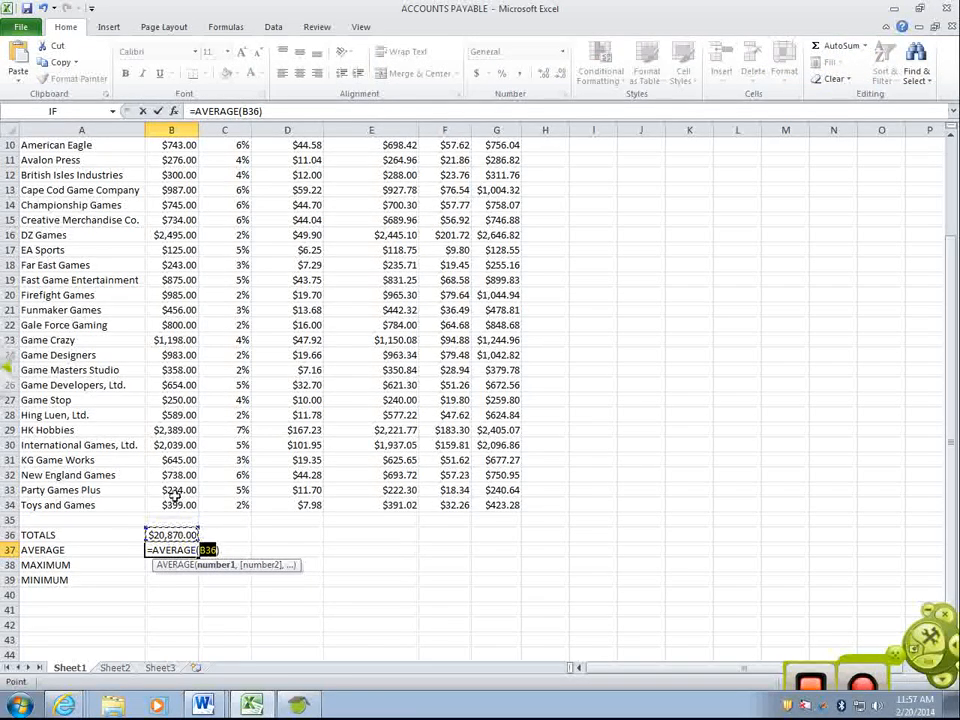
left_click_drag(172, 160, 172, 504)
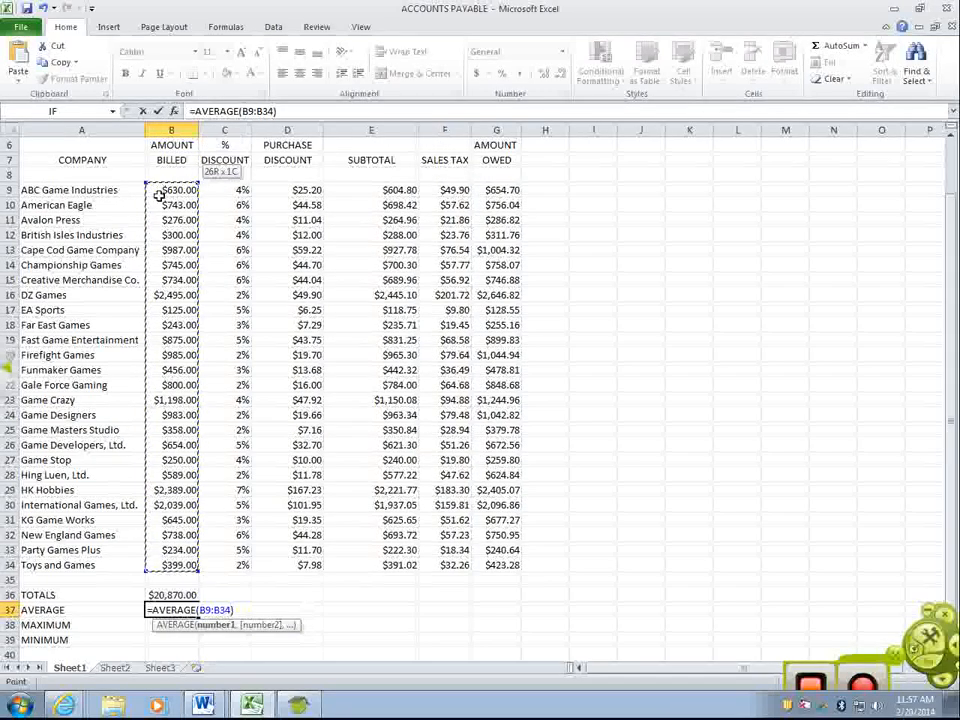
scroll("down", 3)
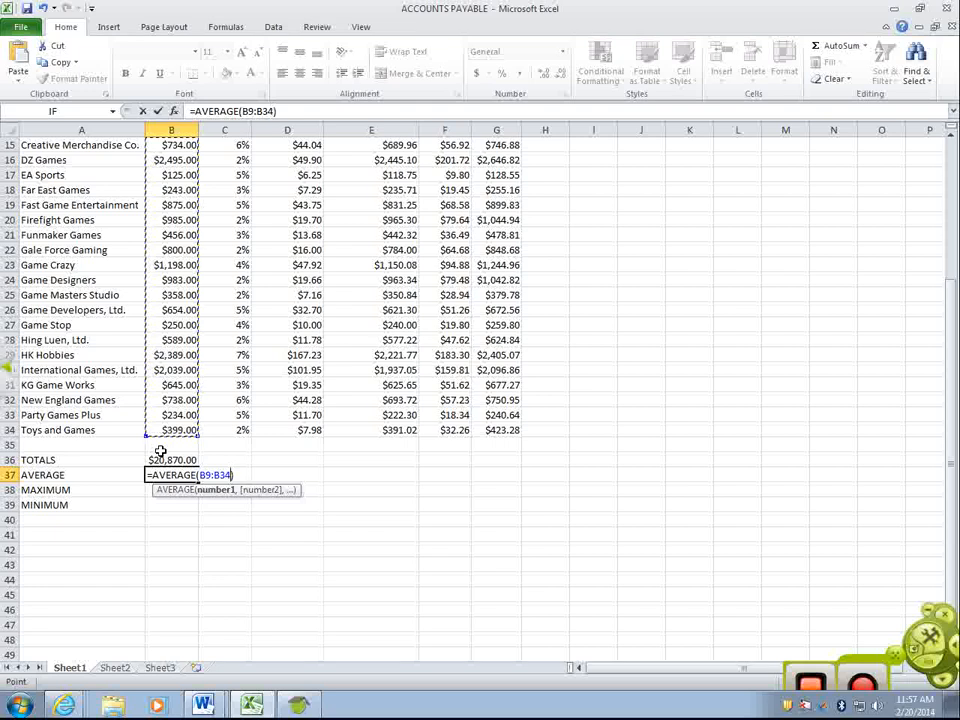
key("Enter")
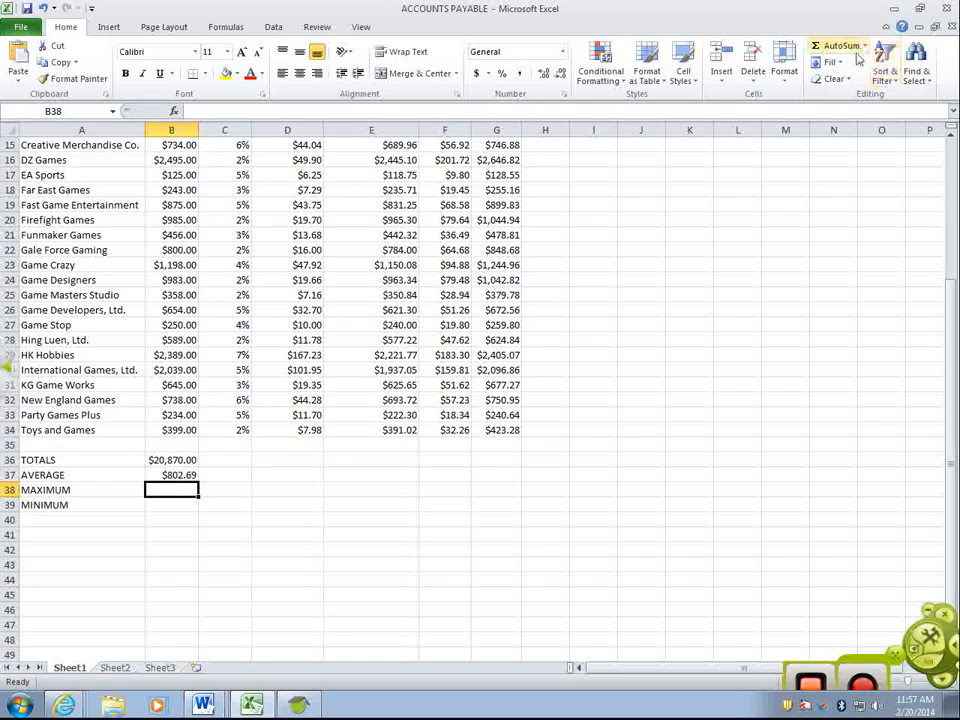
Step: Add the maximum ($2,495.00) in B38 and minimum ($125.00) in B39 via AutoSum
left_click(864, 44)
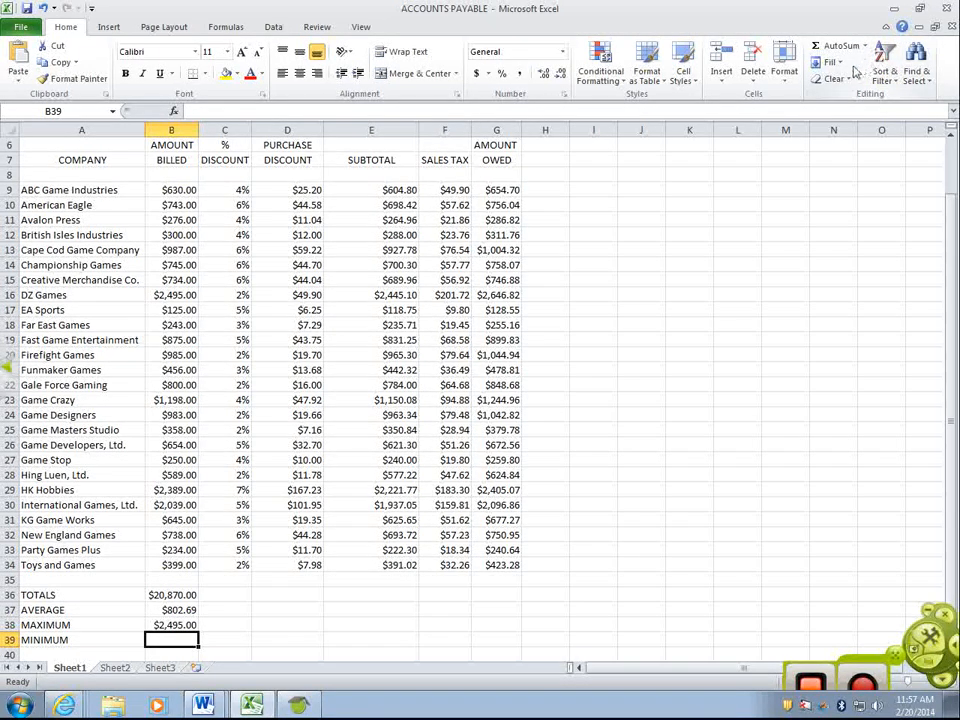
left_click(864, 46)
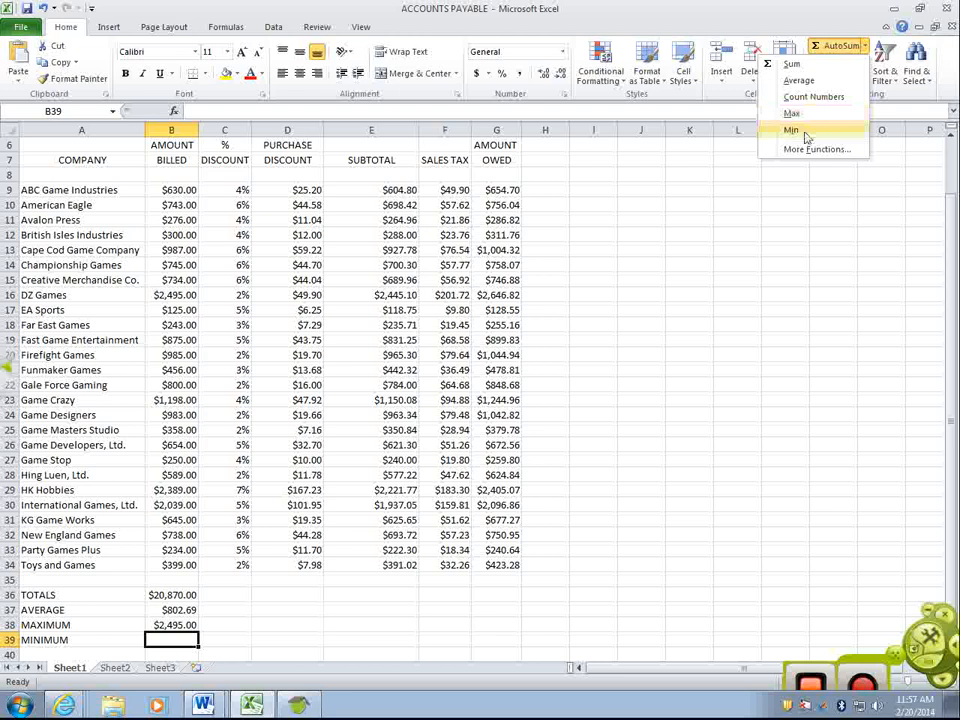
left_click(792, 130)
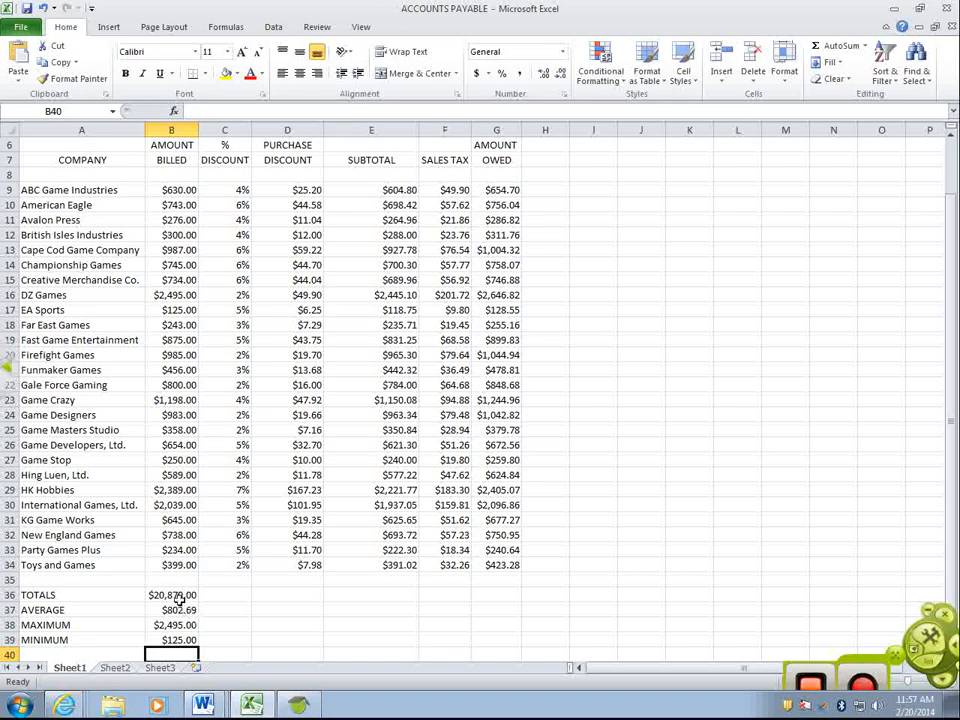
Step: Fill the B36:B39 summary formulas right across columns C through G
left_click_drag(172, 594, 172, 640)
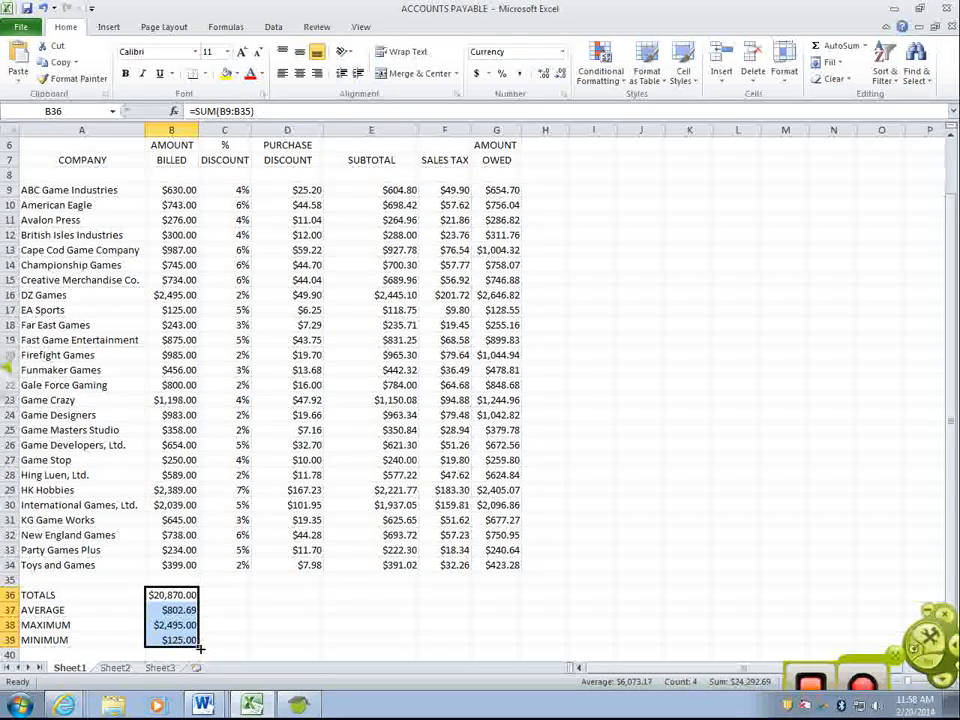
left_click_drag(200, 650, 520, 650)
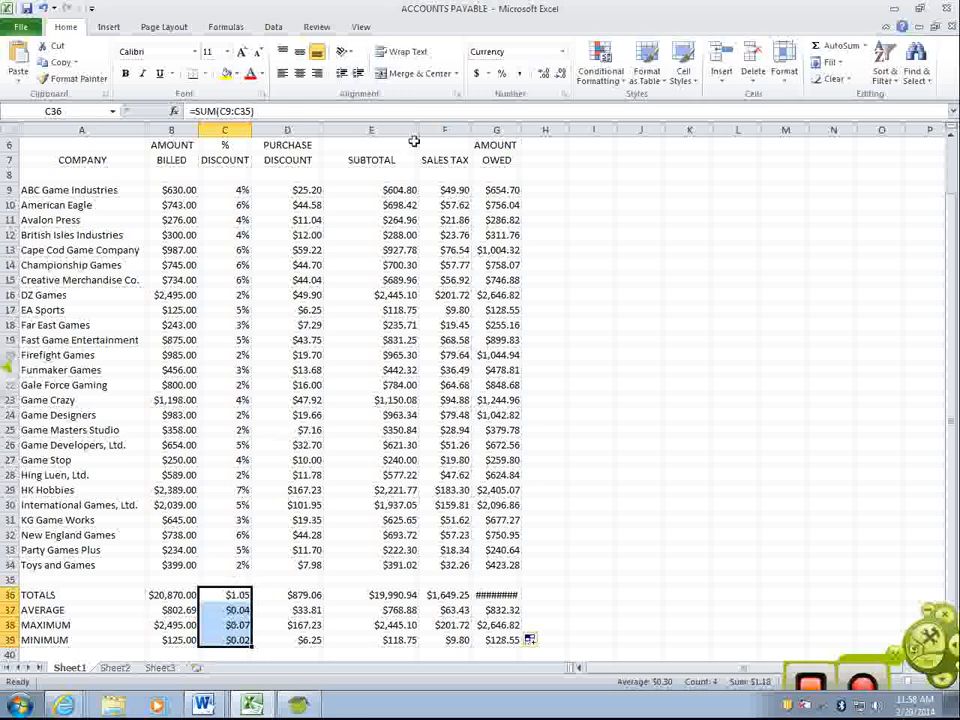
left_click(502, 72)
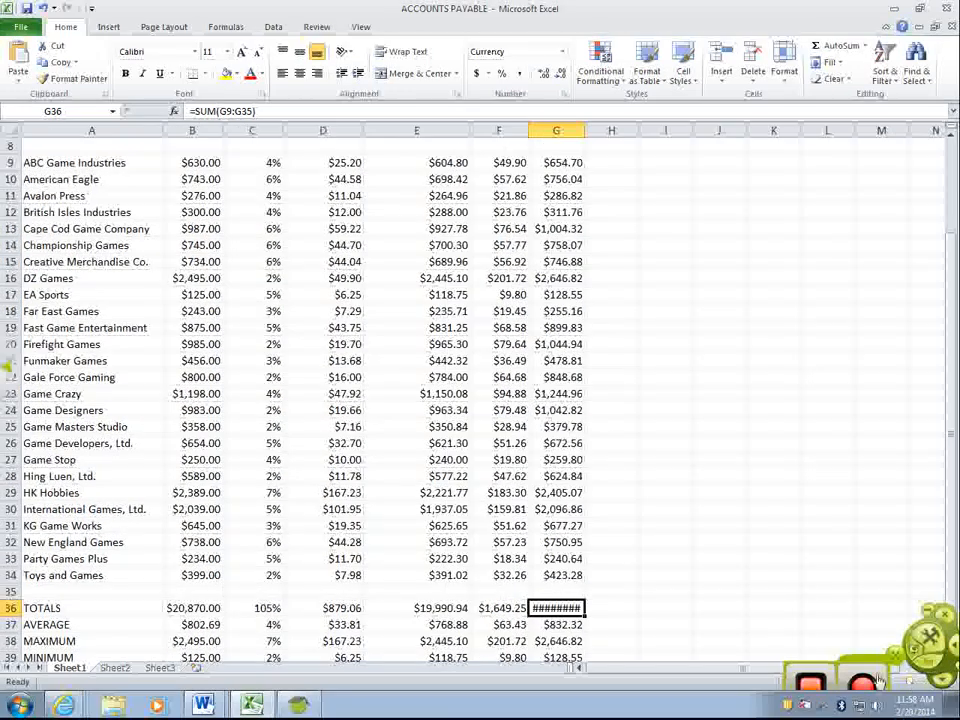
Step: Drag column G's header border wider so the amount owed total fits
scroll("down", 3)
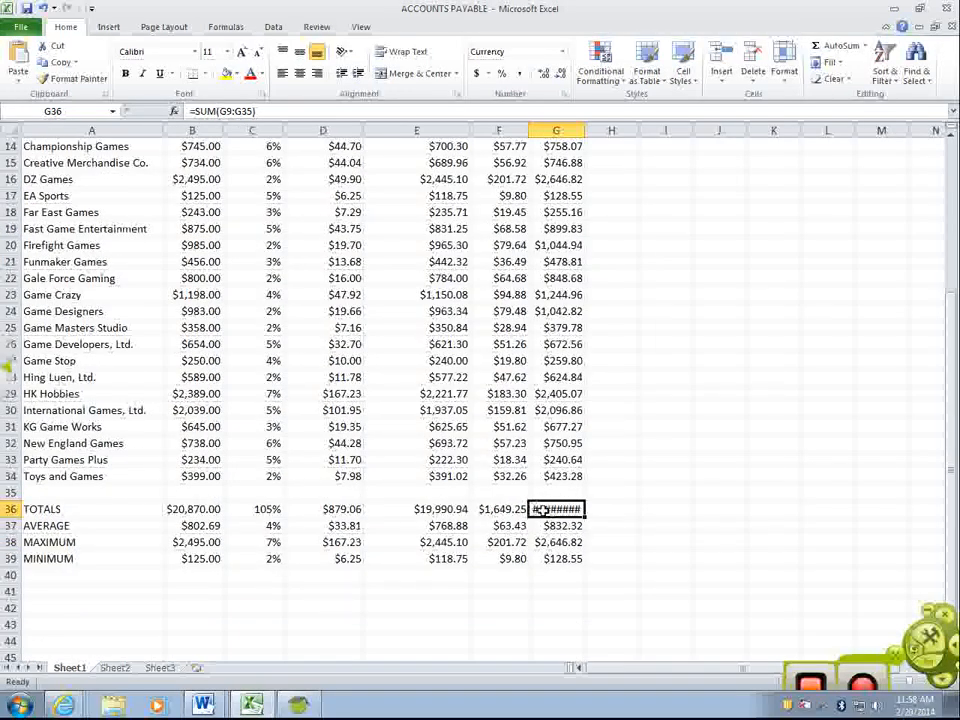
scroll("down", 3)
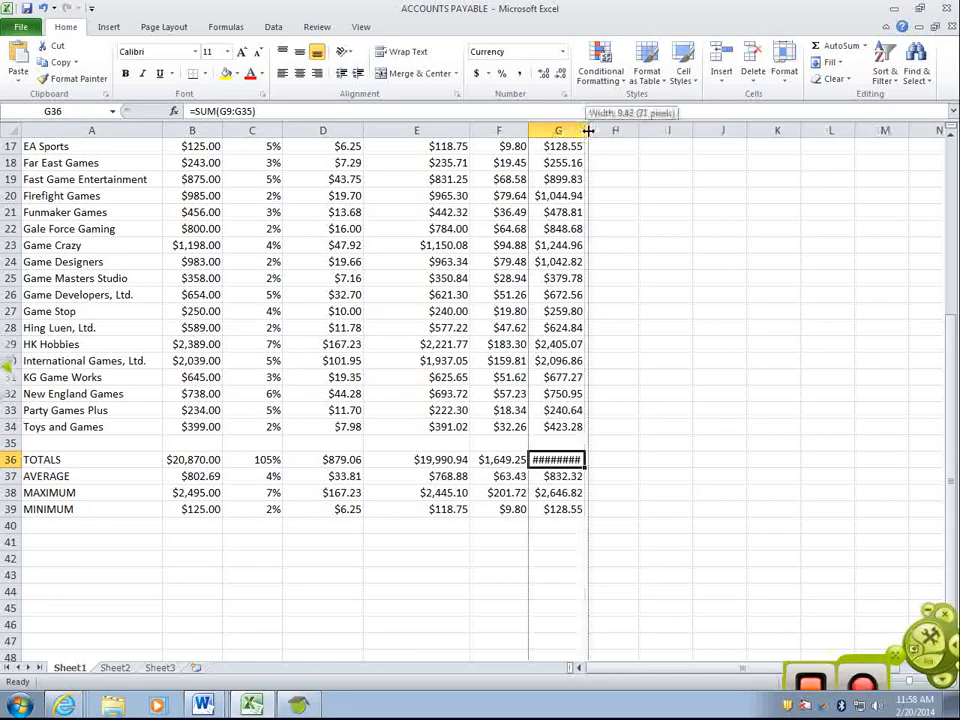
left_click_drag(588, 130, 616, 130)
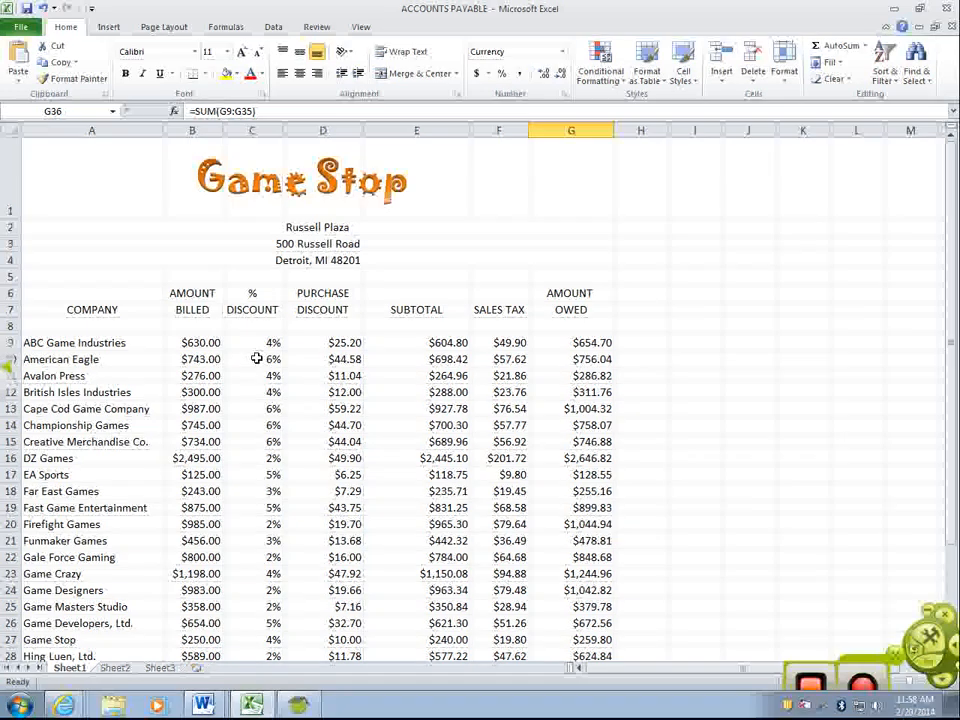
mouse_move(110, 36)
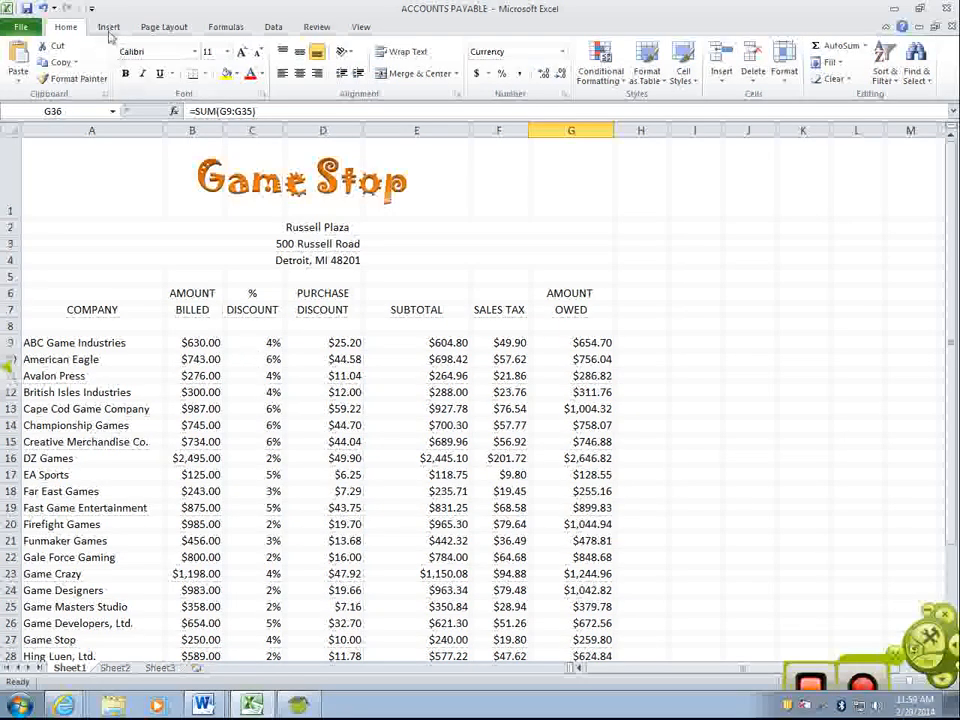
left_click(108, 28)
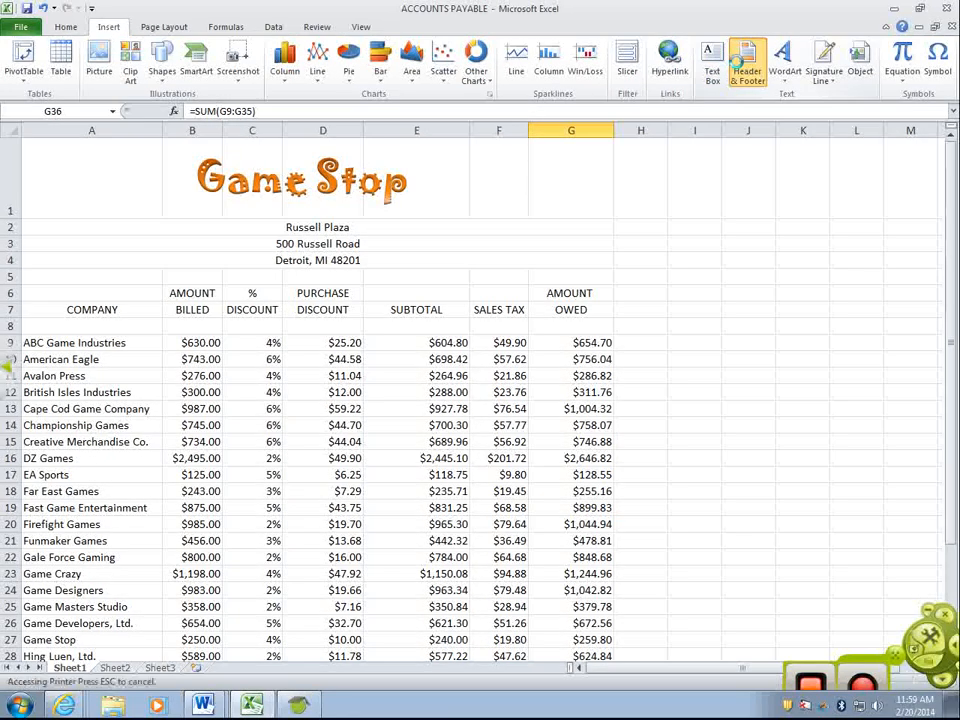
left_click(748, 56)
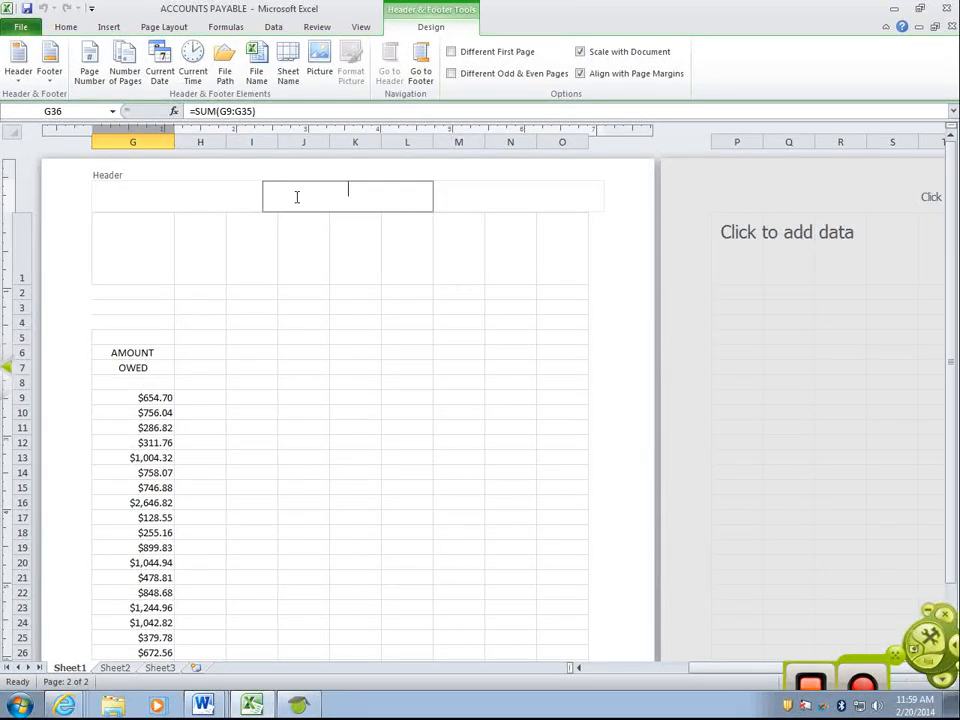
left_click(176, 196)
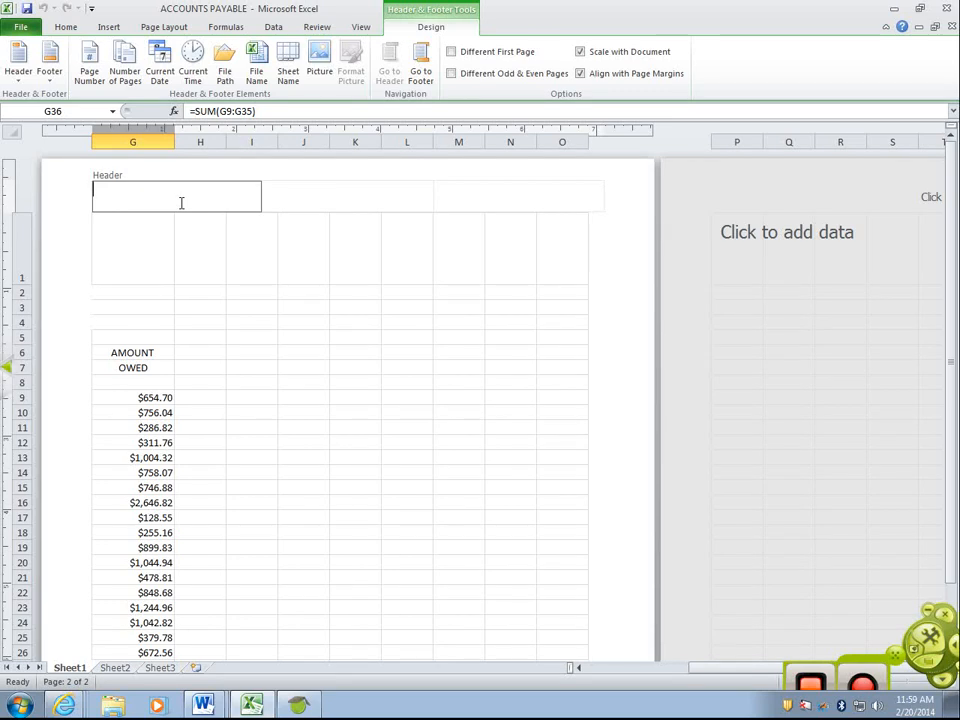
type("Stacy S")
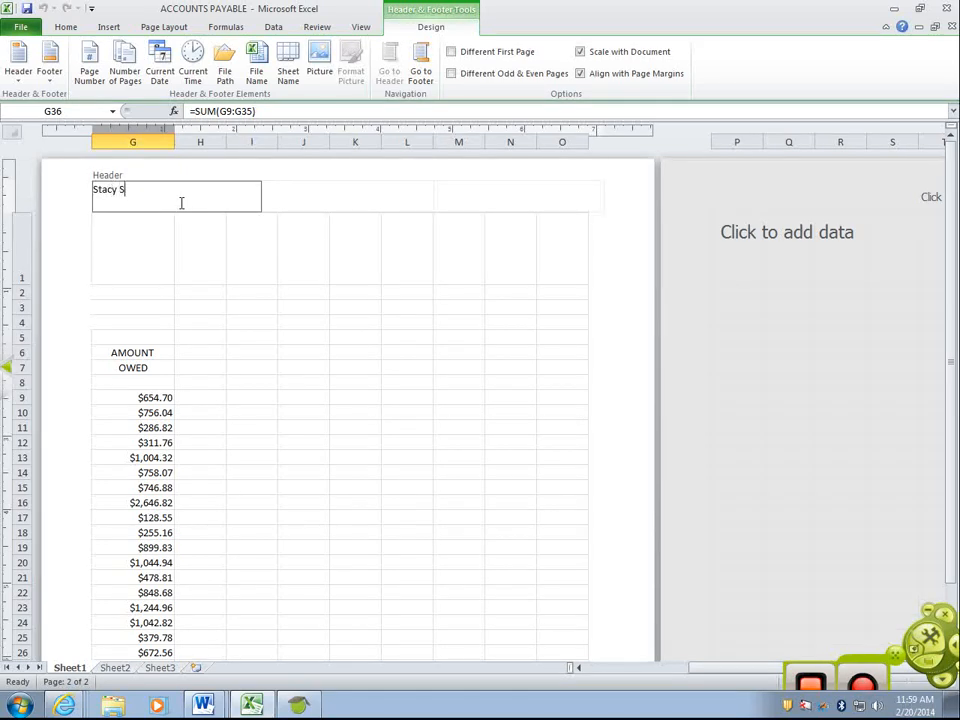
type("mith")
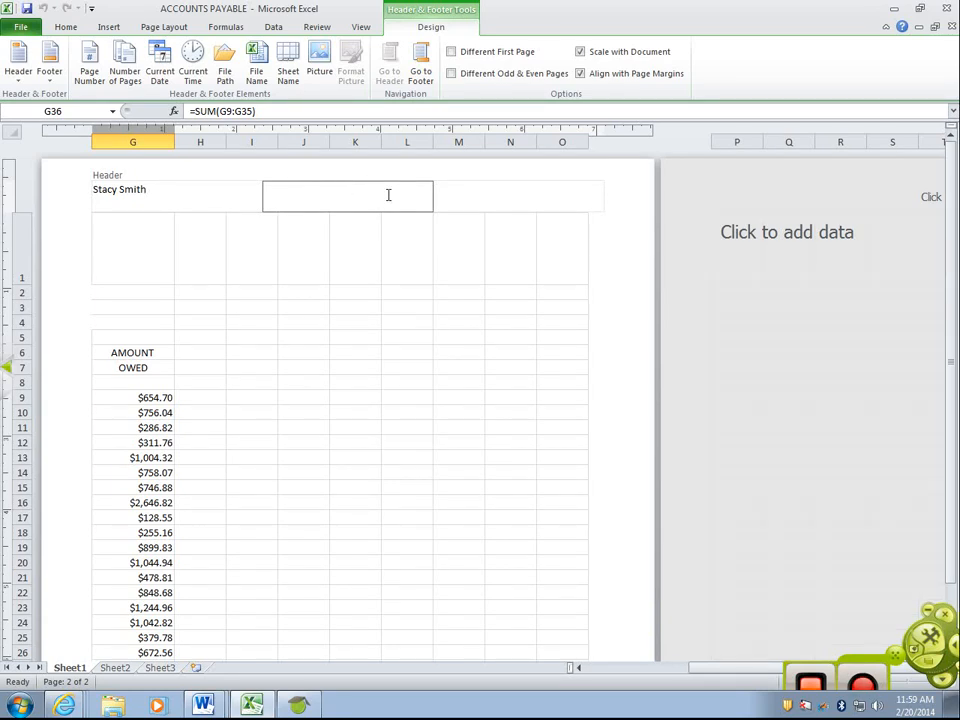
type("Accounts")
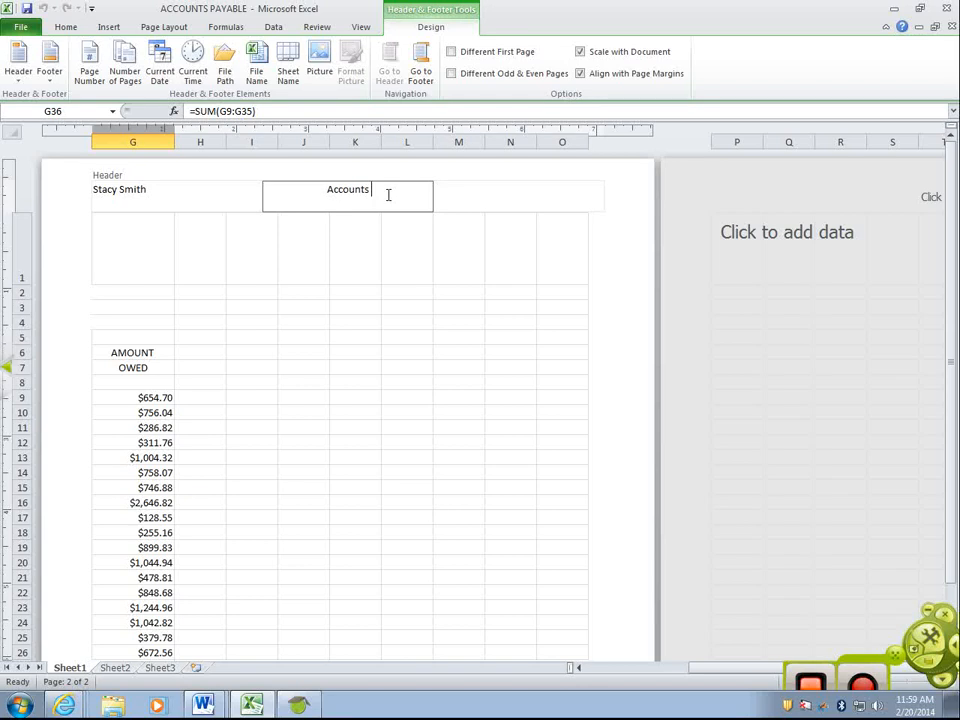
type("Payable")
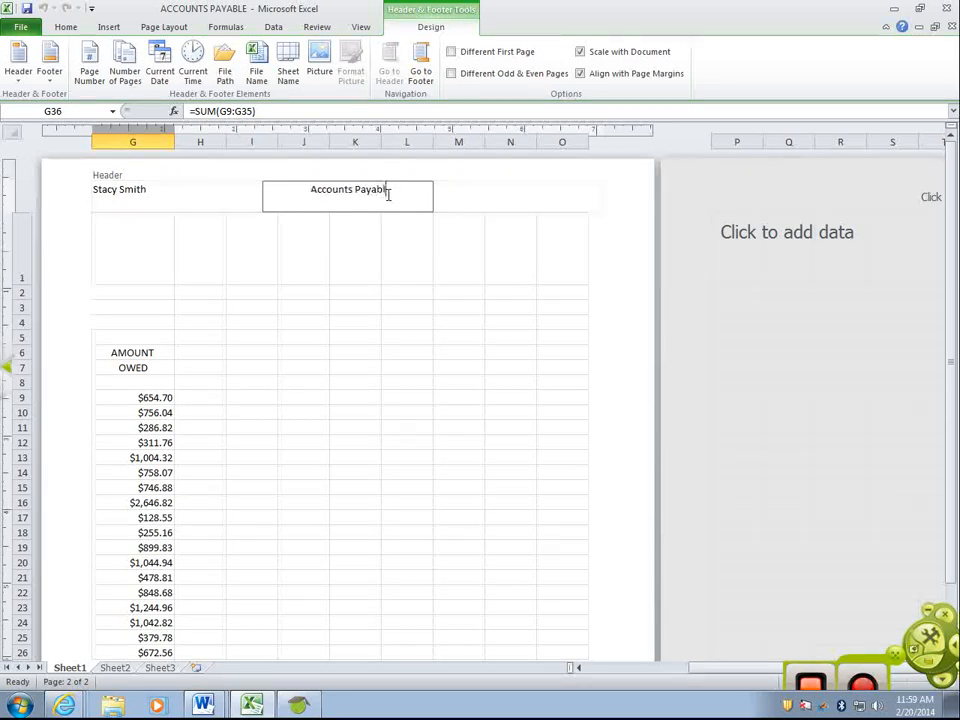
left_click(518, 196)
type("2/20/2014")
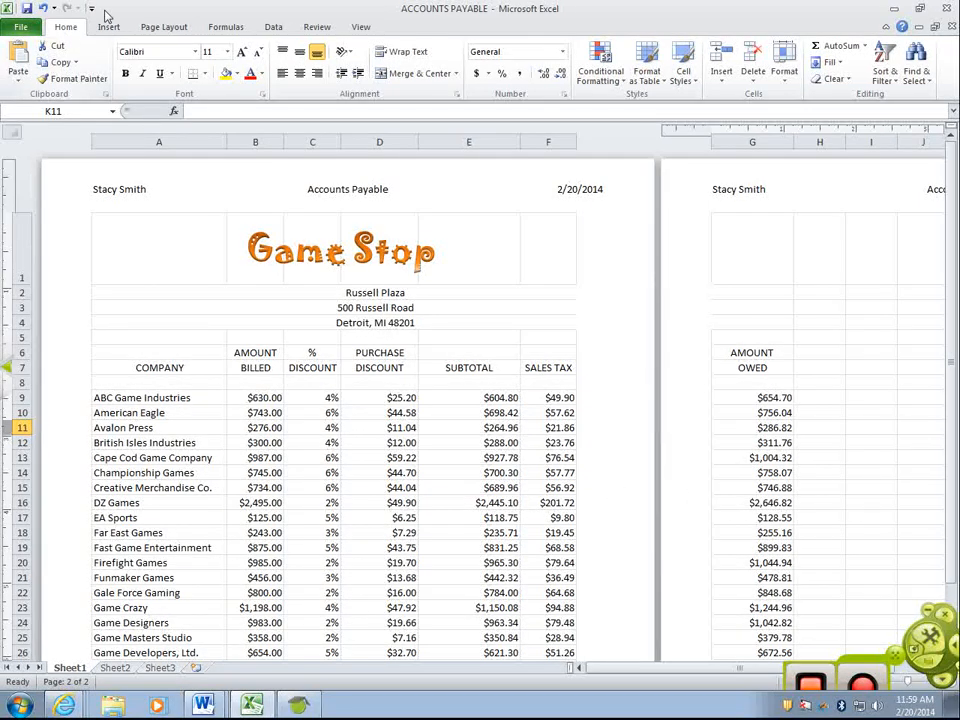
Step: Set Scale to Fit to 1 page wide and 1 page tall on Page Layout
left_click(164, 28)
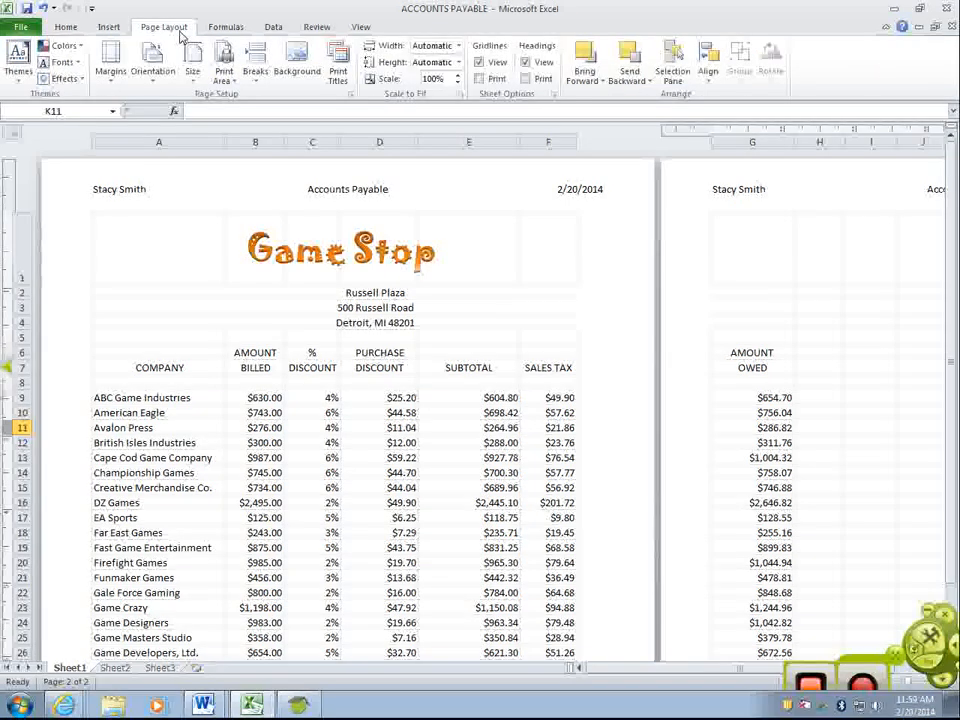
left_click(458, 44)
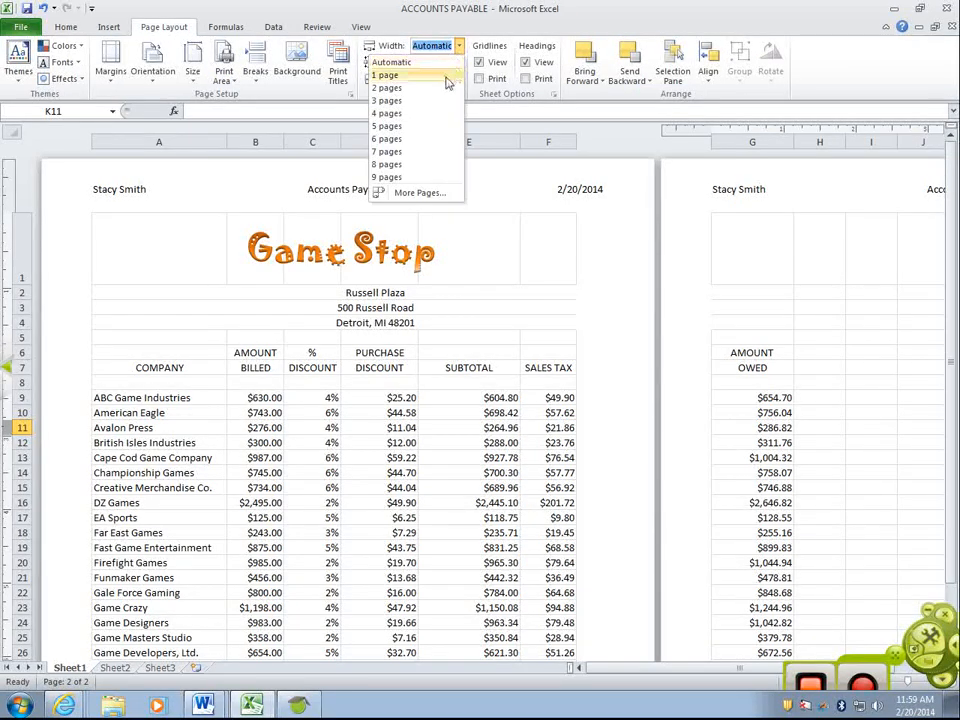
left_click(386, 76)
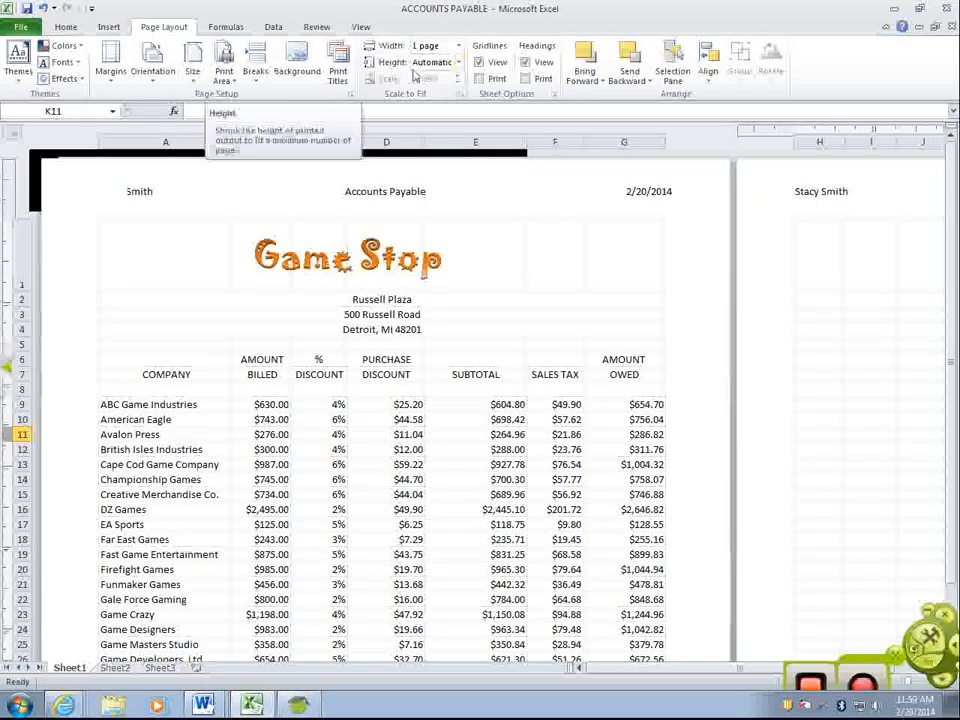
left_click(460, 48)
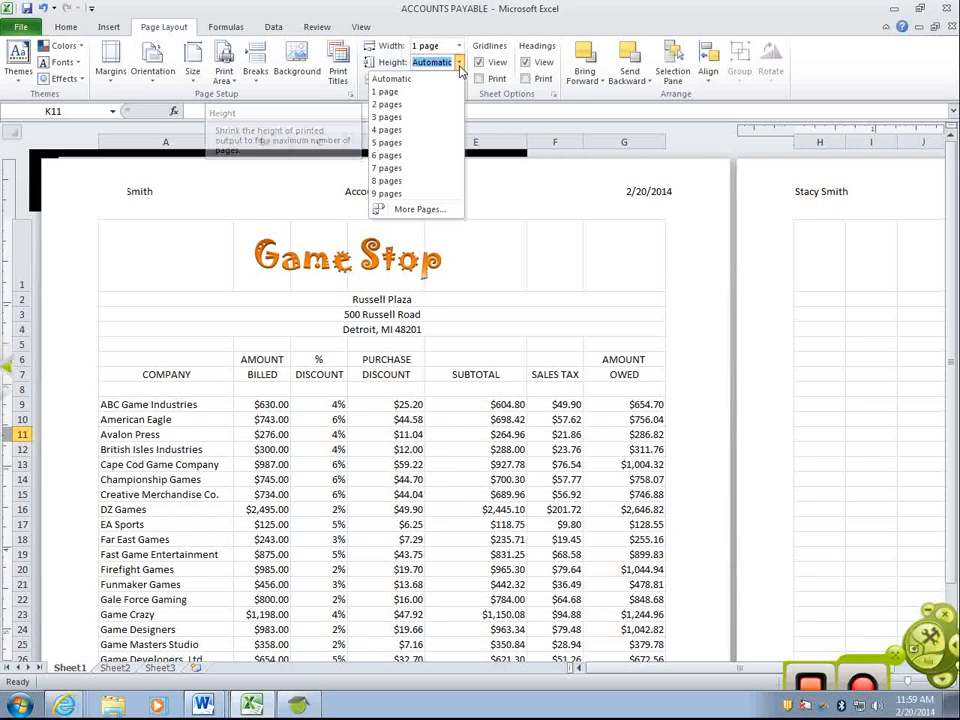
left_click(384, 92)
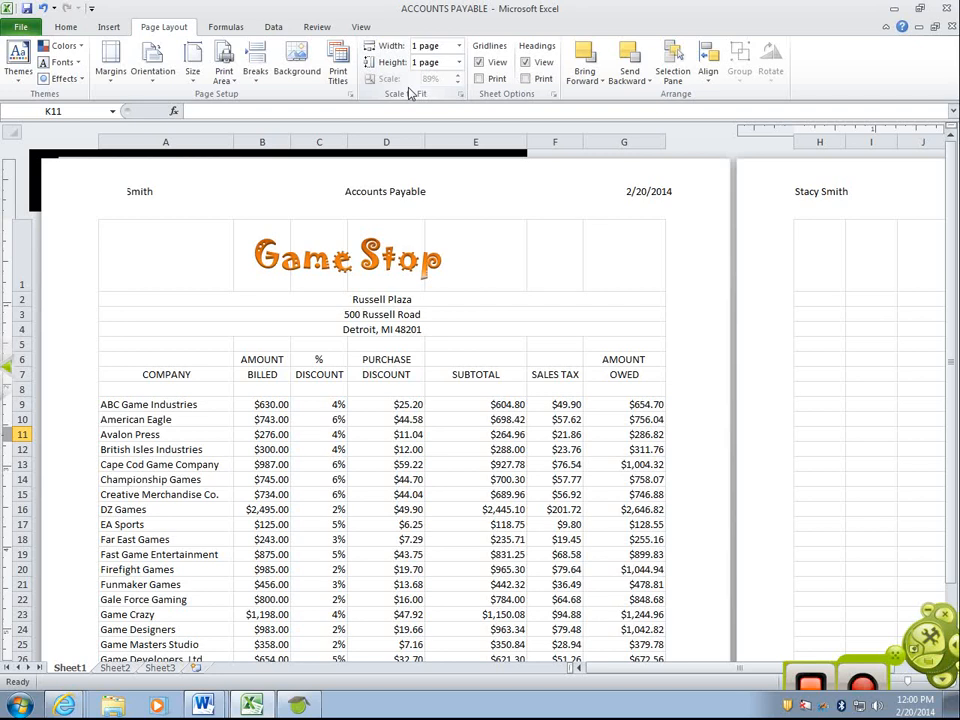
mouse_move(842, 612)
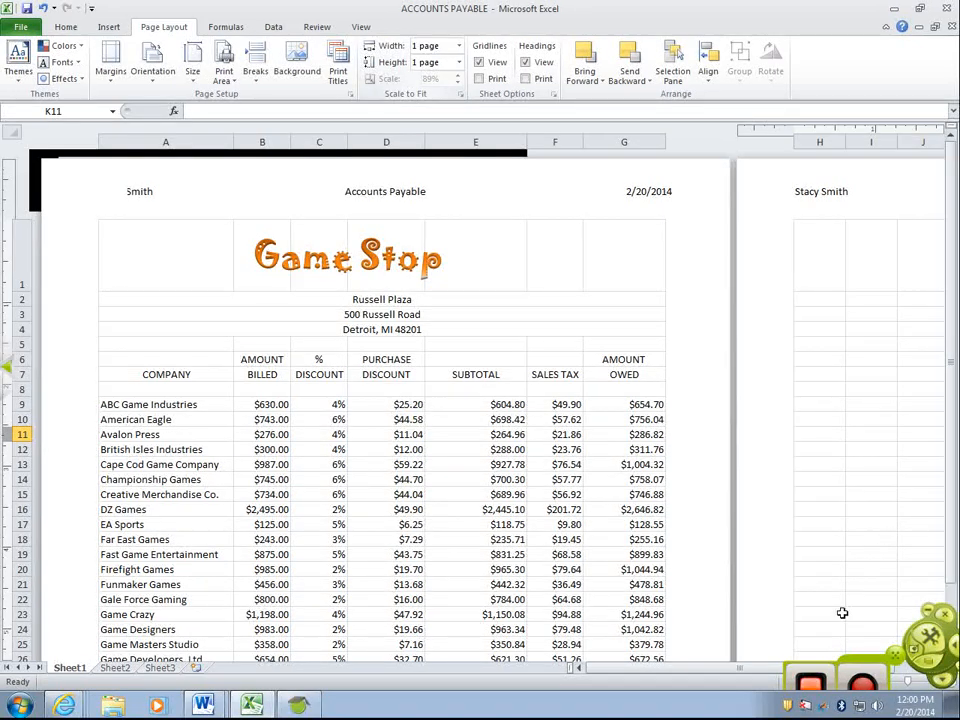